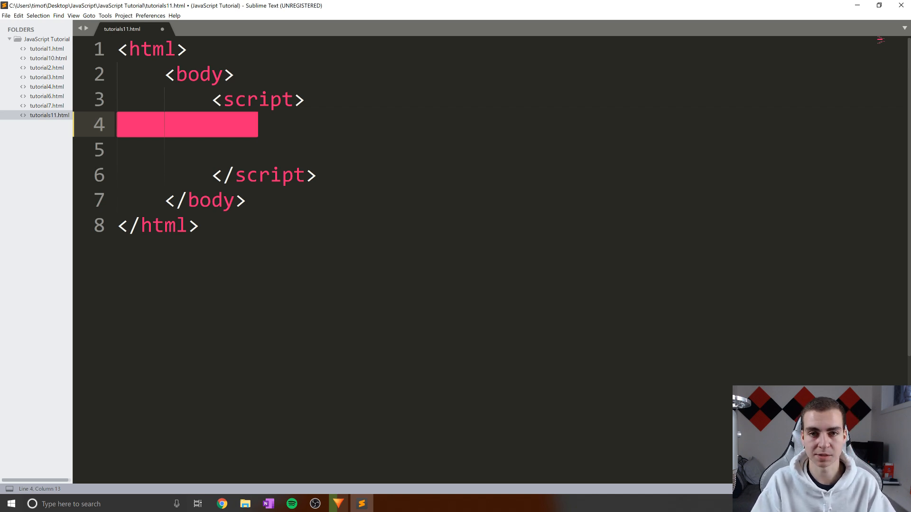
Inspect the existing array line and clear it back to empty
text(arr = [1,2,3,)
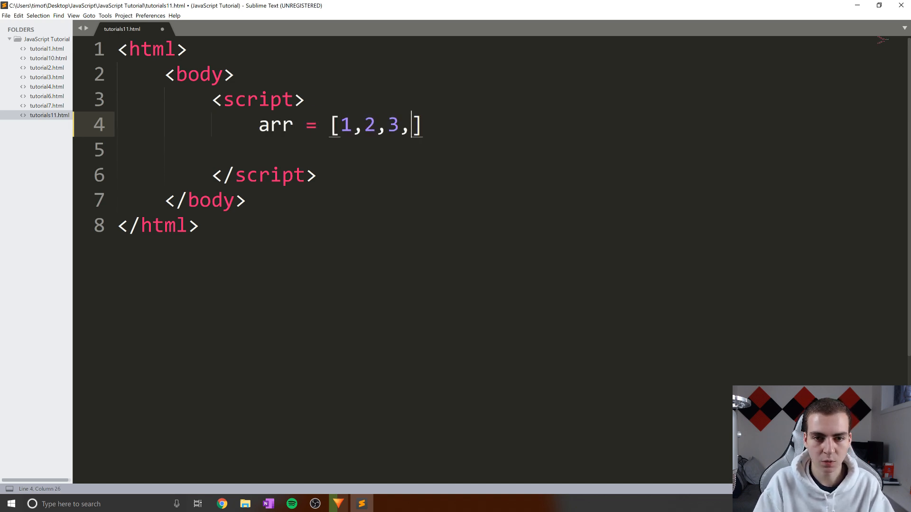
text(4)
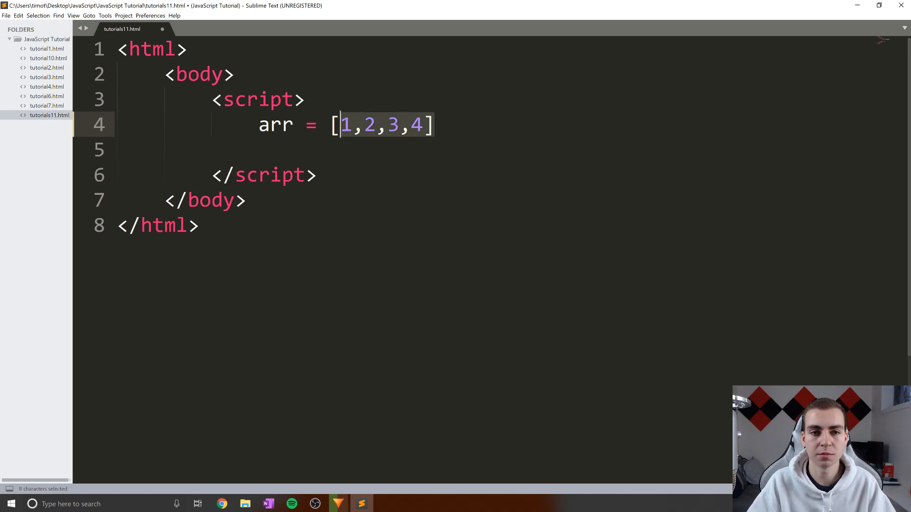
click(410, 125)
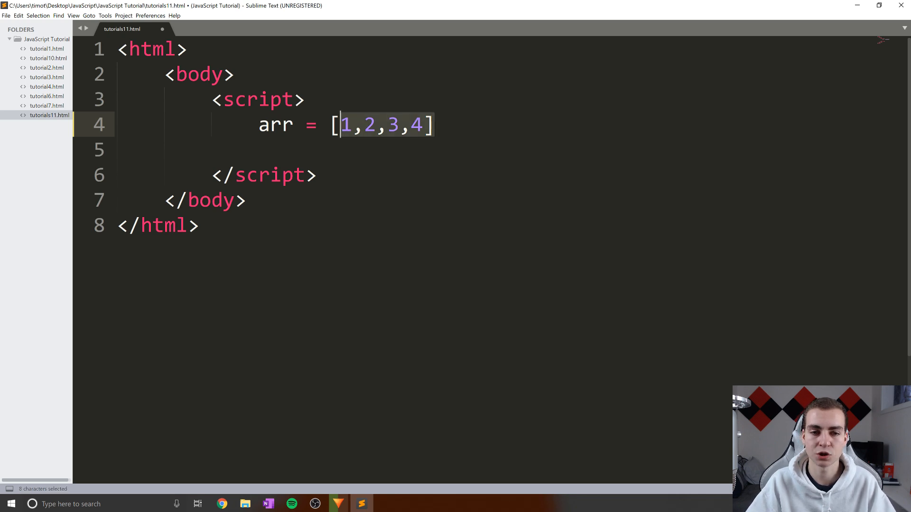
click(331, 125)
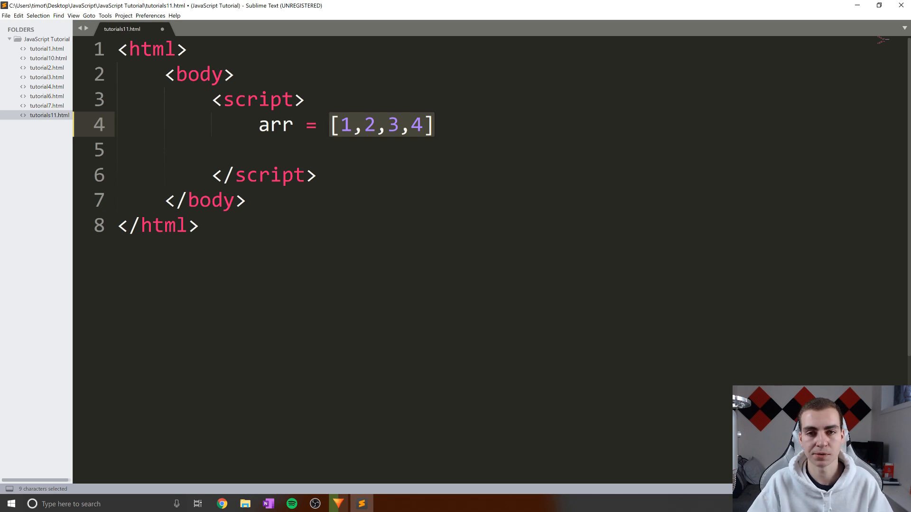
click(432, 125)
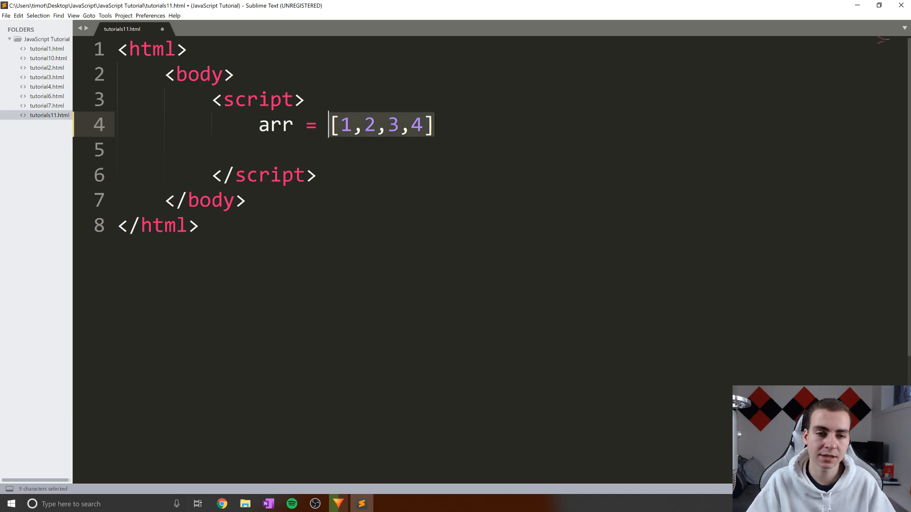
click(435, 125)
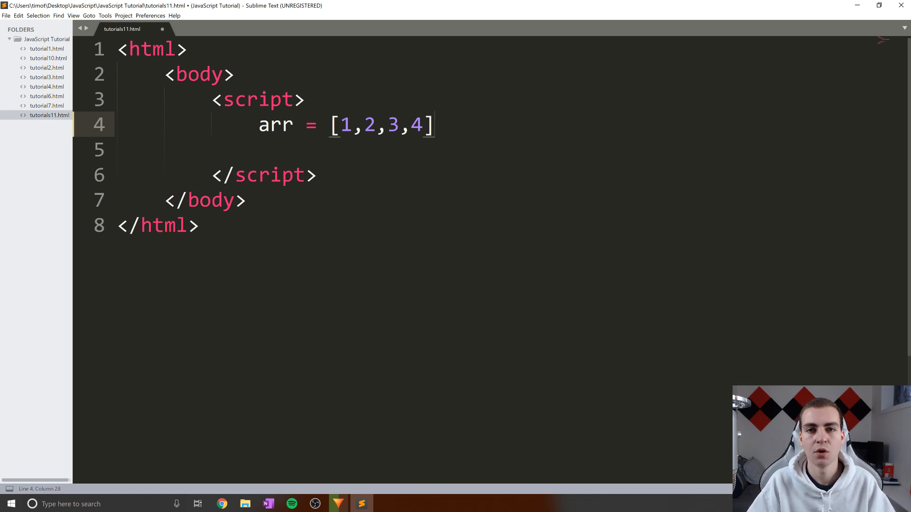
key(Left)
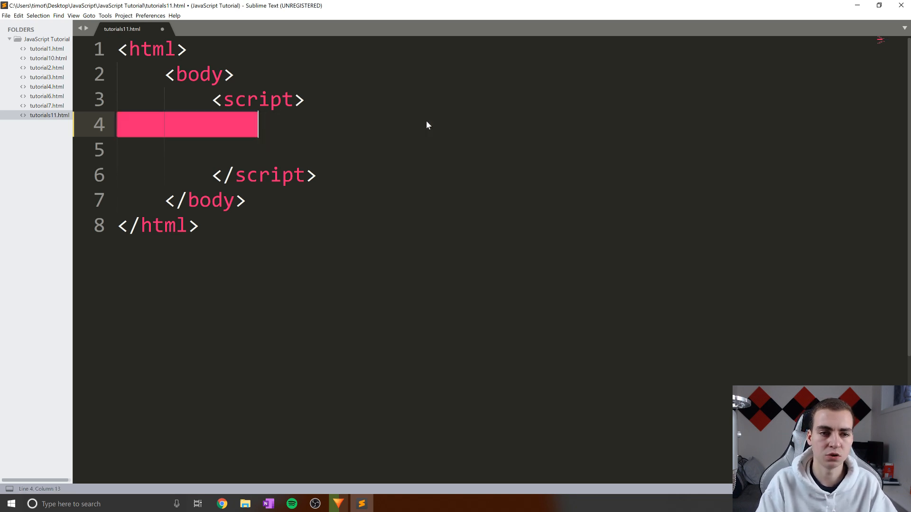
Declare var mp = new Map() on line 4 and start a new line below
text(var)
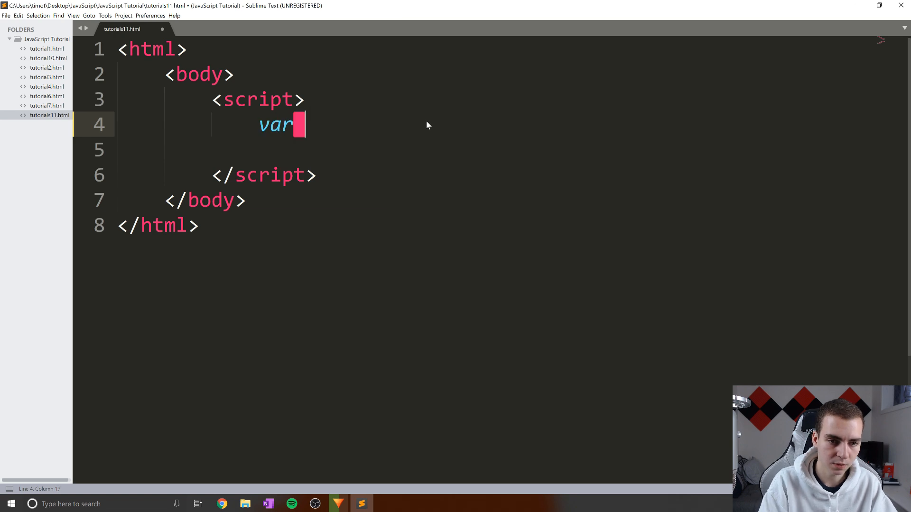
text(mp)
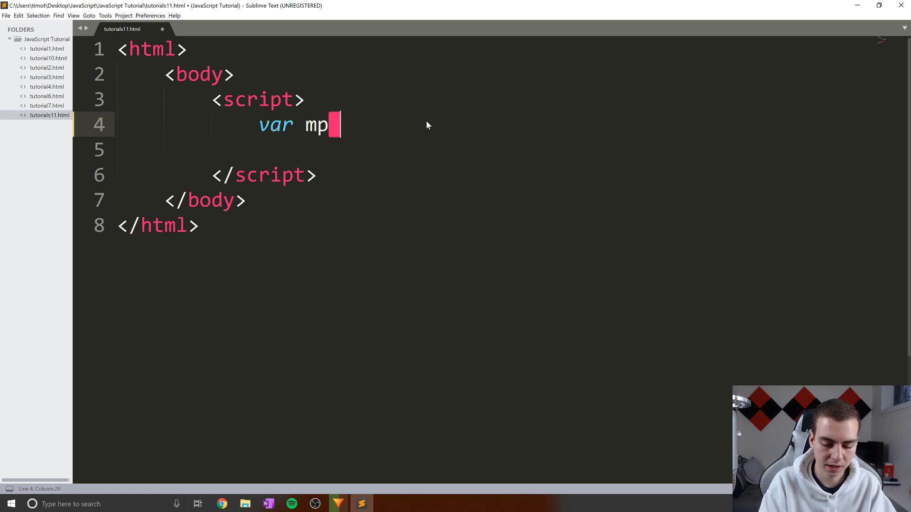
text(= new Map()
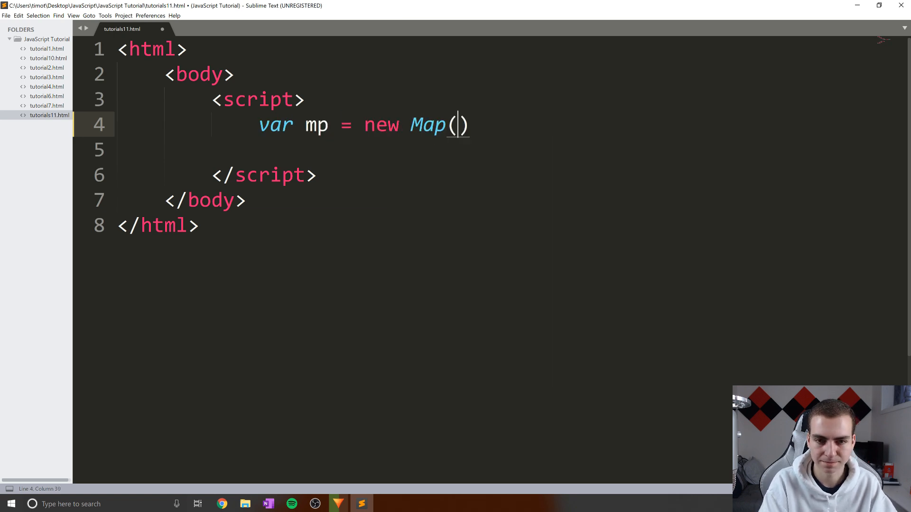
key(Right)
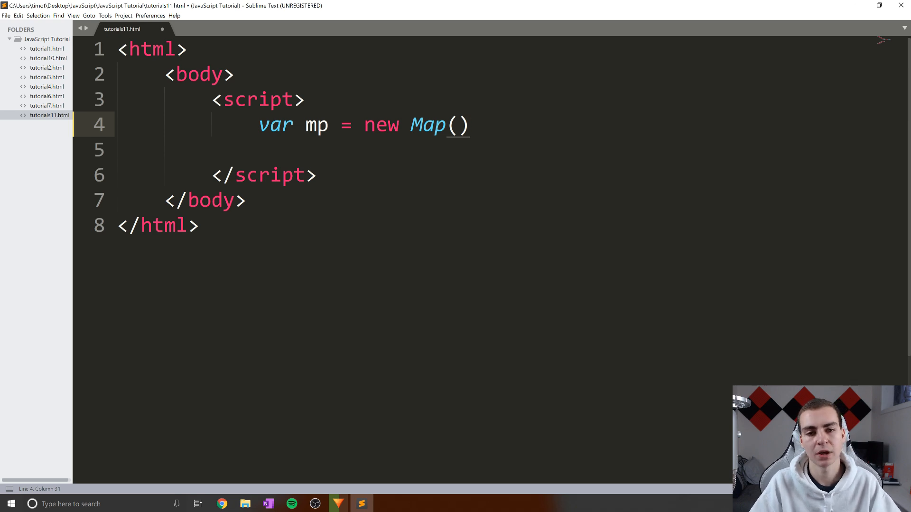
key(Enter)
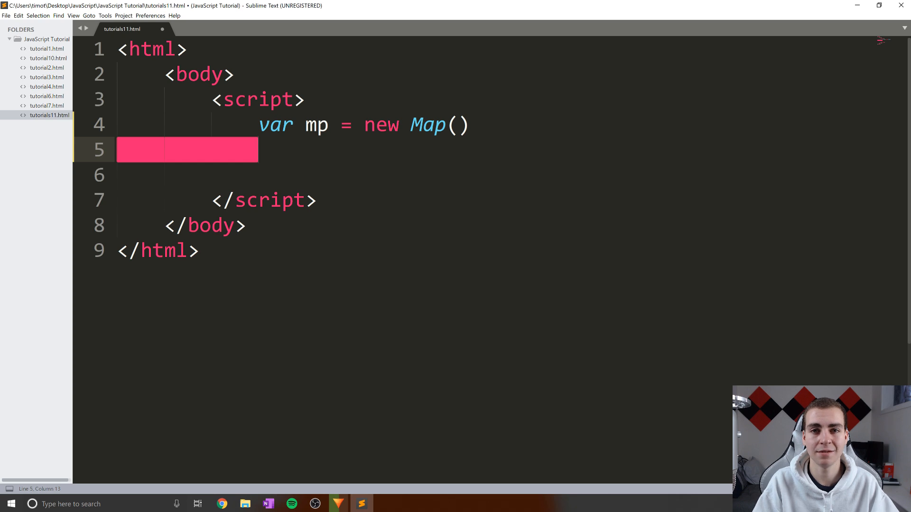
Type the pair ["hi", 6] on line 5 and highlight its key and value
text([])
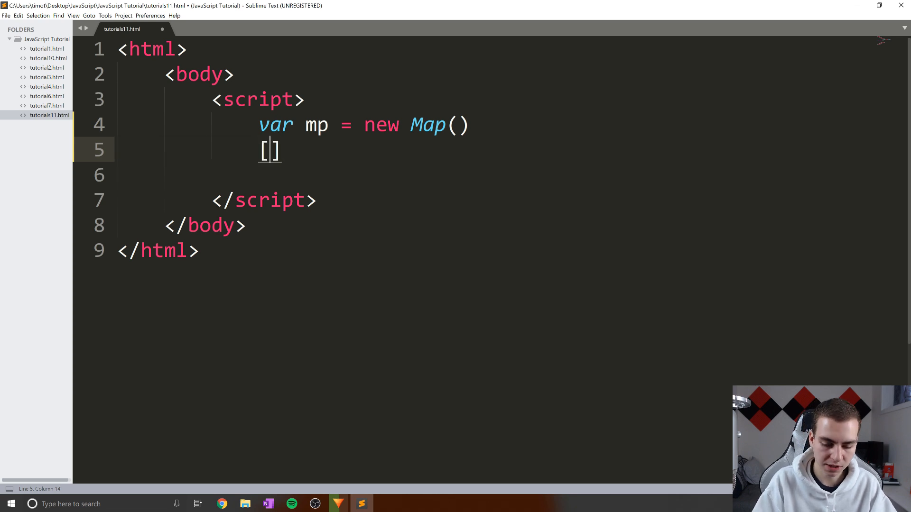
text("1")
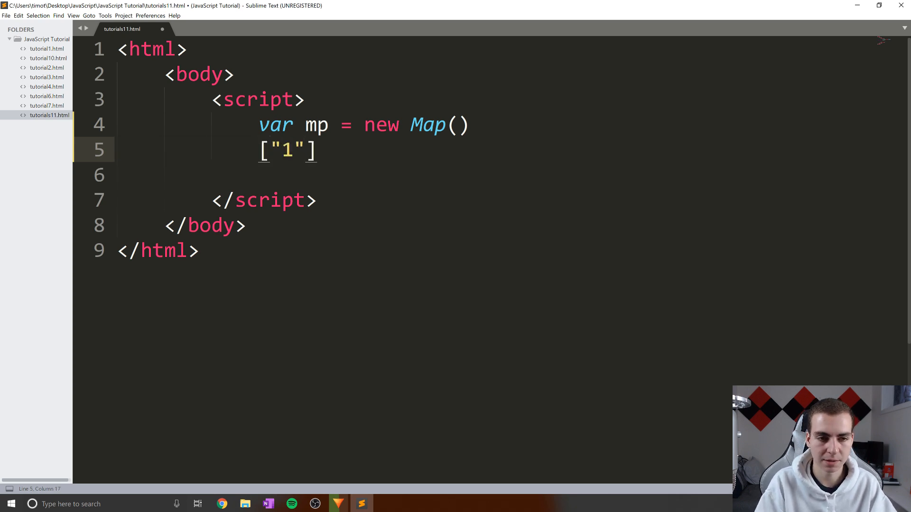
text(hi)
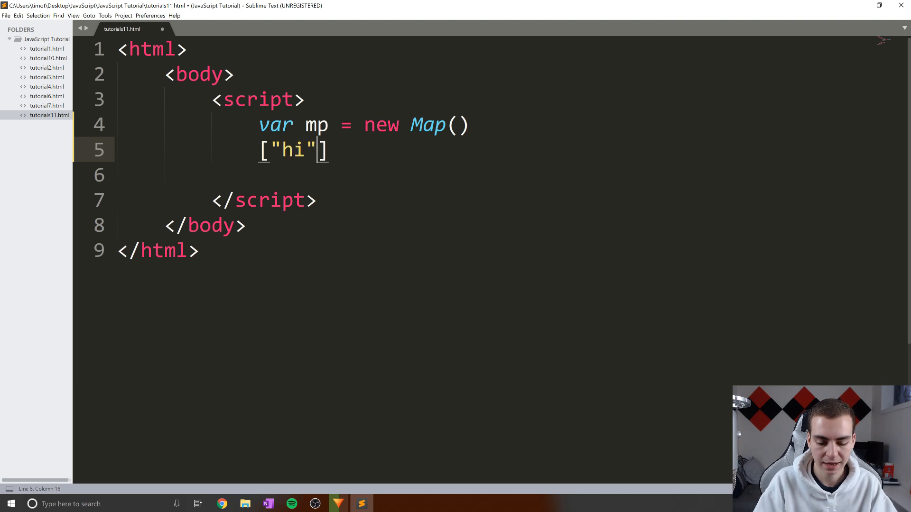
text(", ")
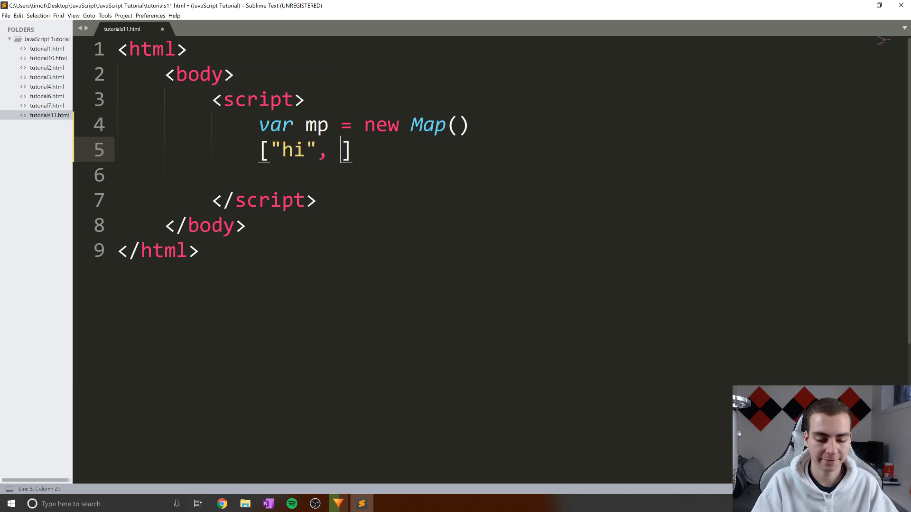
text(6)
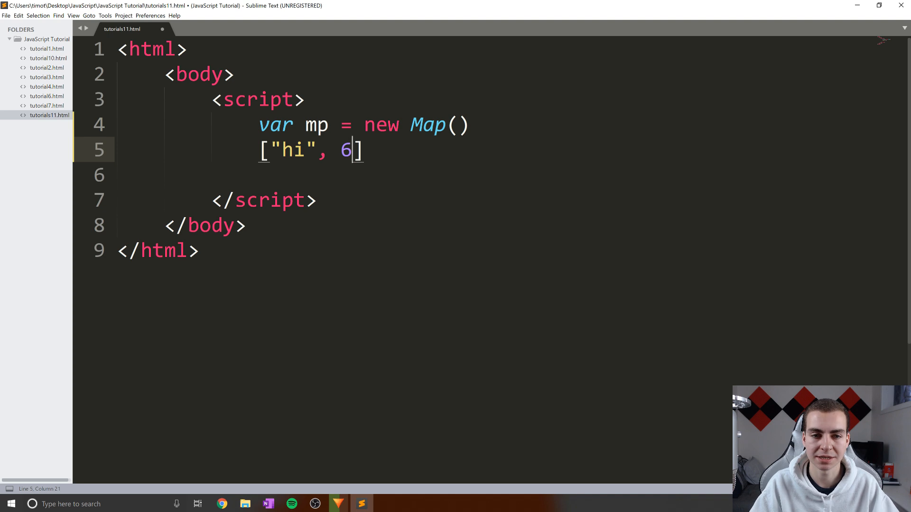
double_click(293, 150)
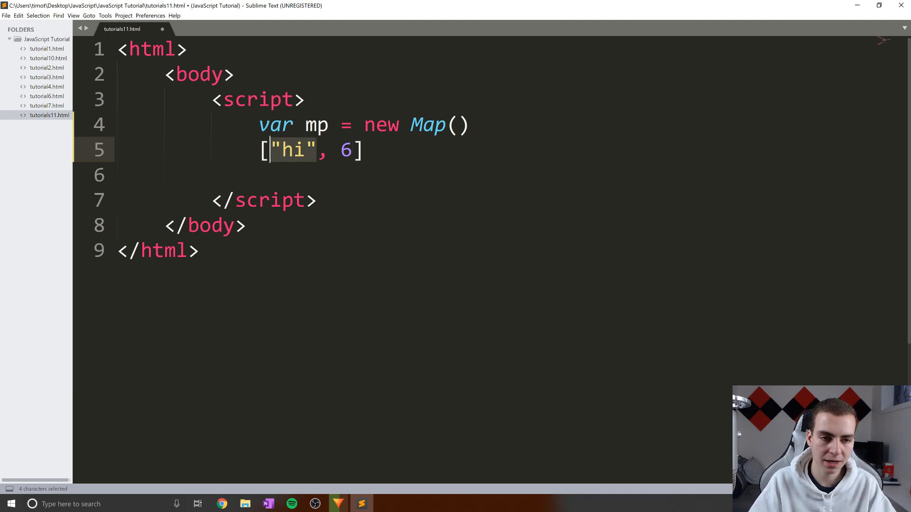
click(346, 151)
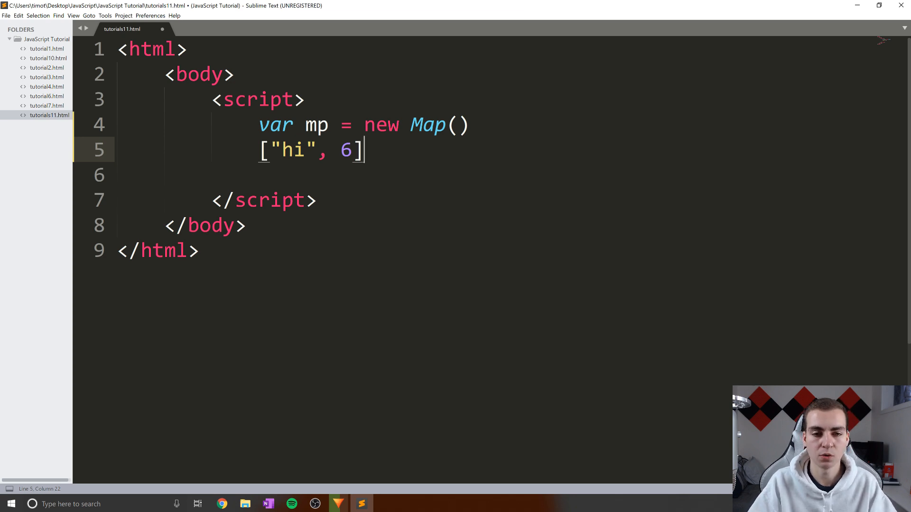
double_click(293, 150)
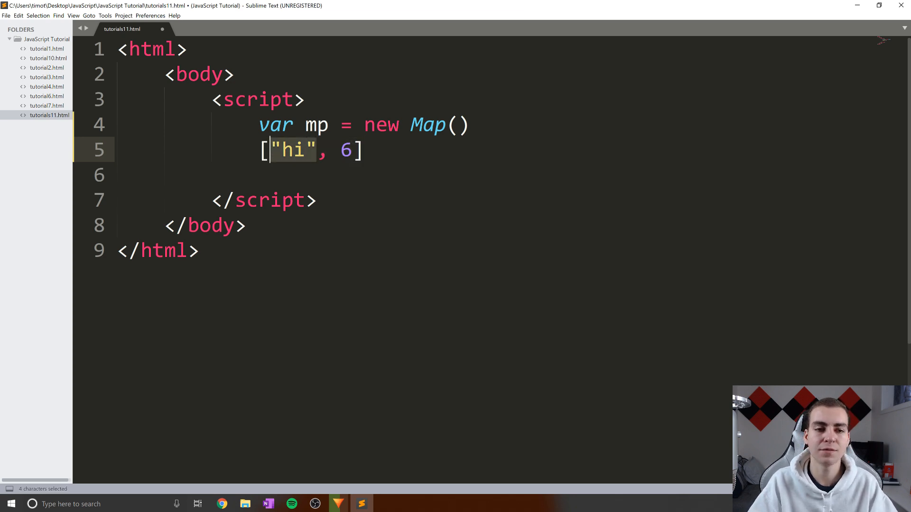
click(341, 150)
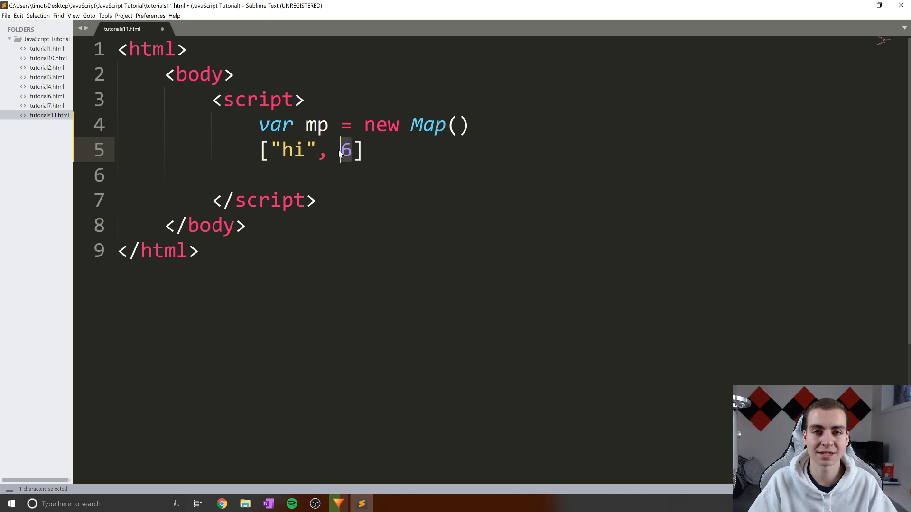
double_click(292, 150)
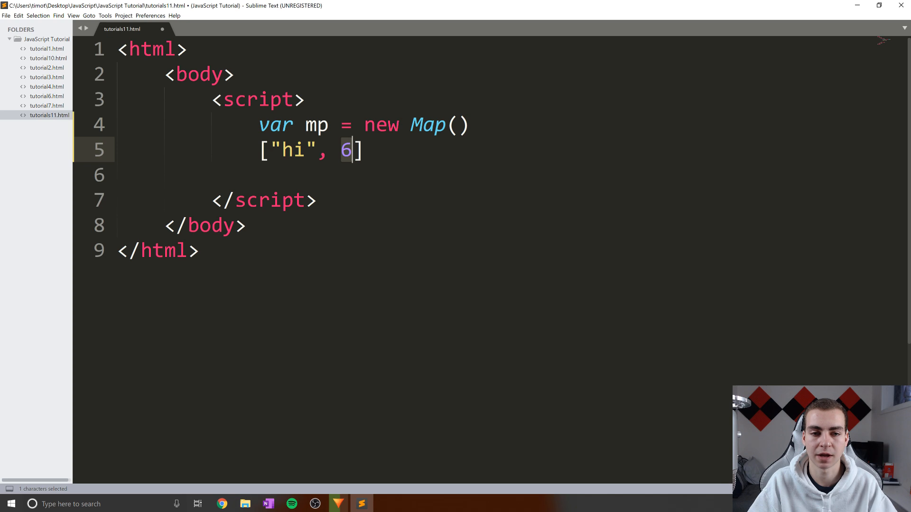
Add the pairs ["apple", 7] and [8, "tim"] on separate lines after ["hi", 6]
key(enter)
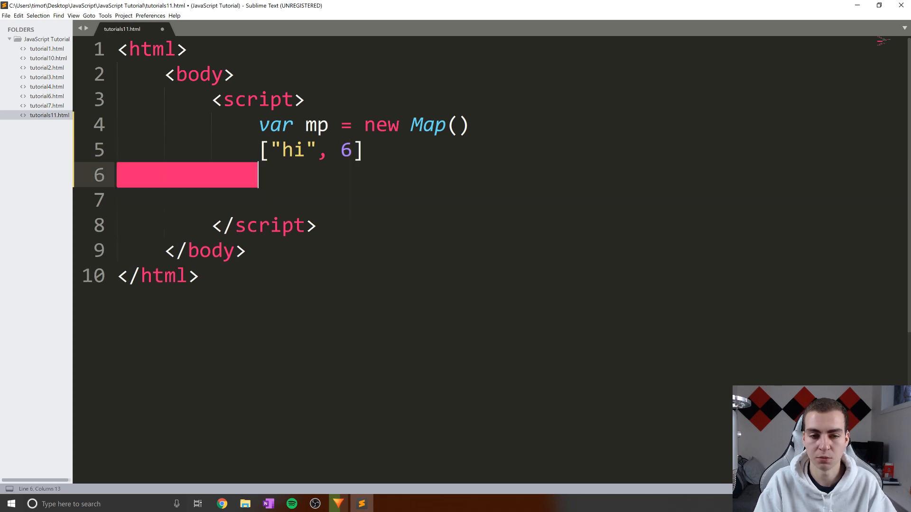
text([""])
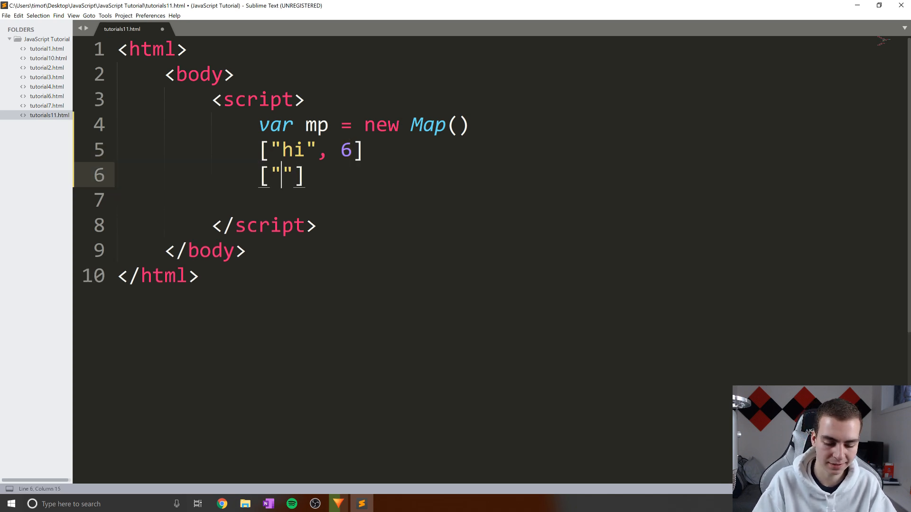
text(apple", 7)
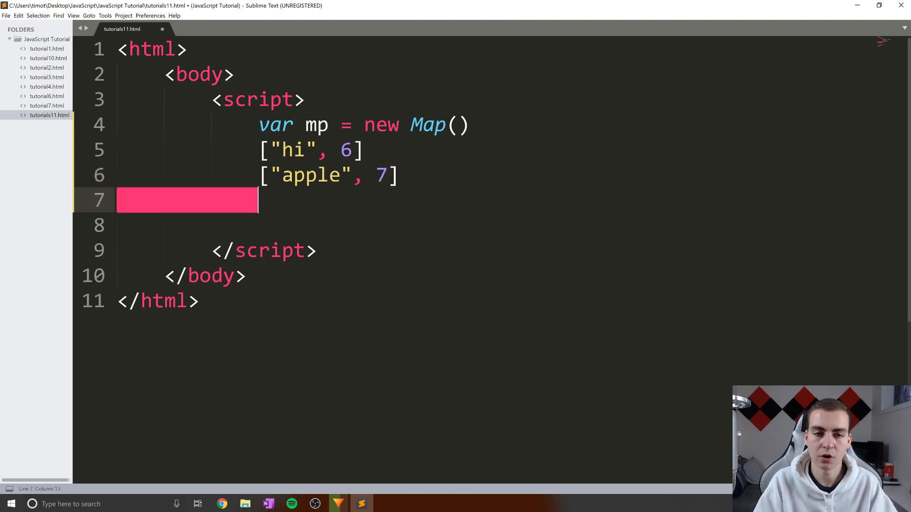
text([])
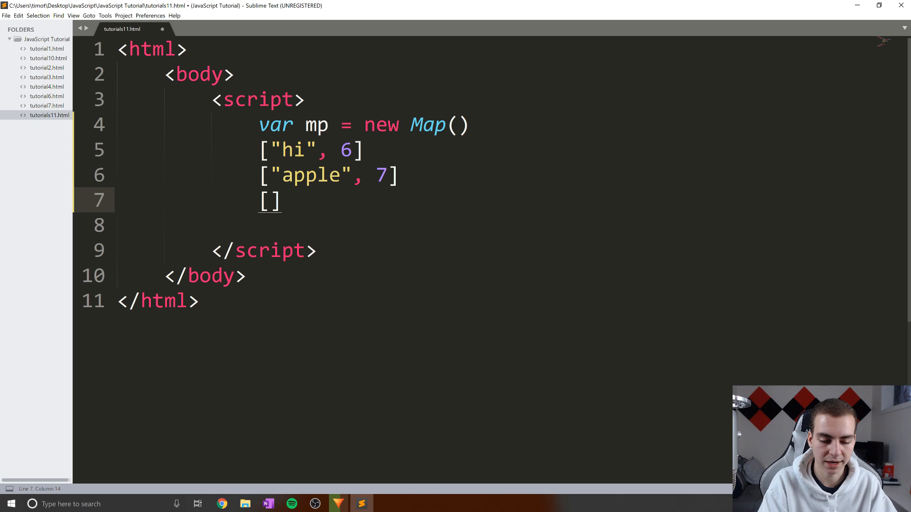
text(8, "ti")
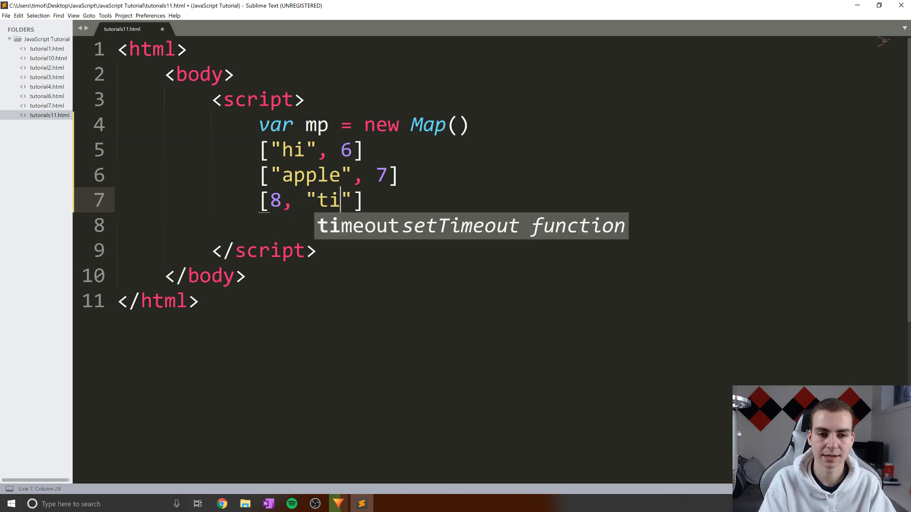
text(m)
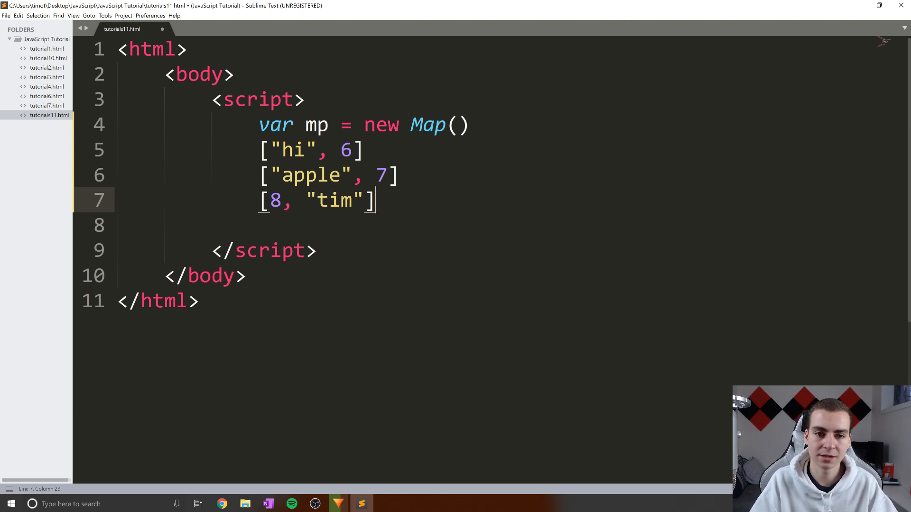
drag(376, 200, 259, 201)
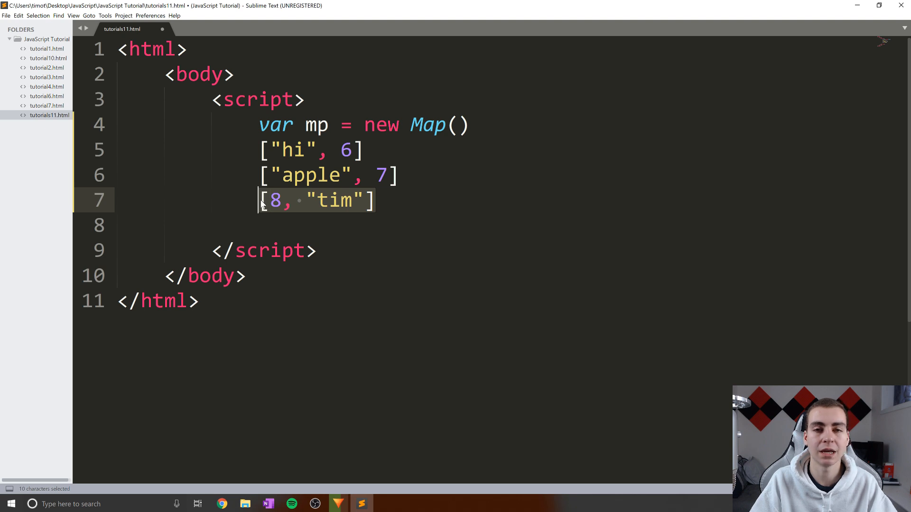
click(375, 202)
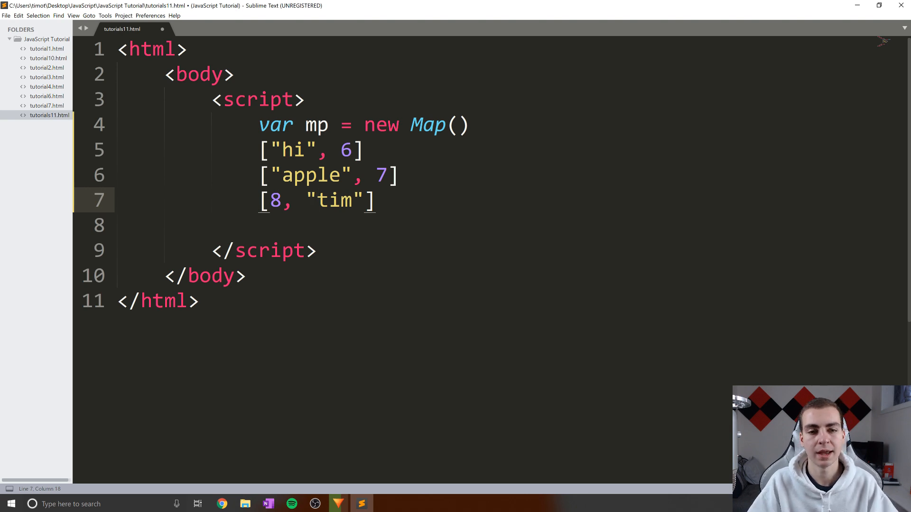
click(399, 175)
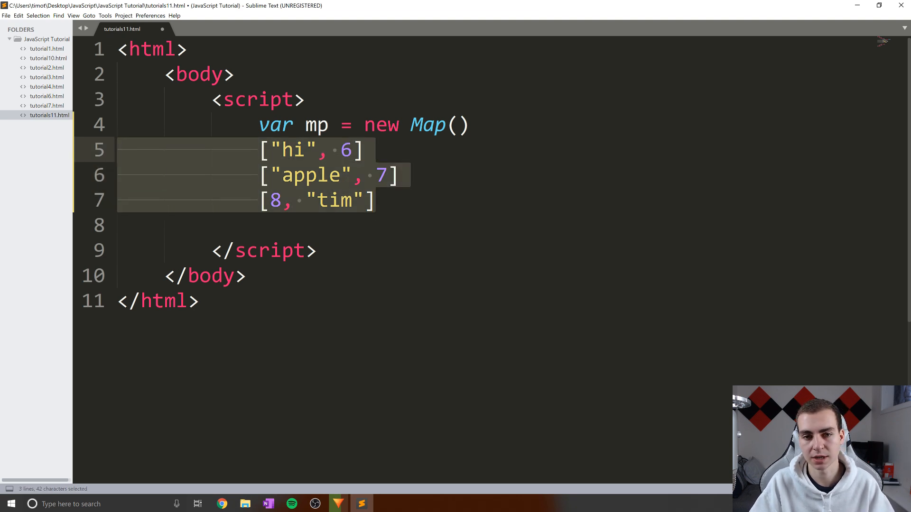
Replace the example pairs with new Map([["t", 5],["v", 8]]), brackets on separate lines
key(Delete)
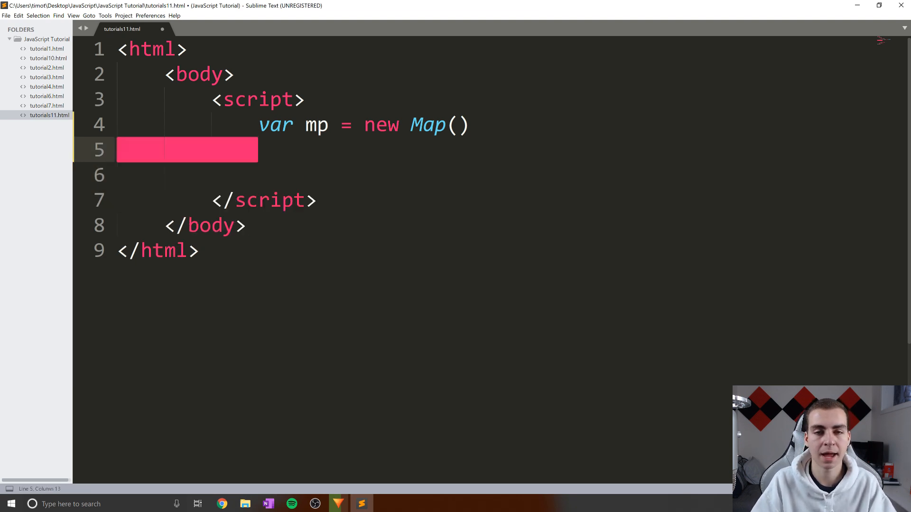
click(459, 125)
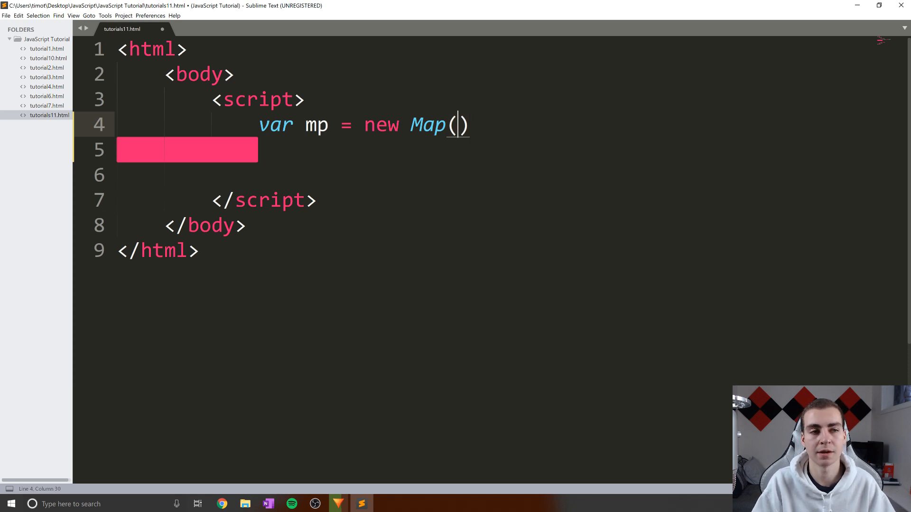
text([])
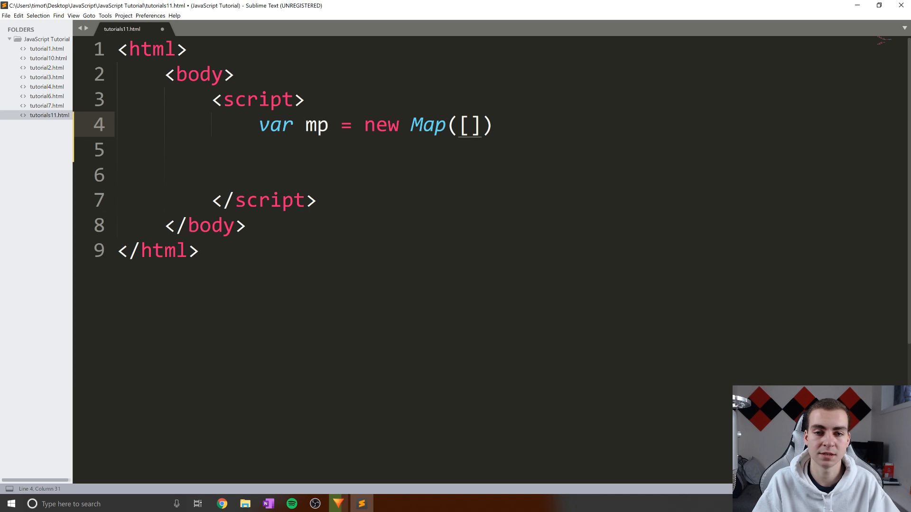
text([])
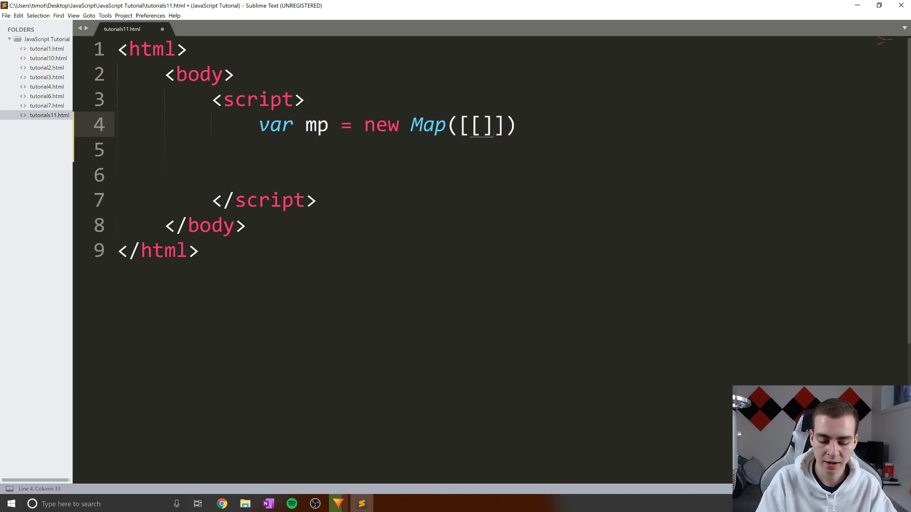
text(,[])
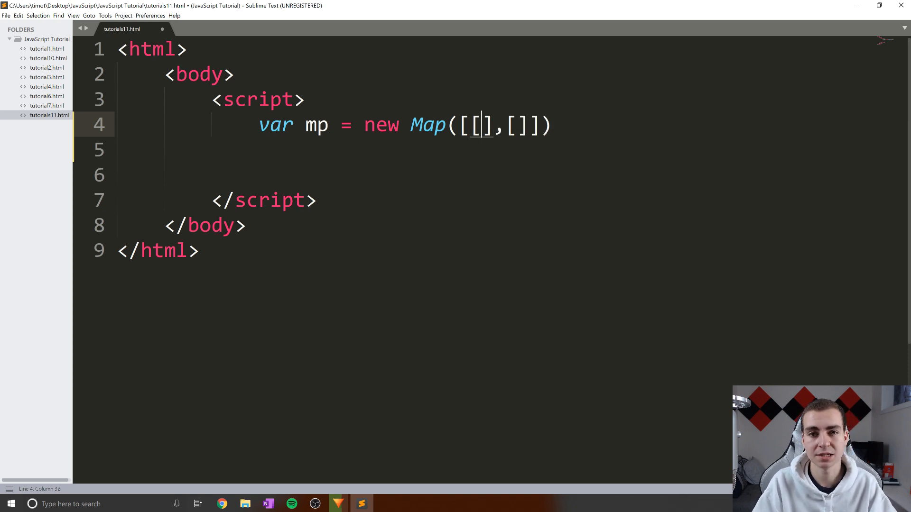
key(Left)
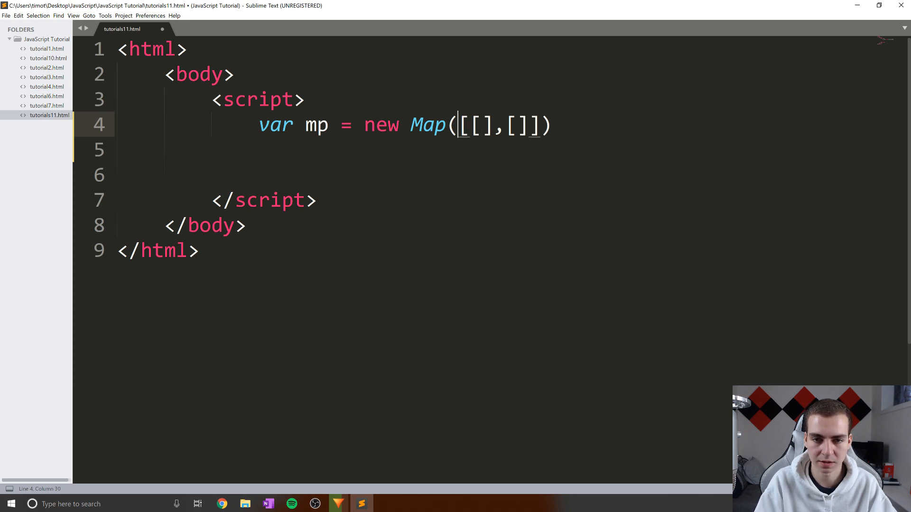
key(Enter)
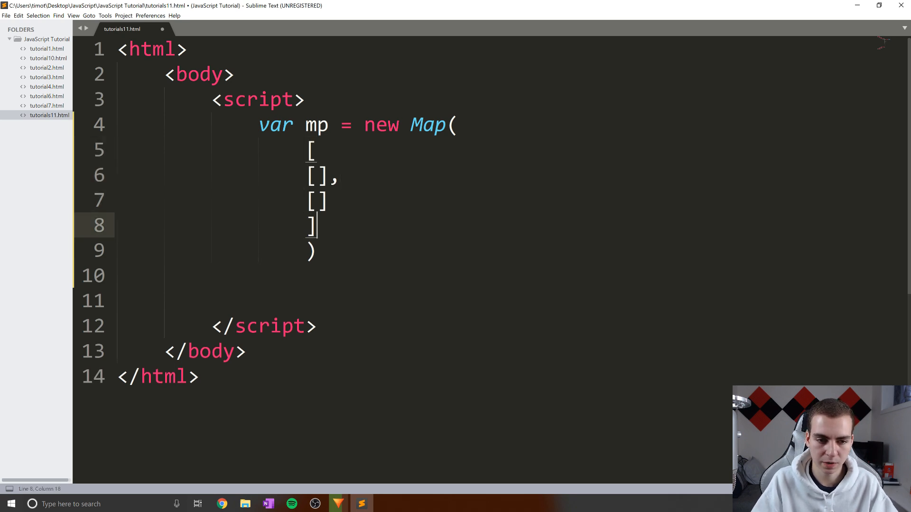
click(316, 176)
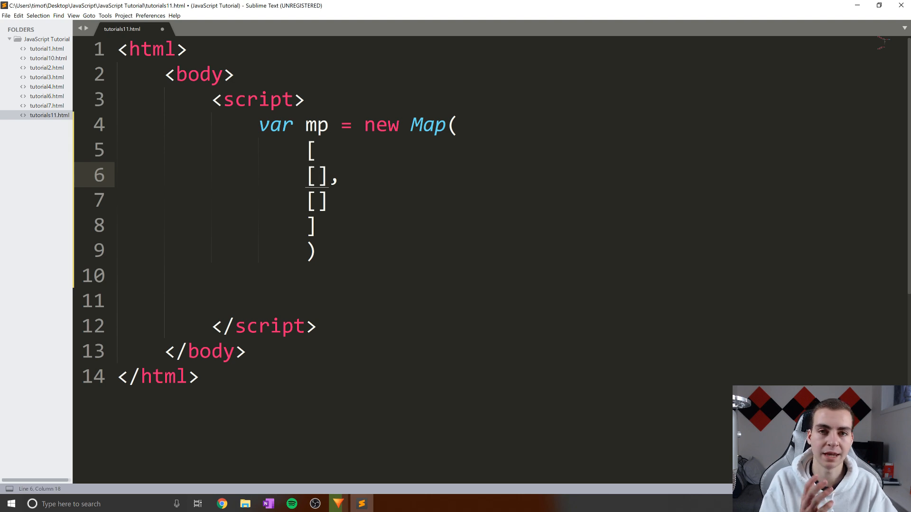
text("")
text("t", 5)
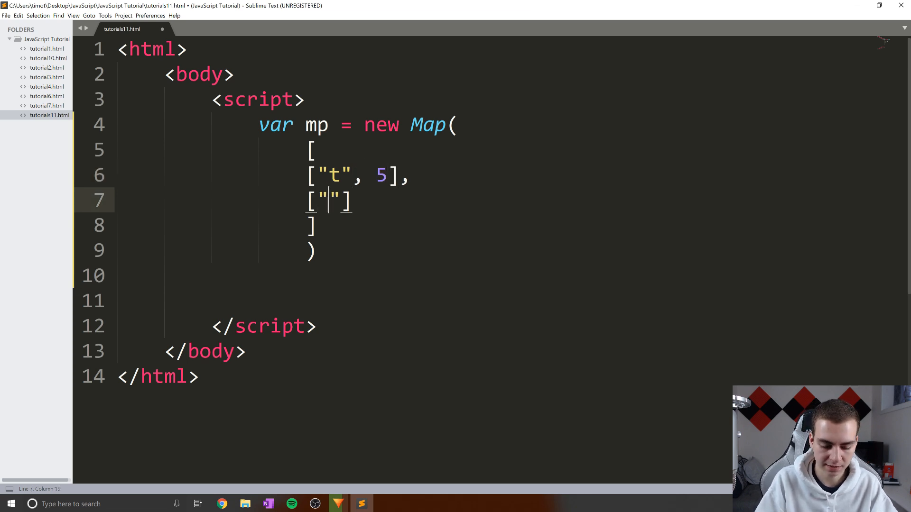
text(v", 8)
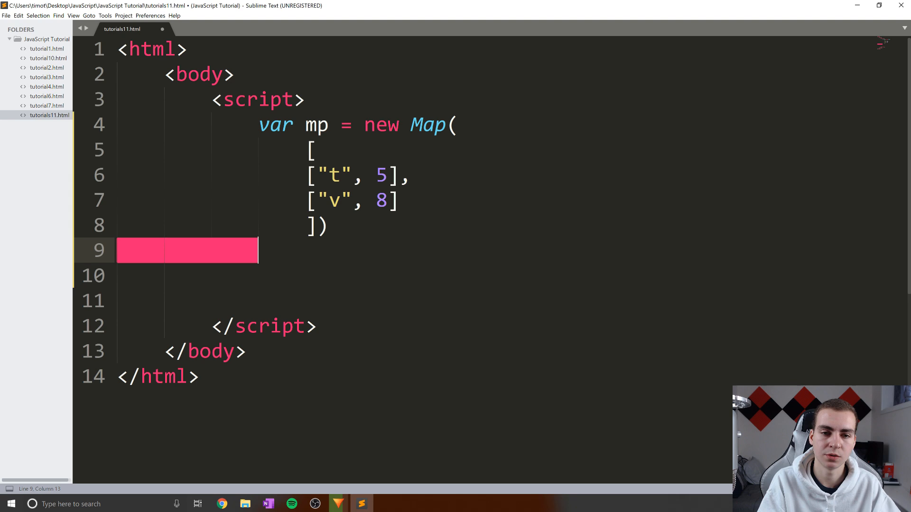
Add console.log(mp.get("v")) beneath the Map declaration
text(mp)
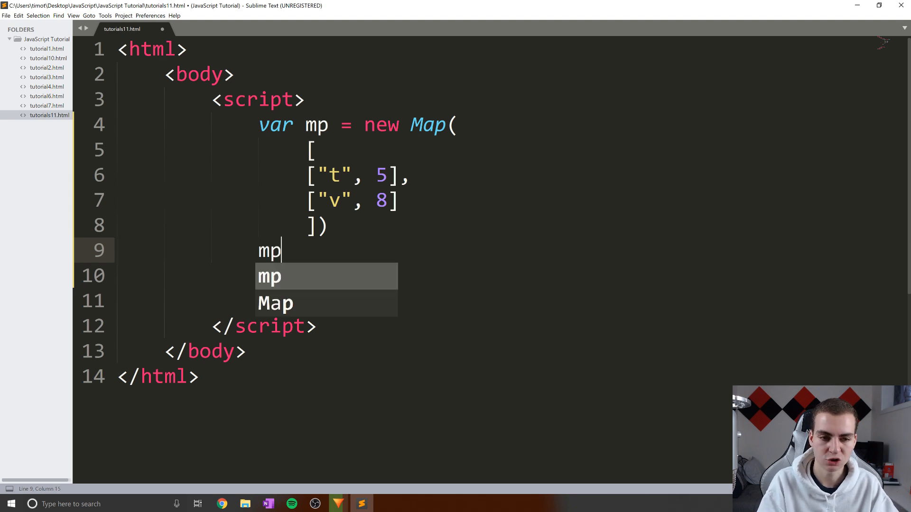
text(.get)
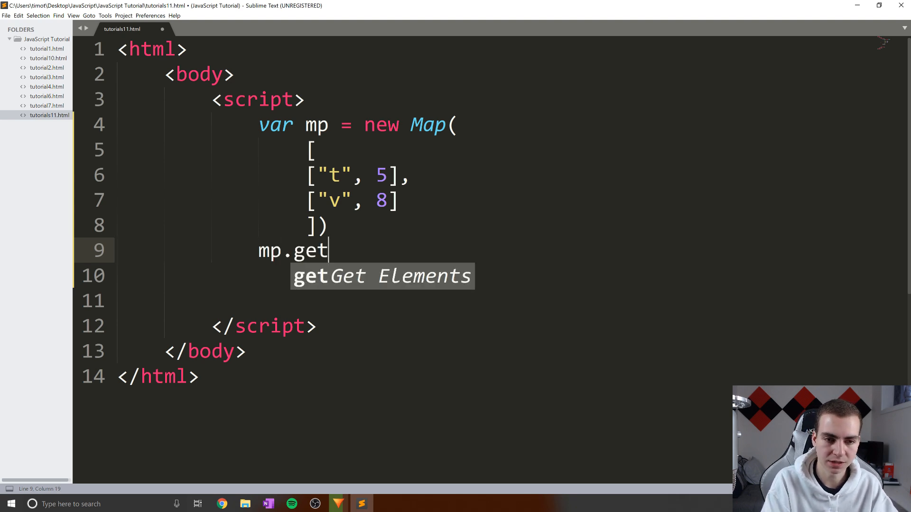
text(())
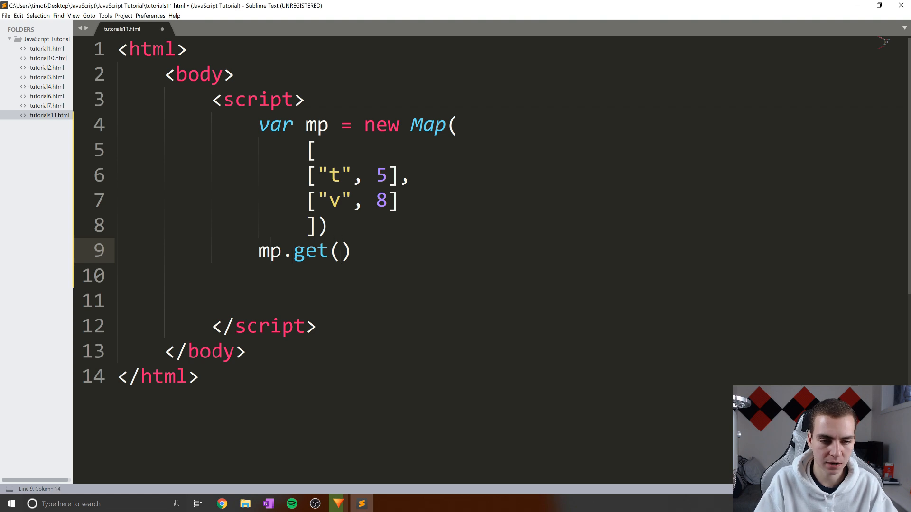
text(console.log()
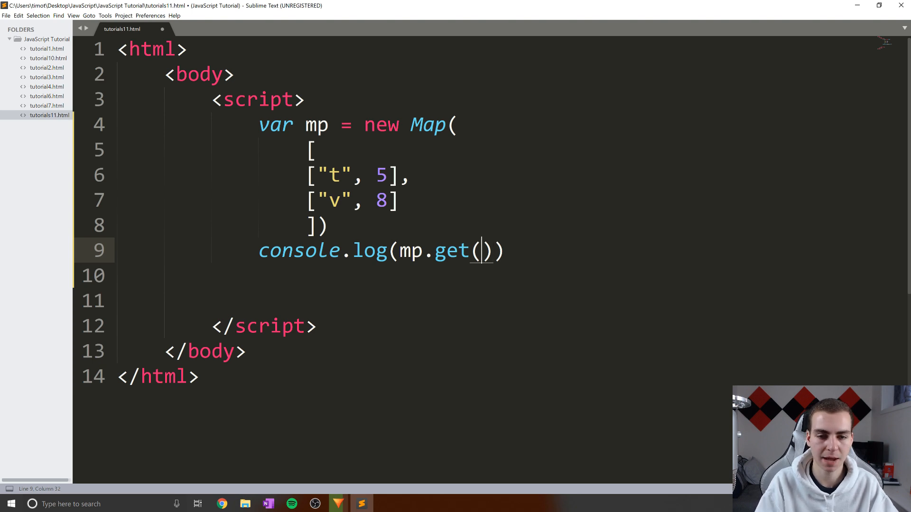
text("")
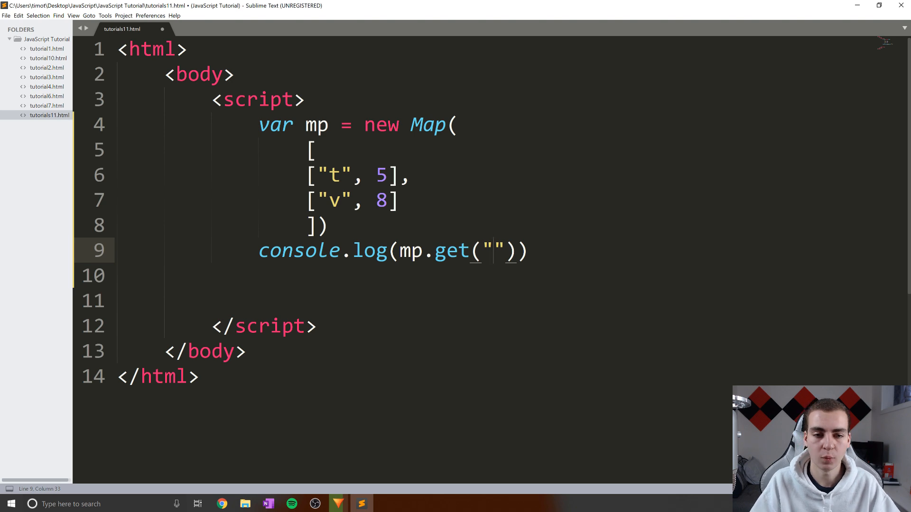
double_click(381, 176)
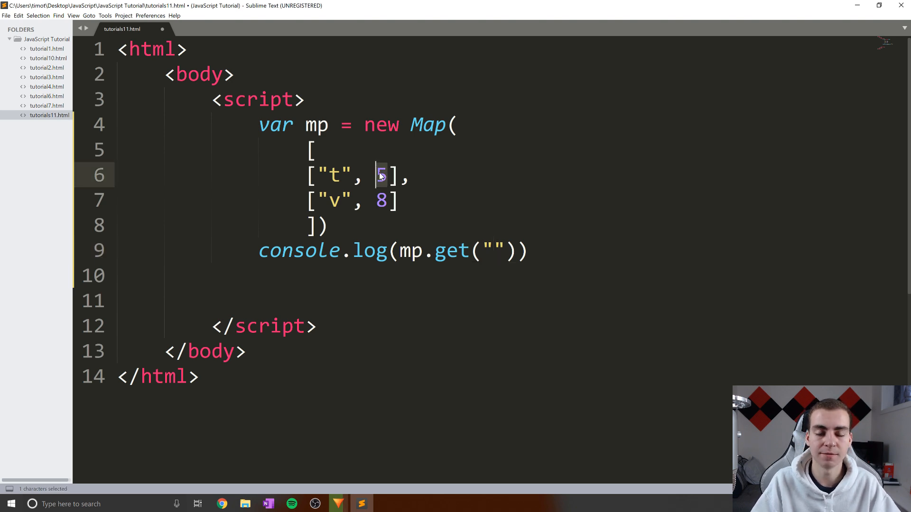
text(t)
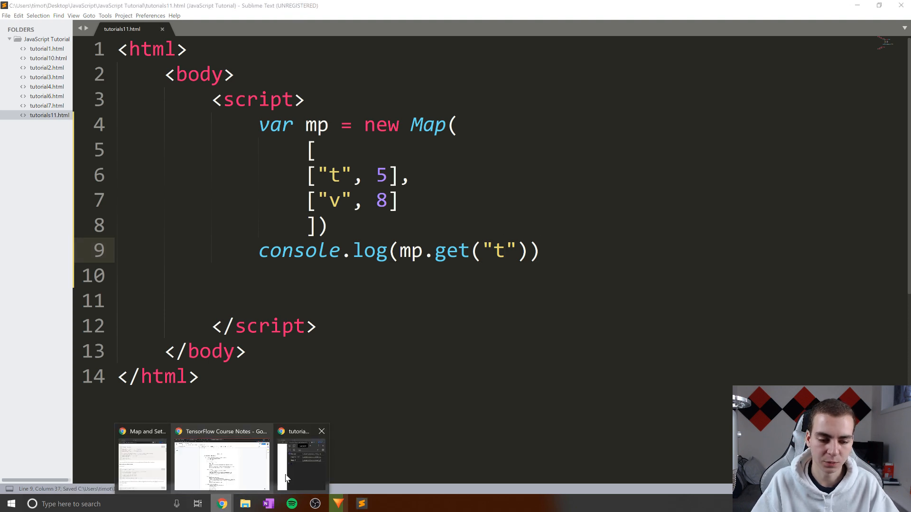
Check the browser console showing 8, then return to the code after the Map
click(300, 458)
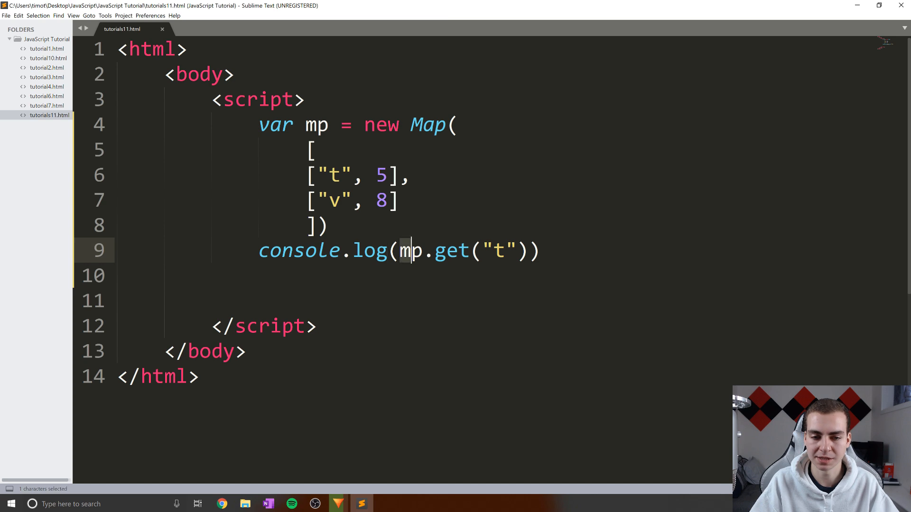
click(505, 250)
text(v)
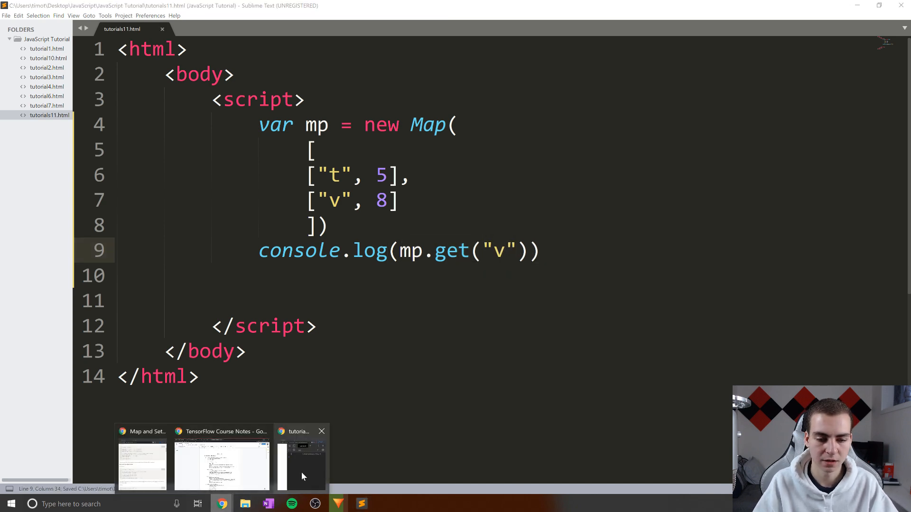
click(301, 465)
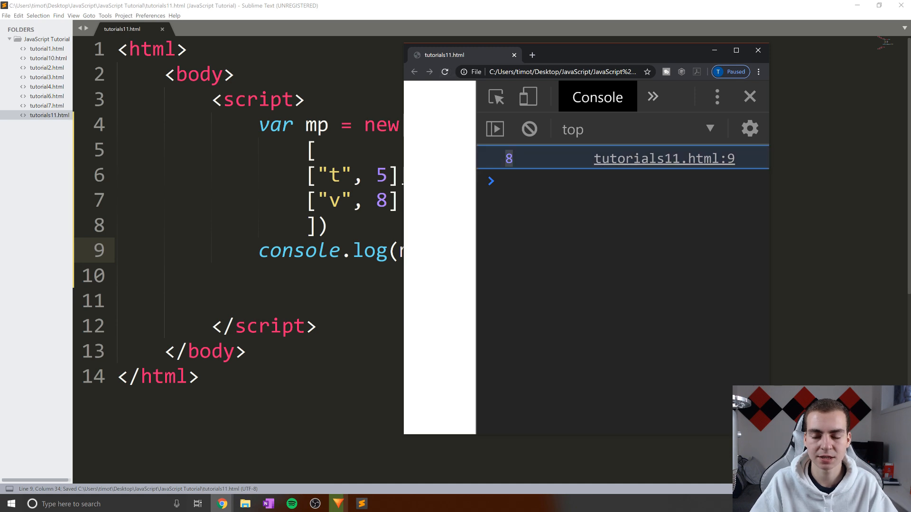
click(758, 50)
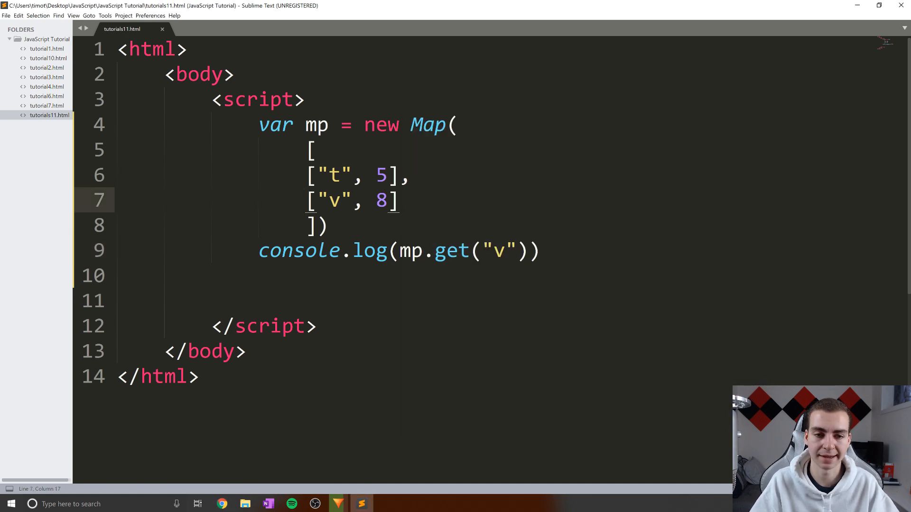
click(328, 226)
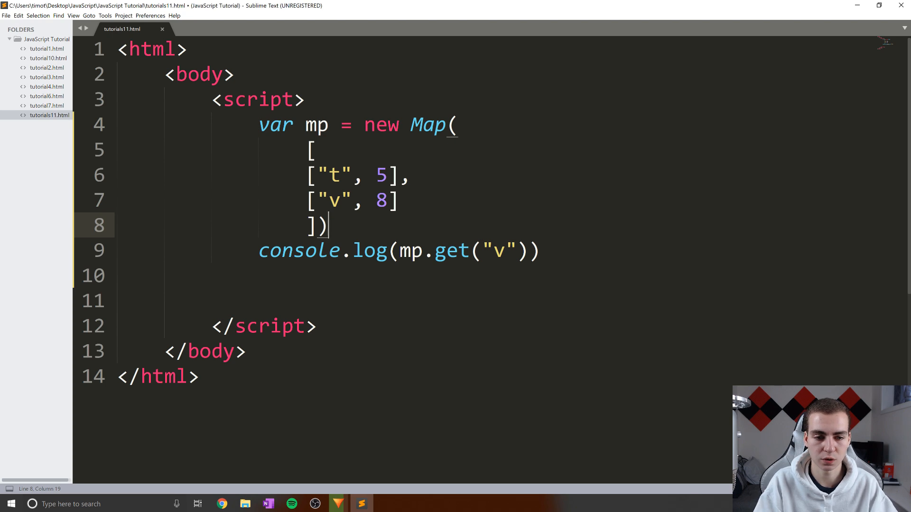
Add an mp.set("t", 9) line ahead of the console.log call
text(conso)
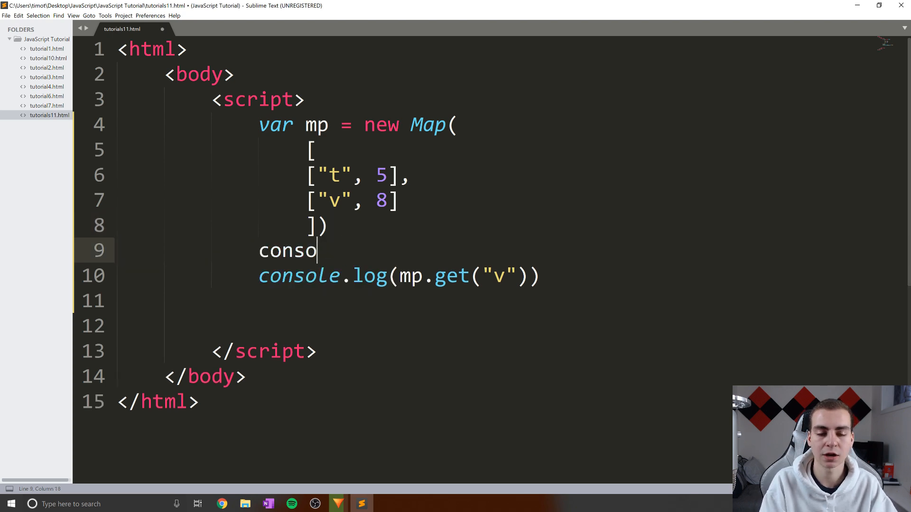
text(cmp.)
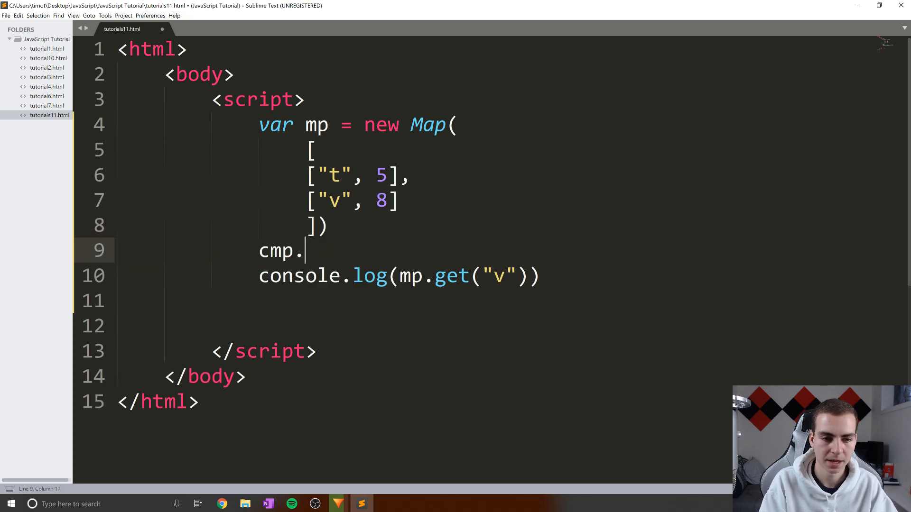
text(mp)
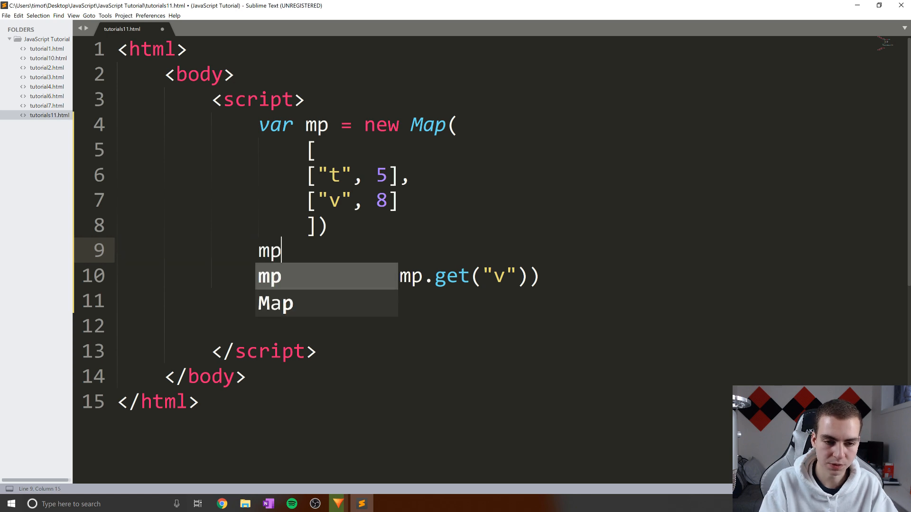
text(.set()
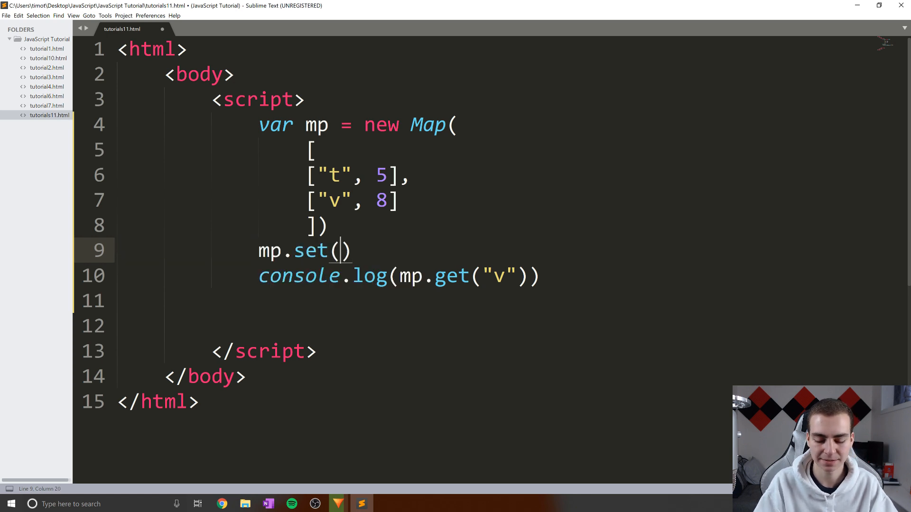
text("",)
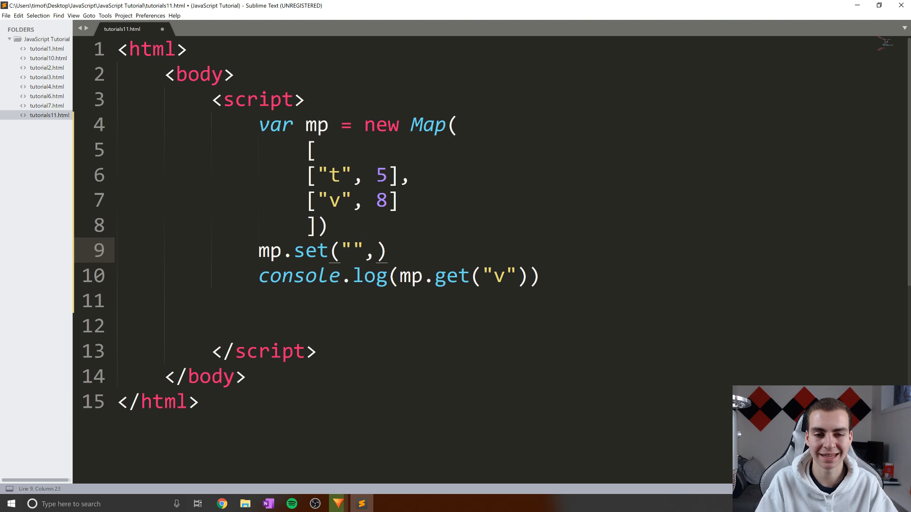
text(t)
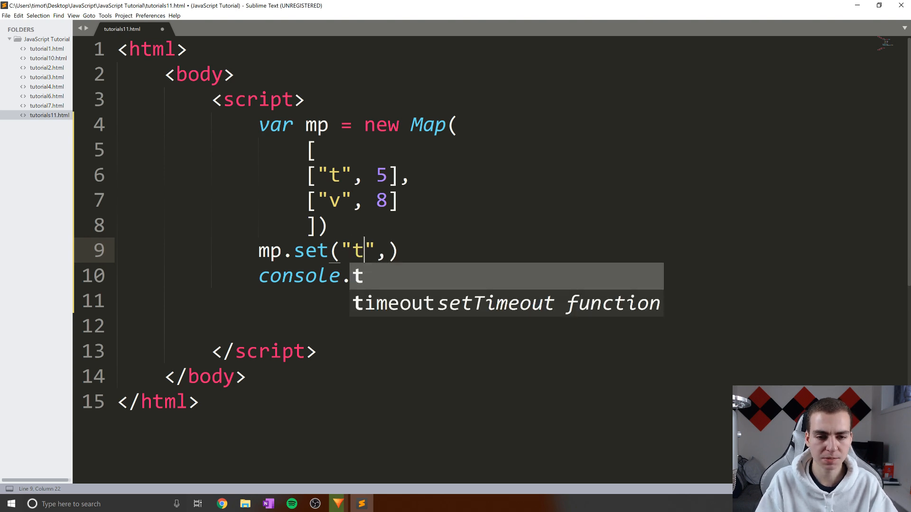
text(og(mp.get("v")))
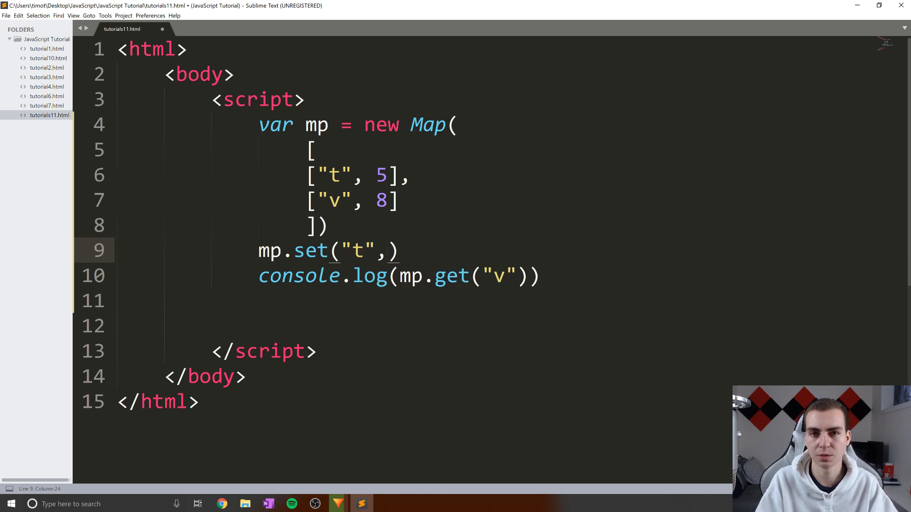
text(9)
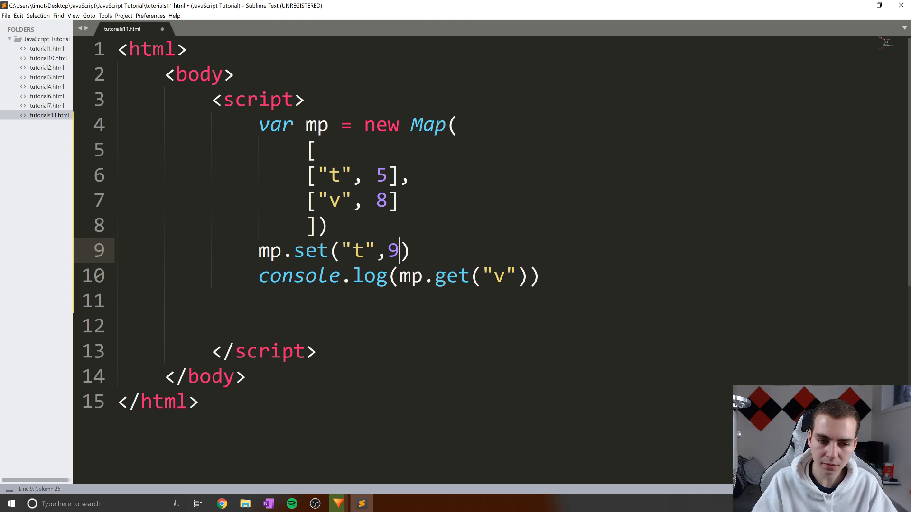
Change the lookup key to "t" and open a blank line after the set call
double_click(357, 251)
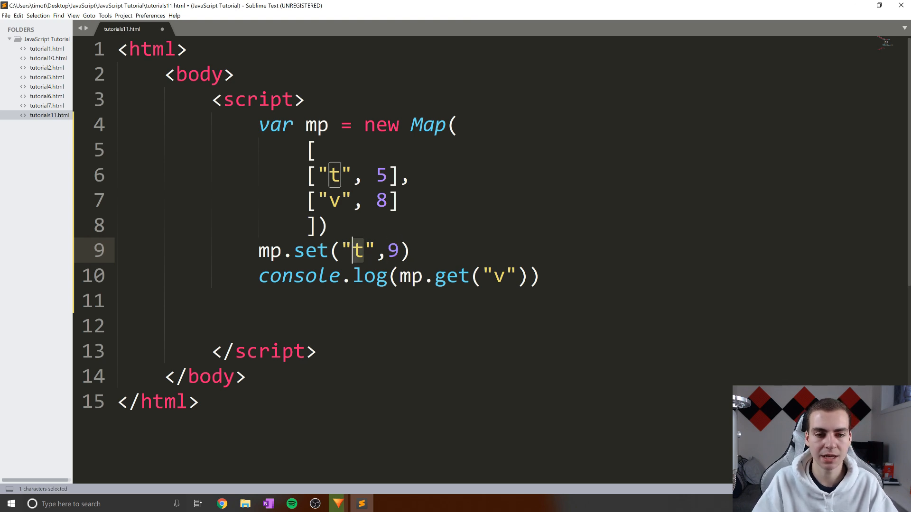
click(409, 251)
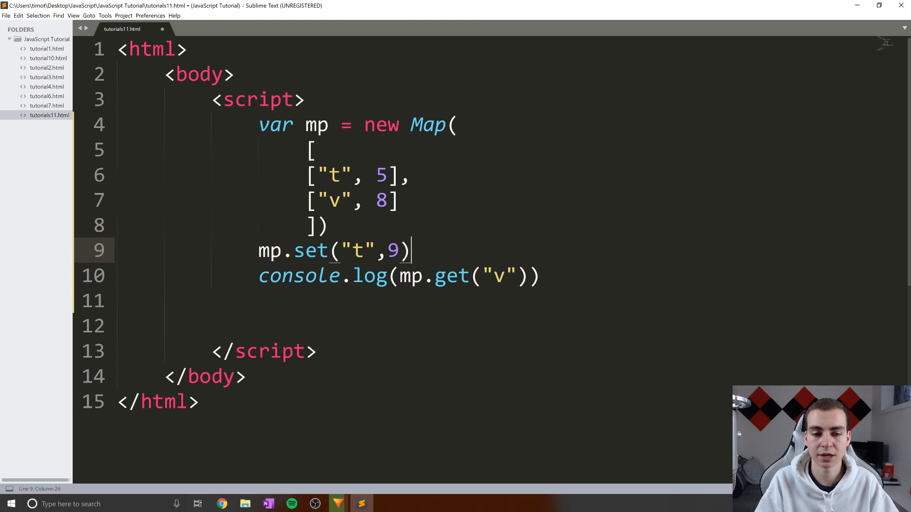
double_click(394, 250)
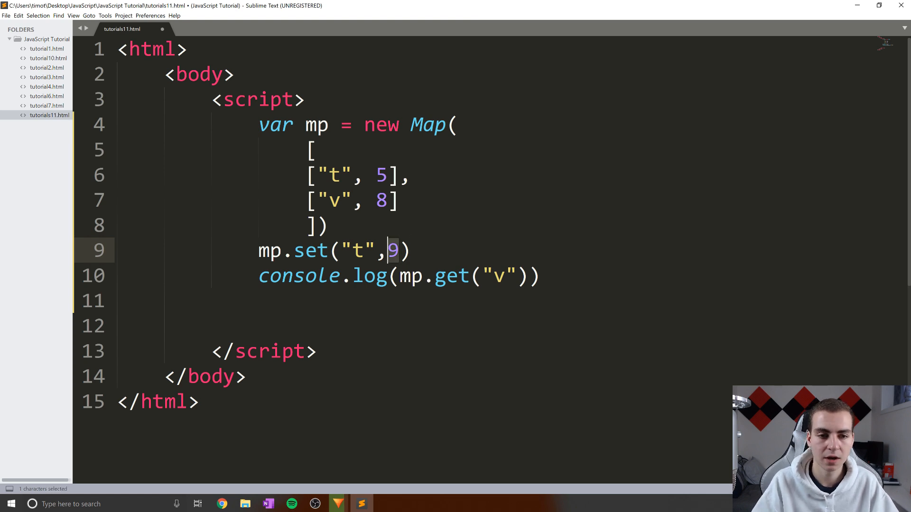
double_click(334, 176)
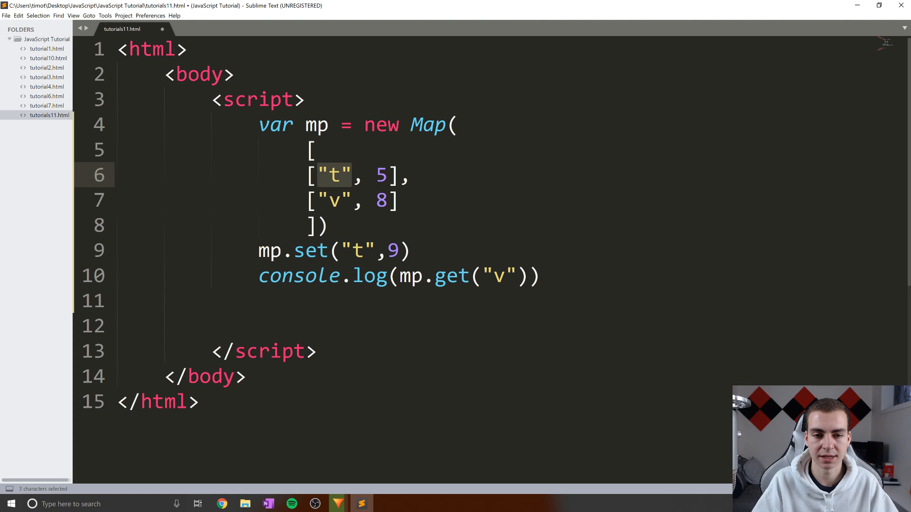
text(t)
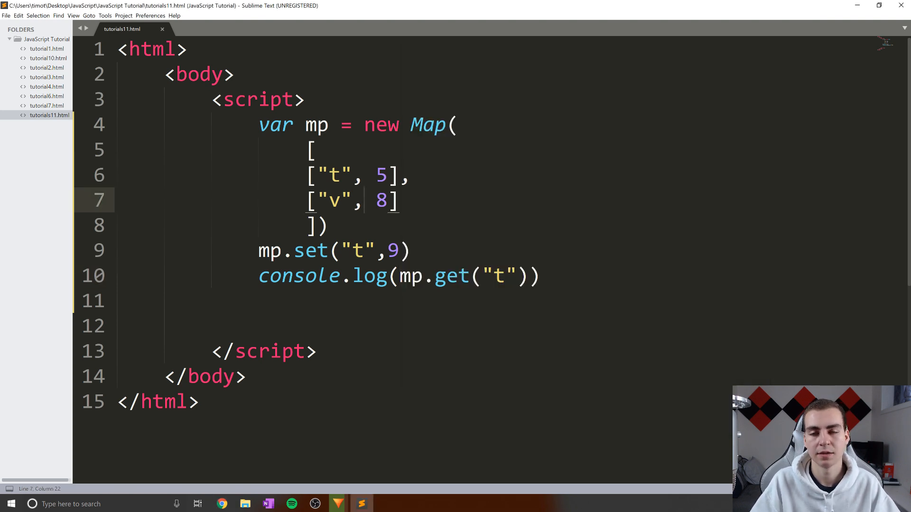
double_click(357, 251)
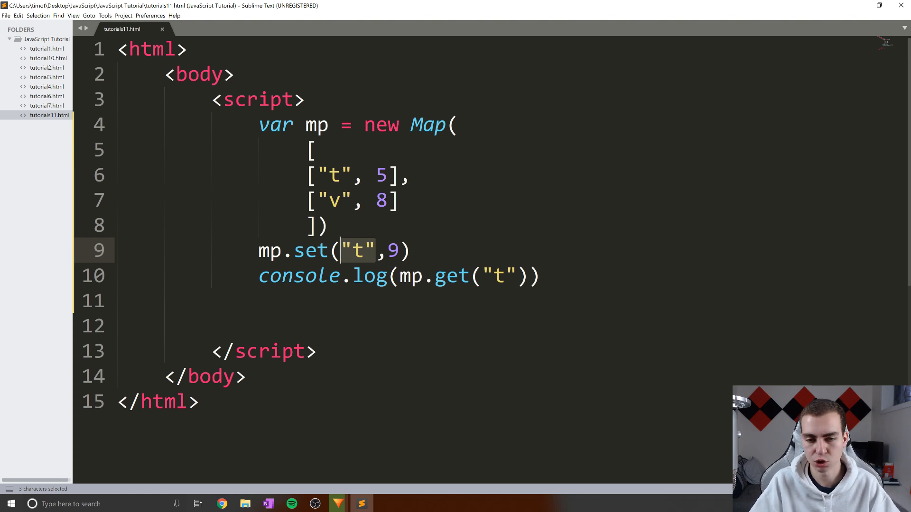
click(331, 176)
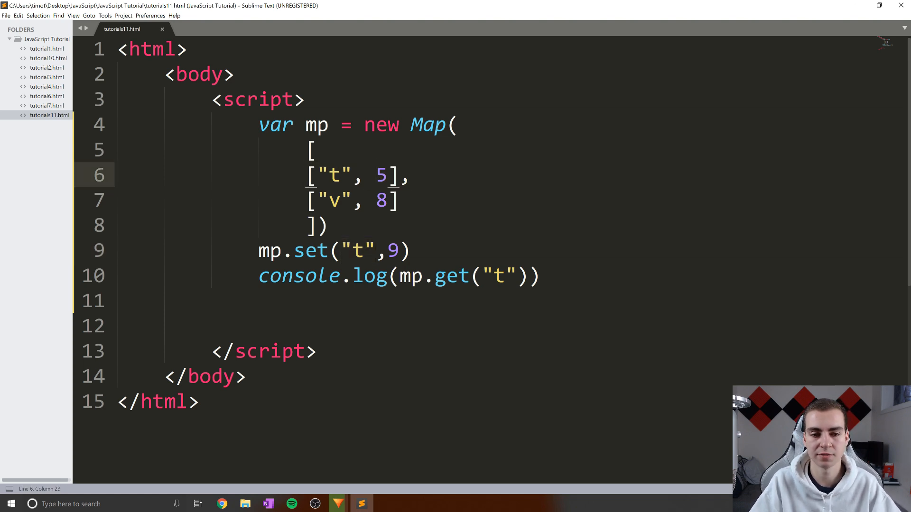
key(enter)
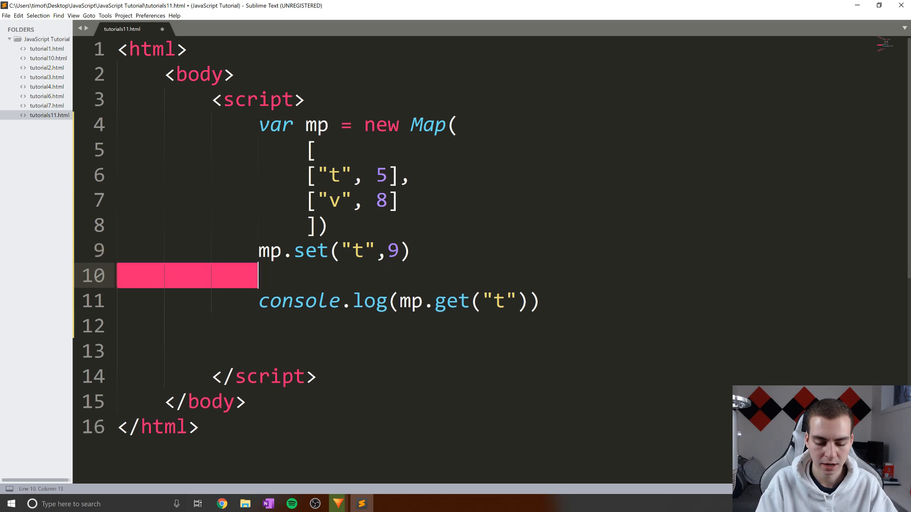
Type mp.set(3, "hello"), log mp.get(3), then switch the log to mp.size
text(mp.set())
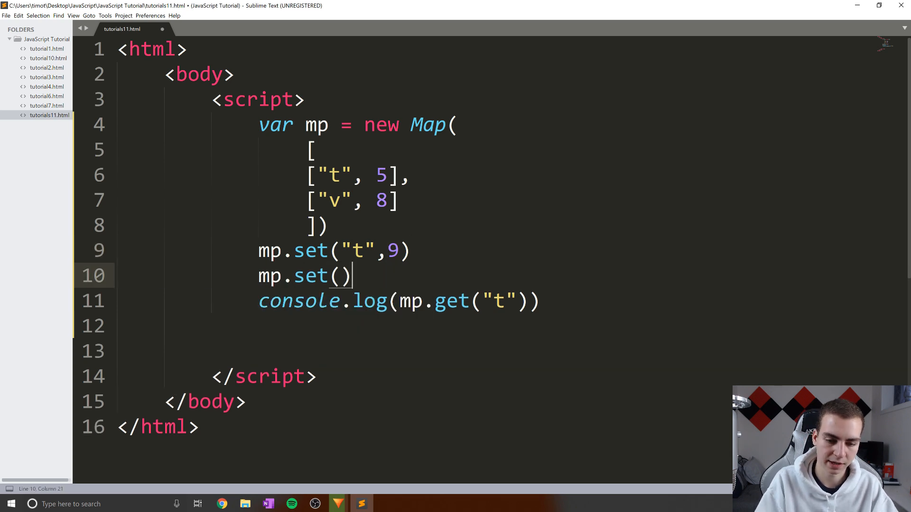
text("h")
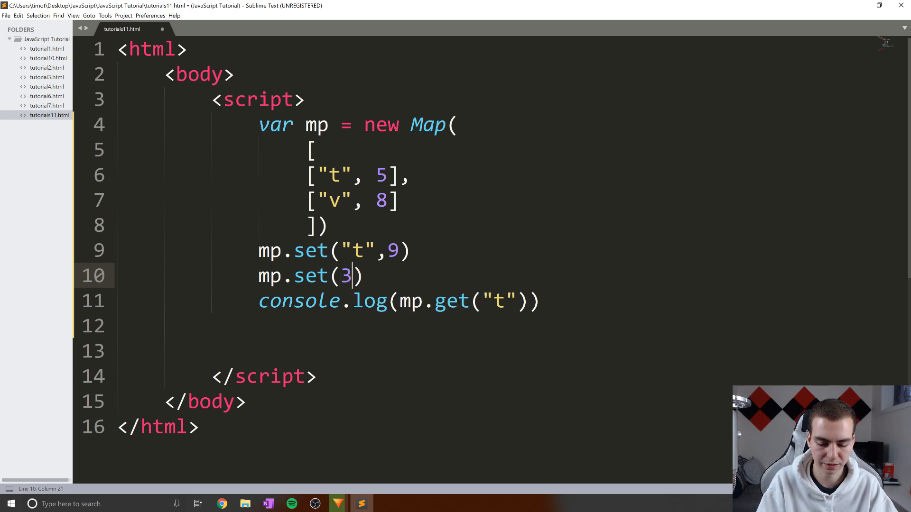
text(, "hello")
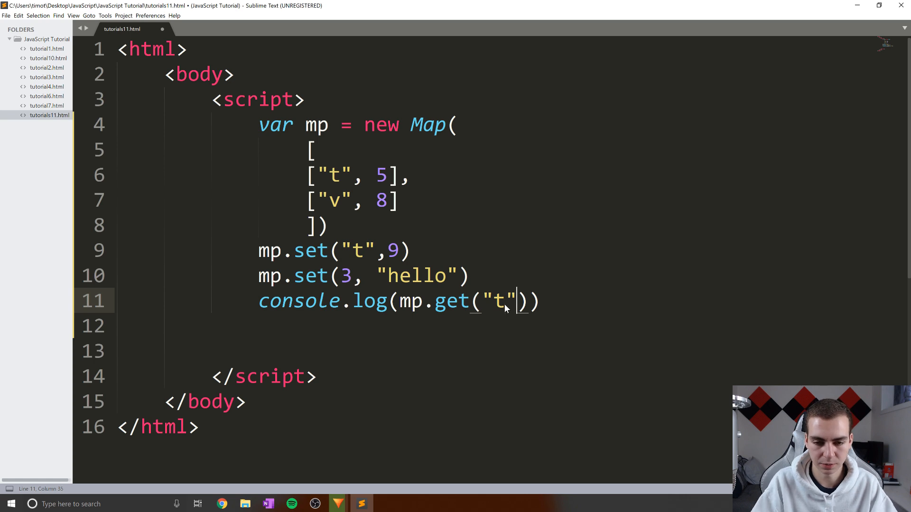
text(3)
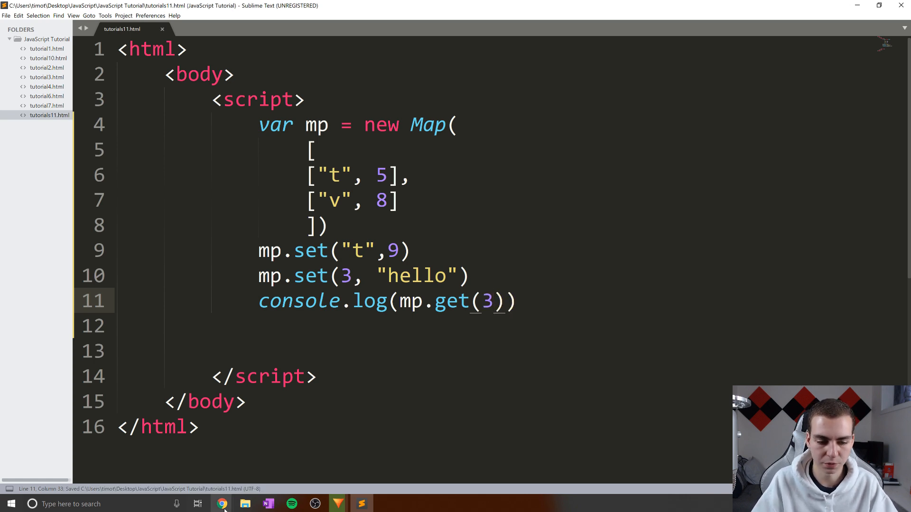
click(329, 225)
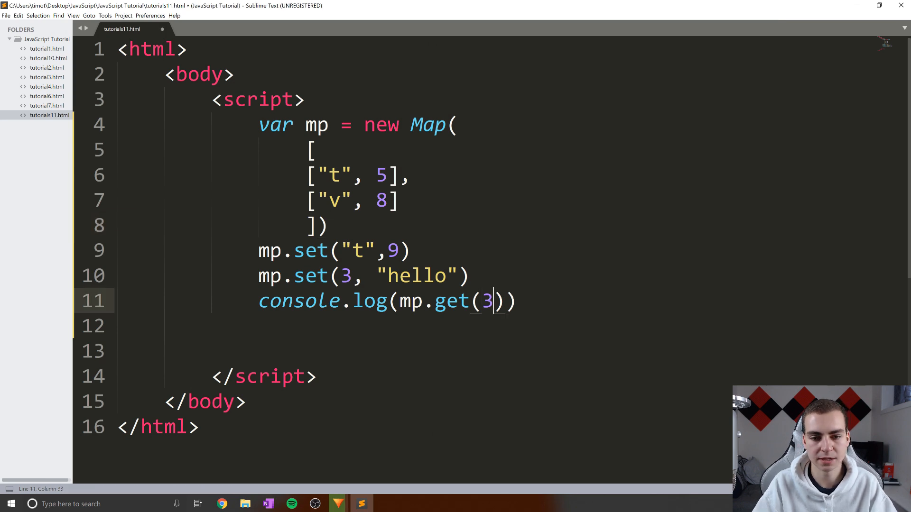
text(4)
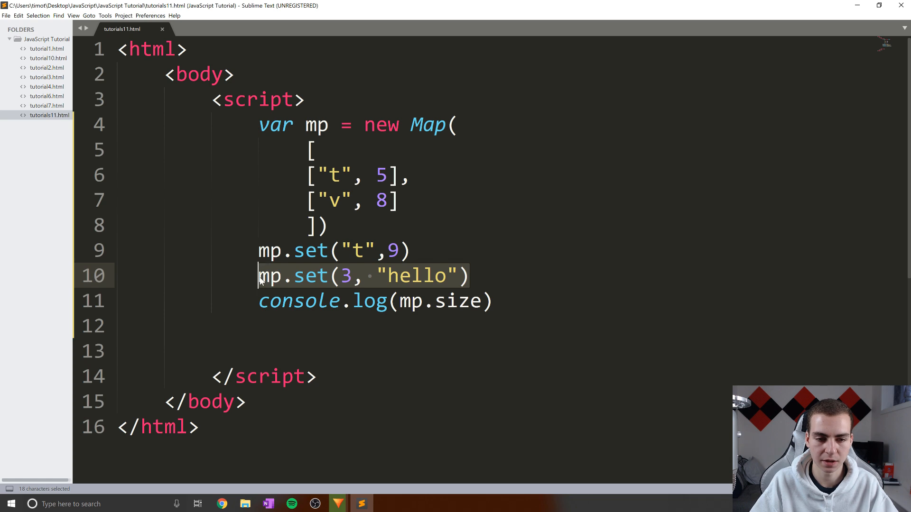
click(467, 275)
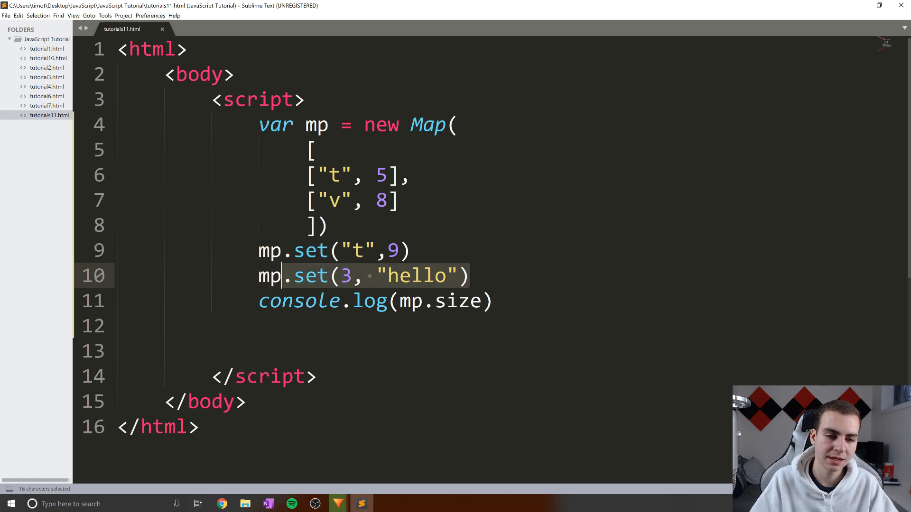
Delete the hello line, change set to mp.delete("6"), and check the console printing 1
key(Delete)
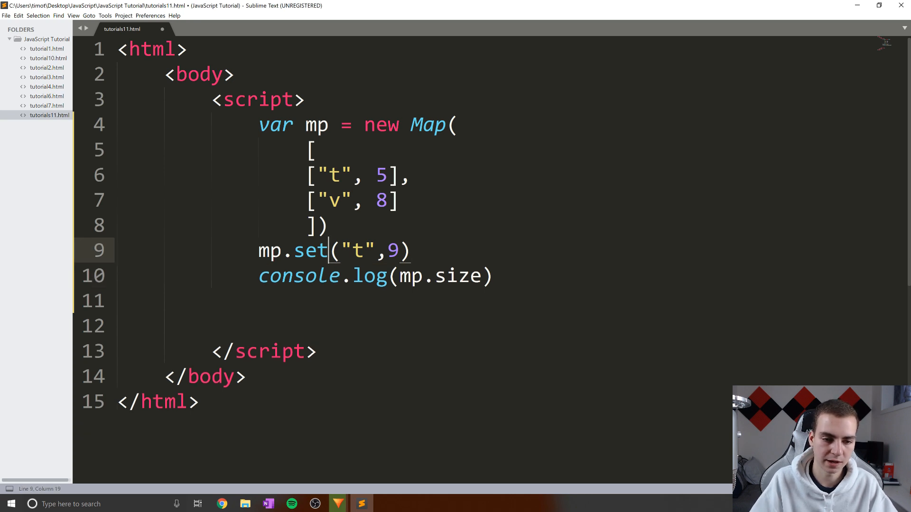
text(delete)
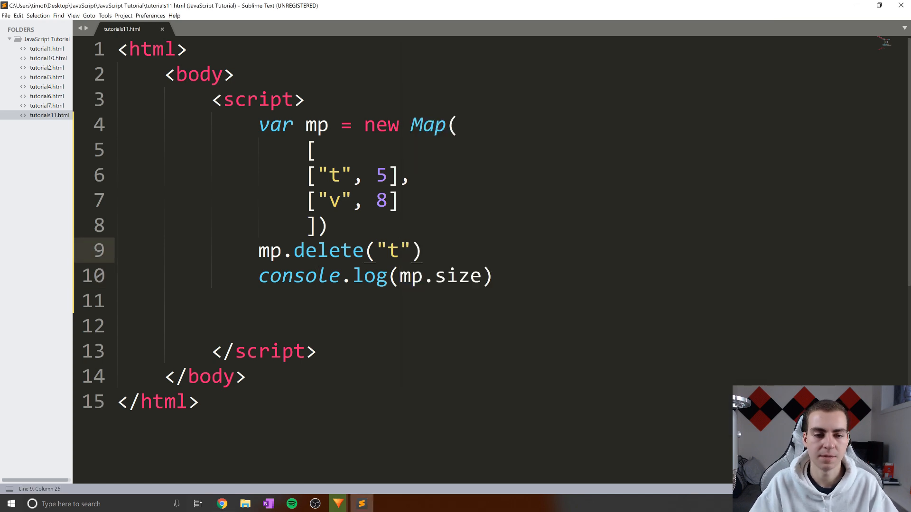
text(6)
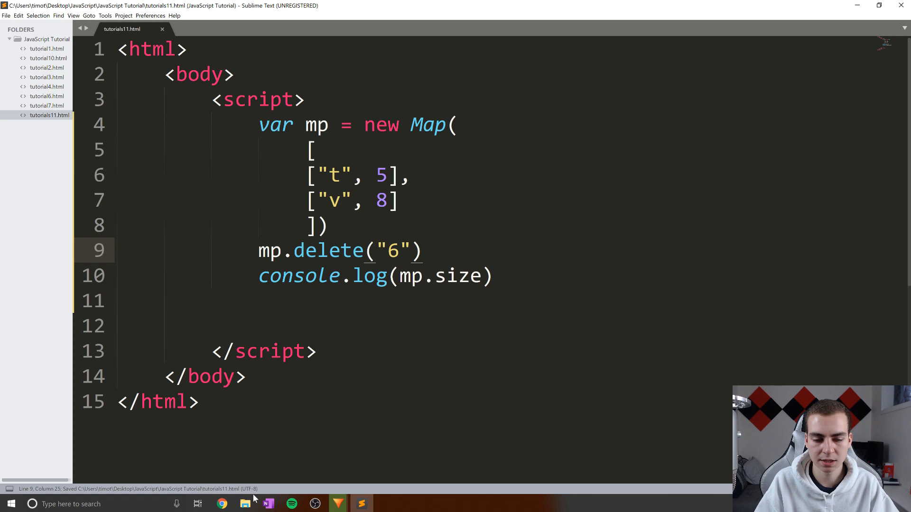
click(222, 503)
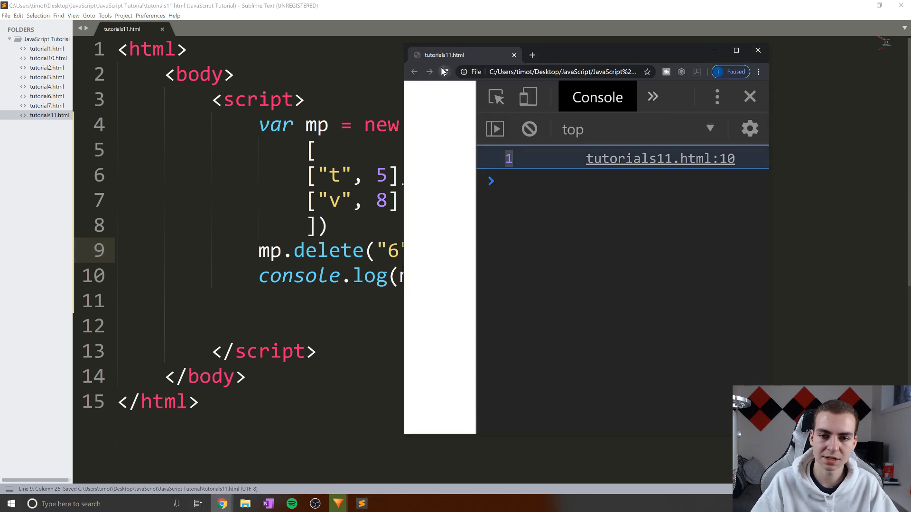
click(758, 50)
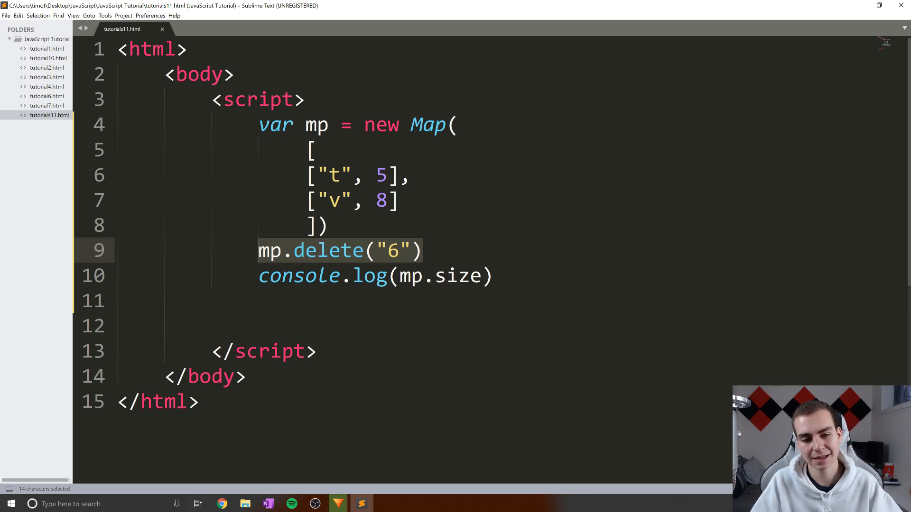
Remove the mp.delete line and change the log to console.log(mp.has("6"))
click(422, 251)
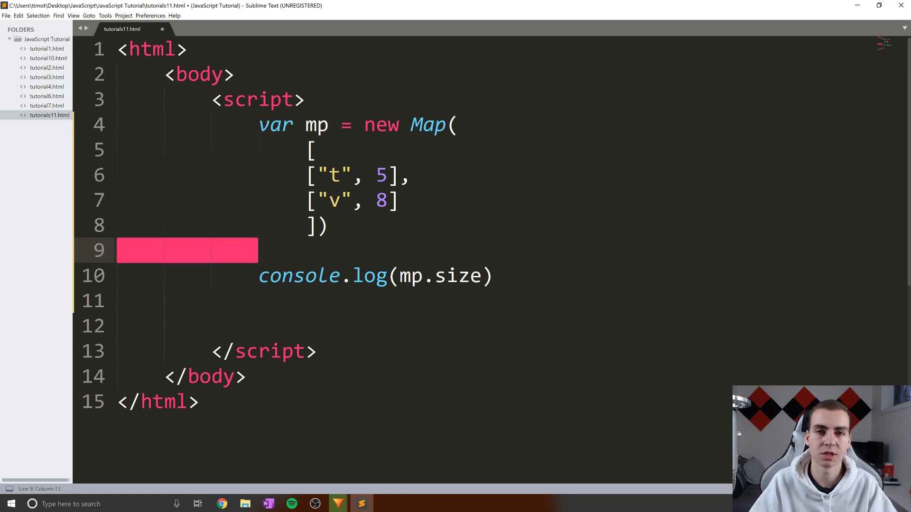
double_click(458, 275)
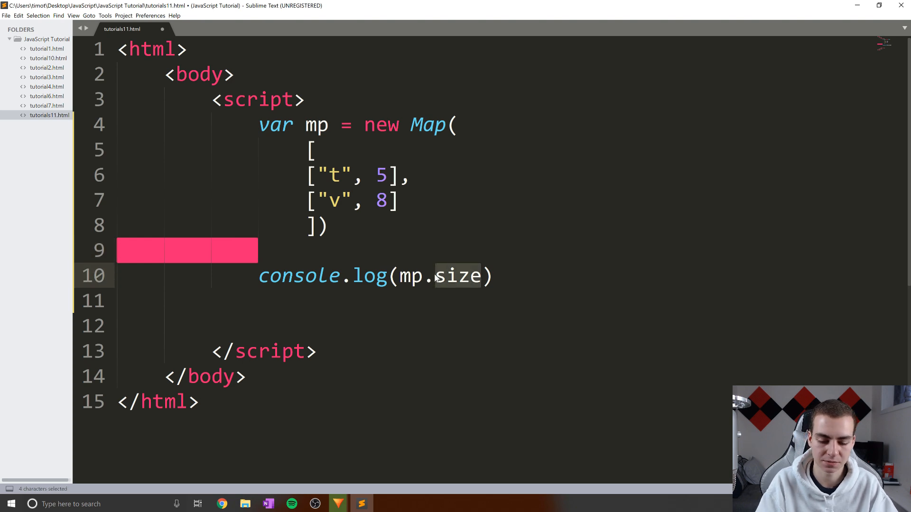
text(has())
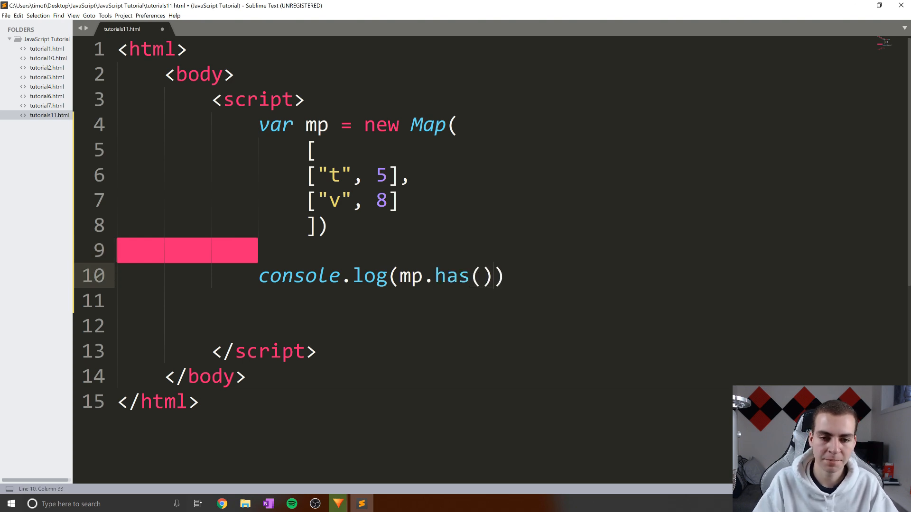
text("t")
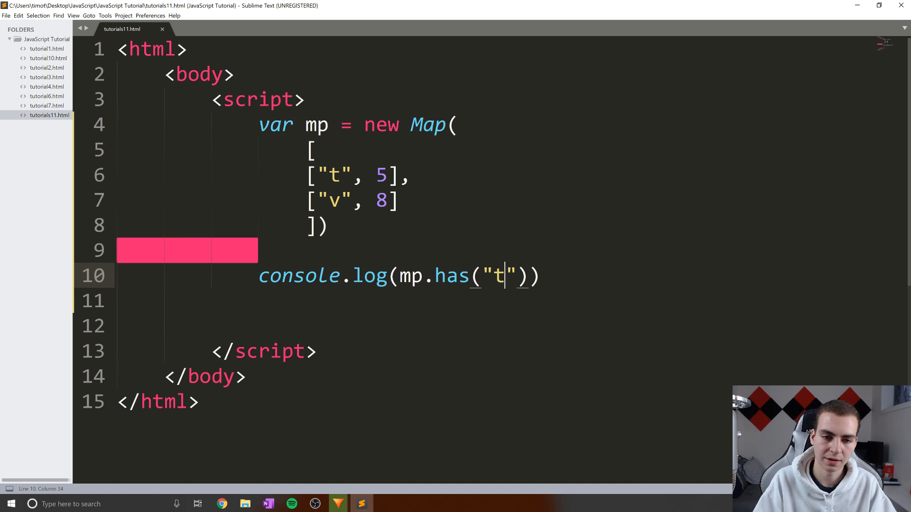
text(6)
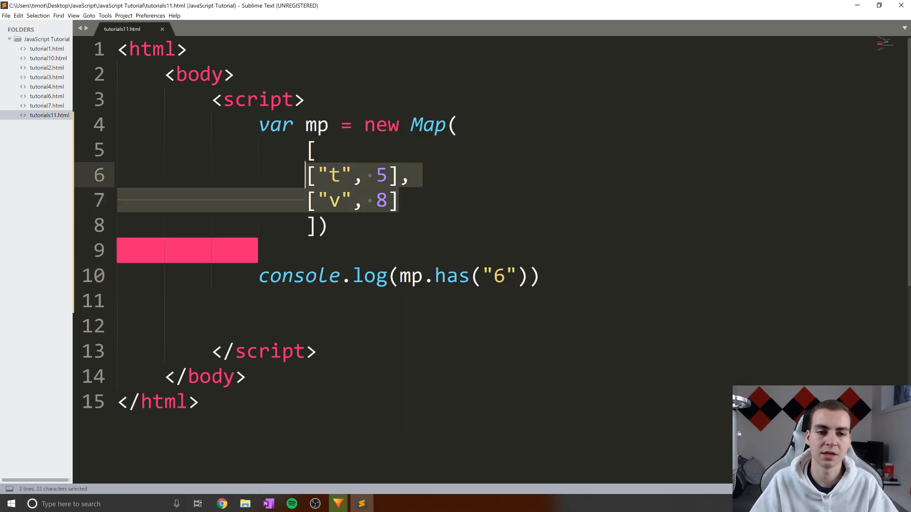
click(526, 275)
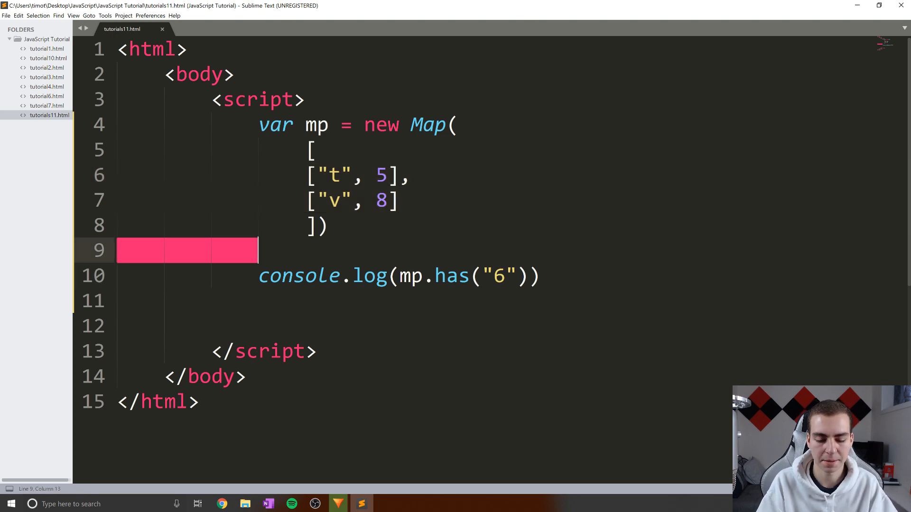
Type mp.clear() on line 9 and view the output in the browser
text(mp.clear)
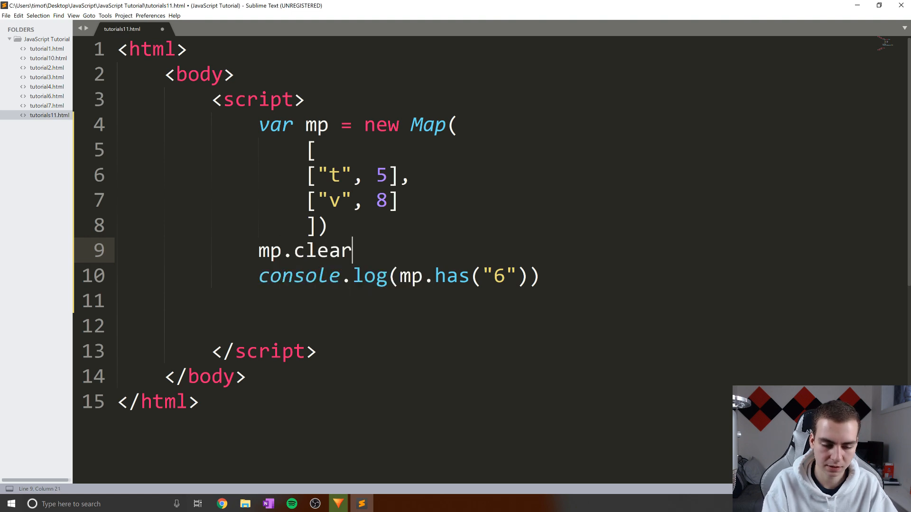
text(())
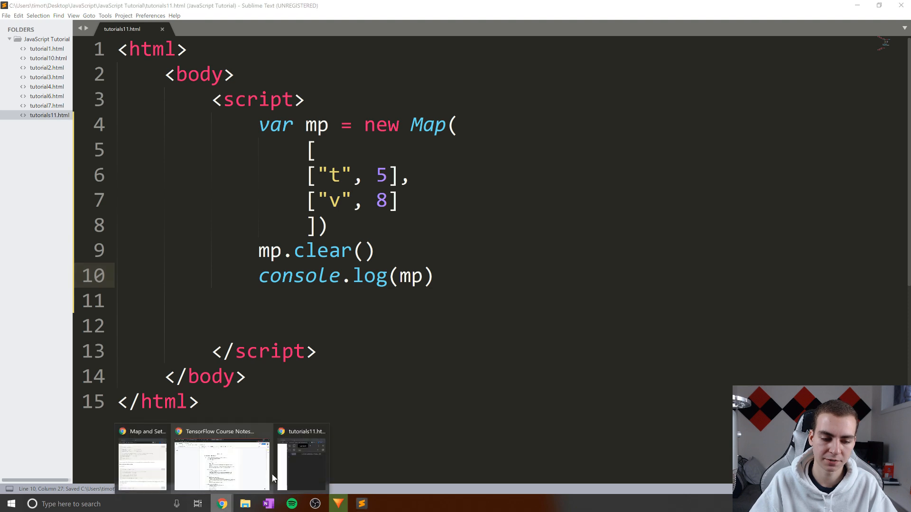
click(302, 459)
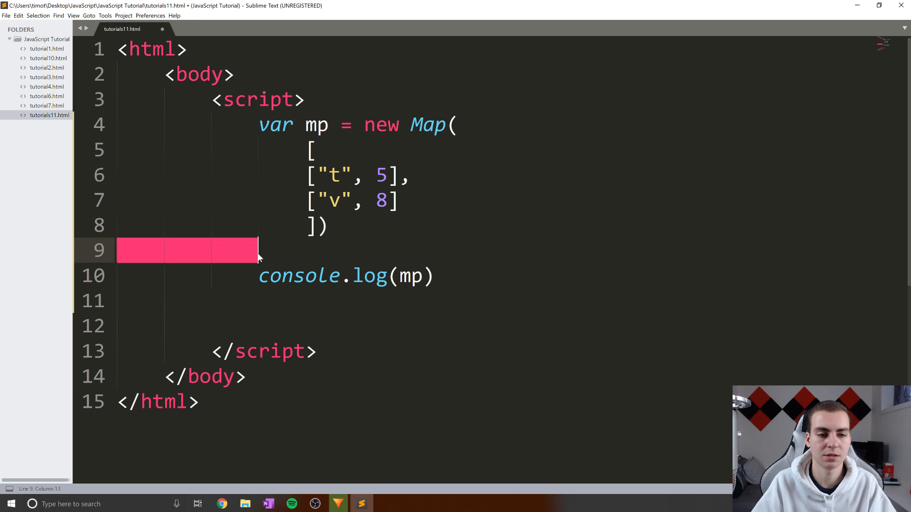
Change the log to mp.entries() and view the MapIterator of t => 5 and v => 8
text(.e)
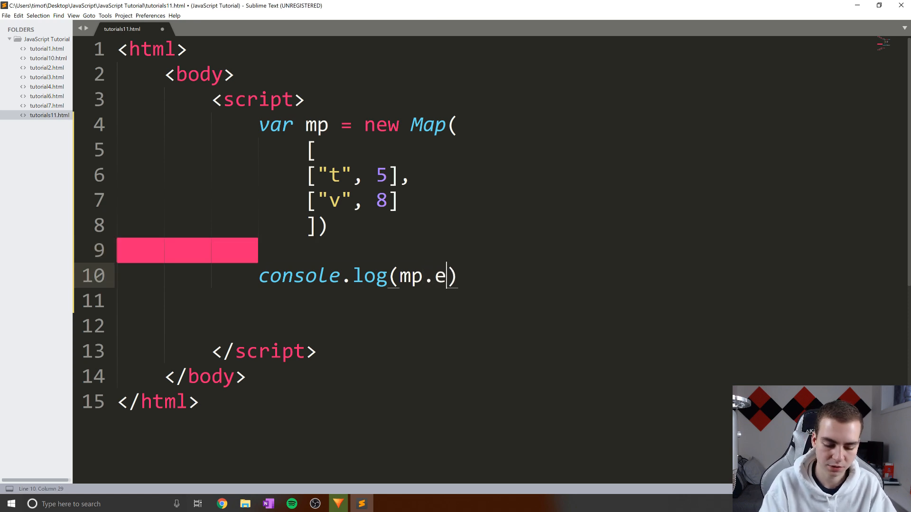
text(ntries()
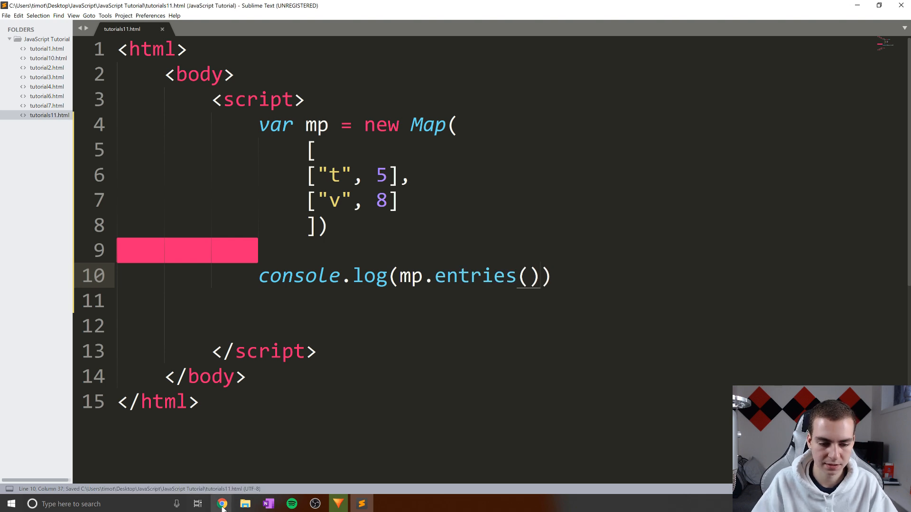
click(221, 504)
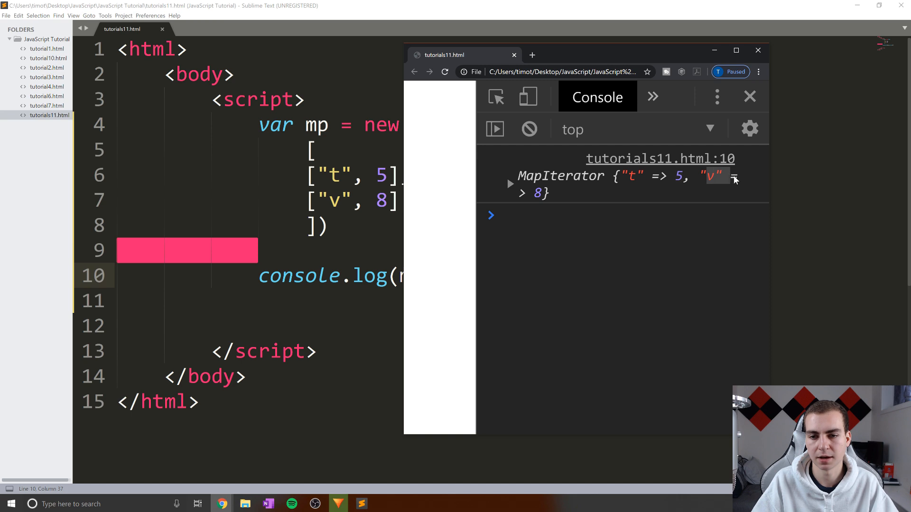
click(511, 184)
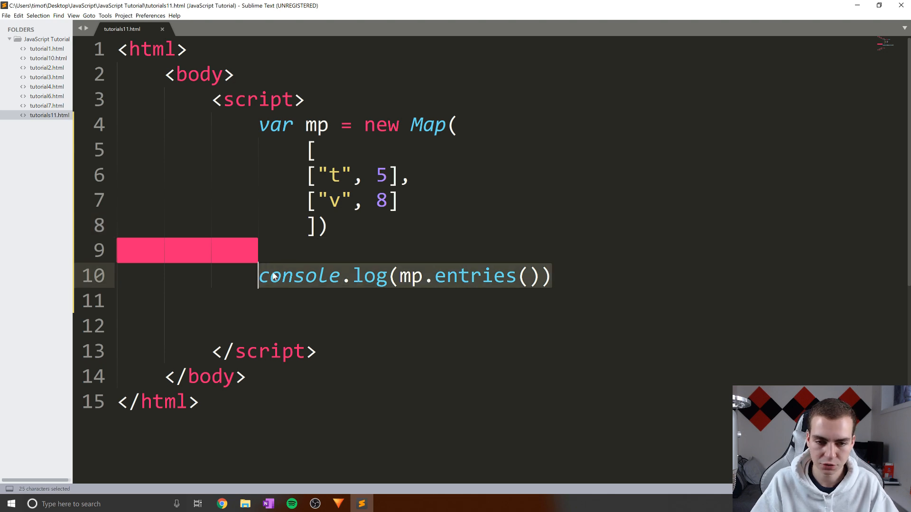
Replace the entries log with a for (var entry of mp) loop logging each entry
text(for)
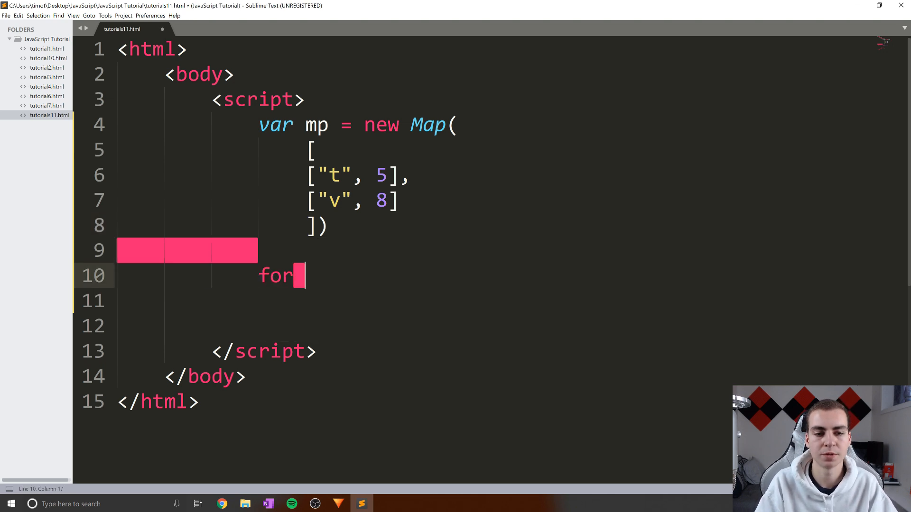
text((var entry of)
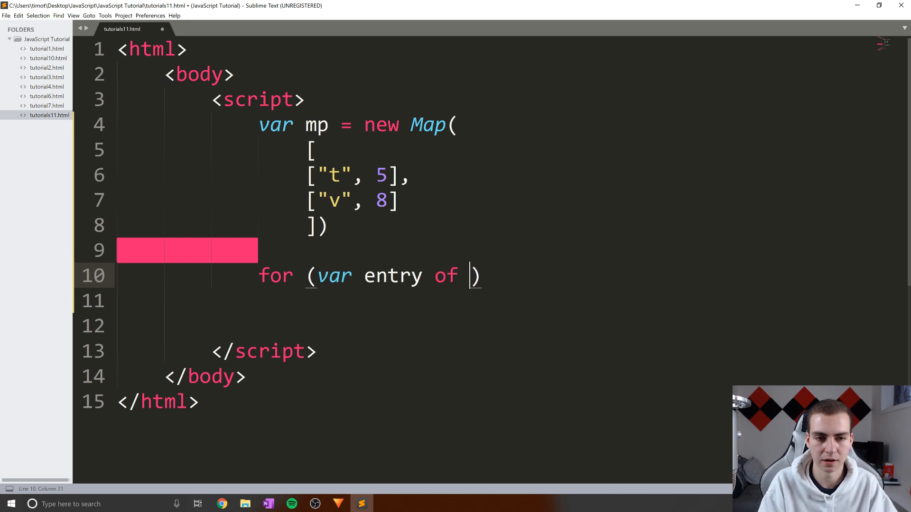
text(mp){})
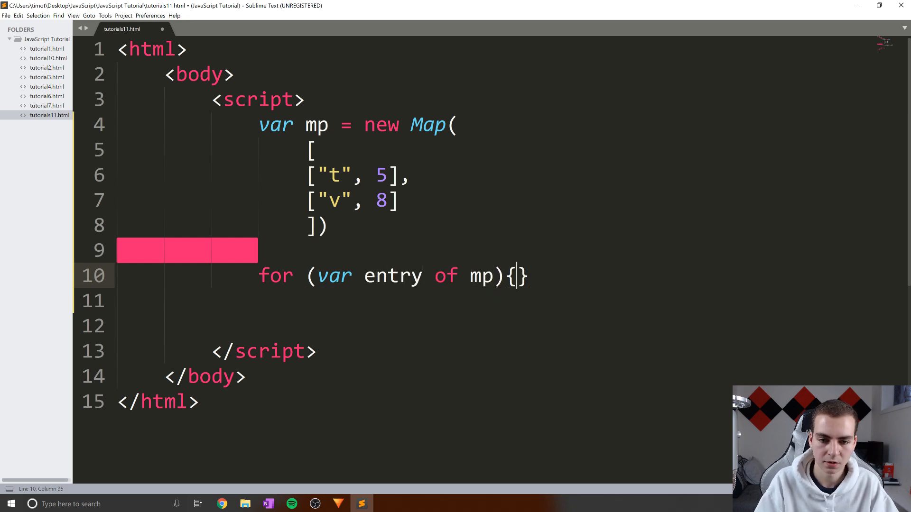
text(console.log())
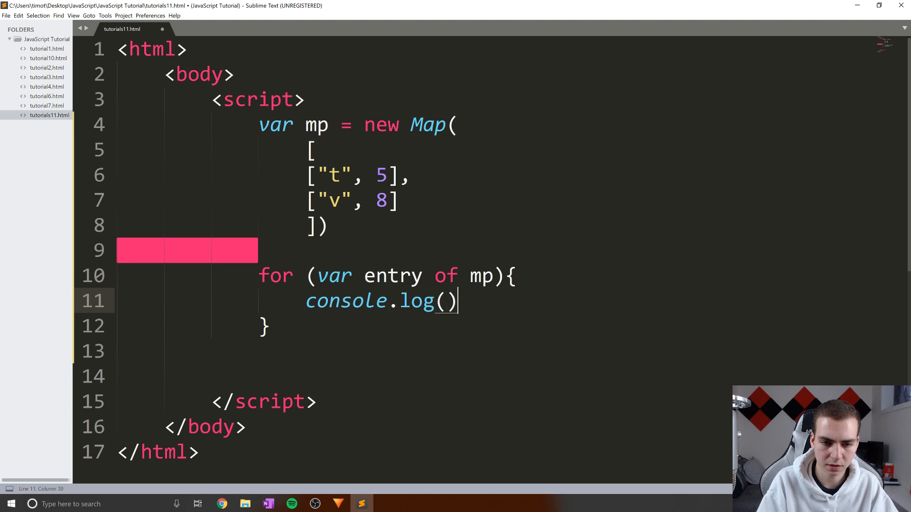
text(entry)
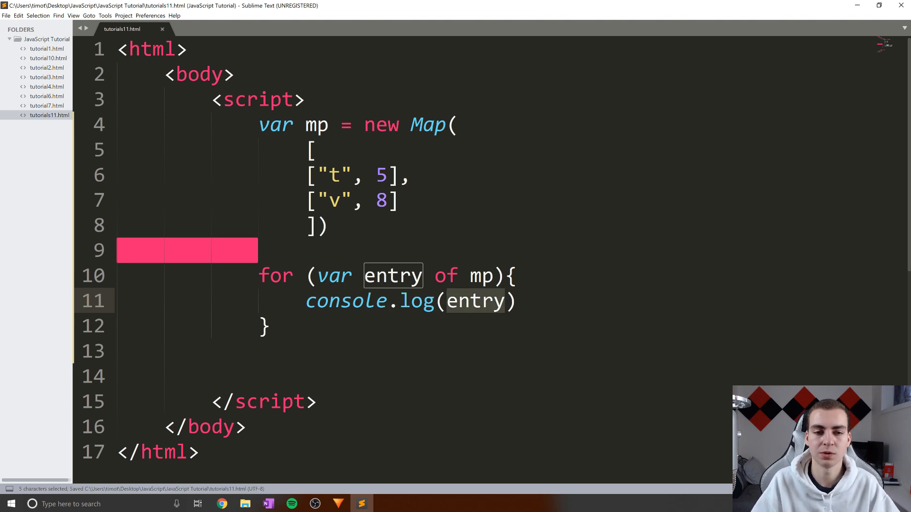
Index the logged entry, changing it to entry[1] to print each count
click(387, 175)
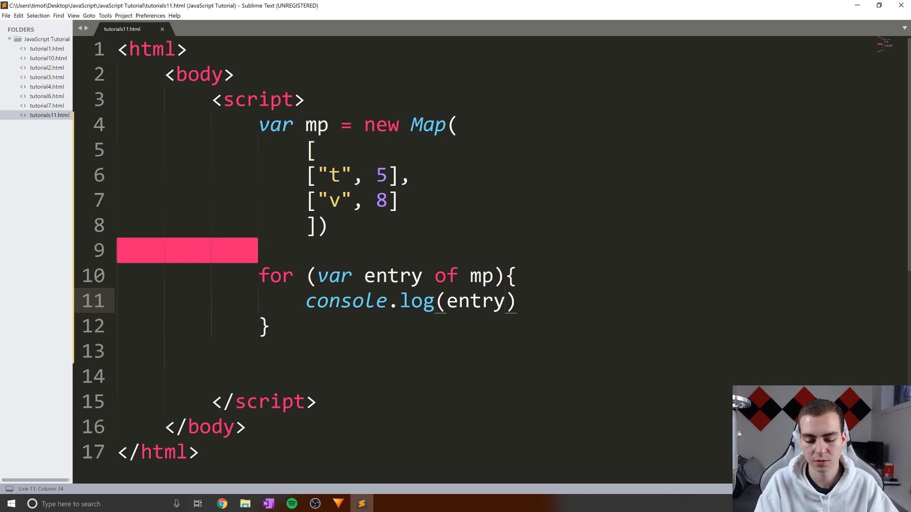
text([0])
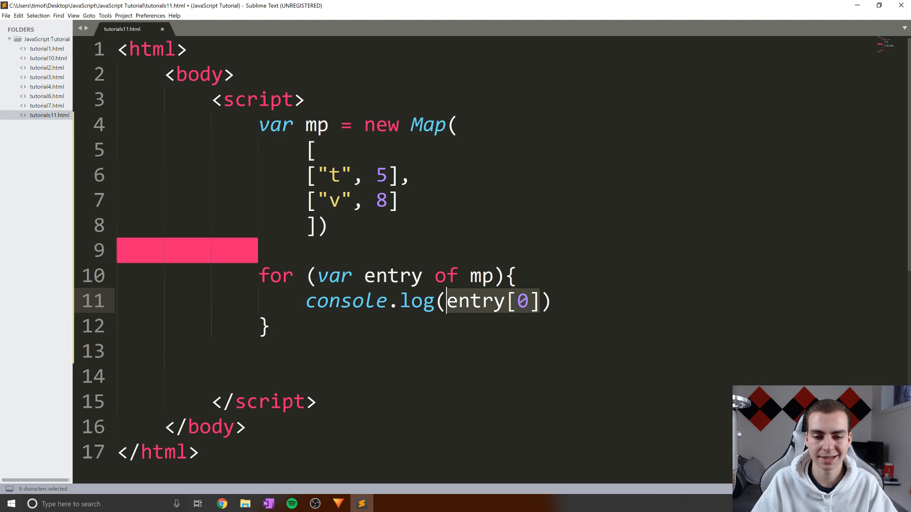
click(375, 176)
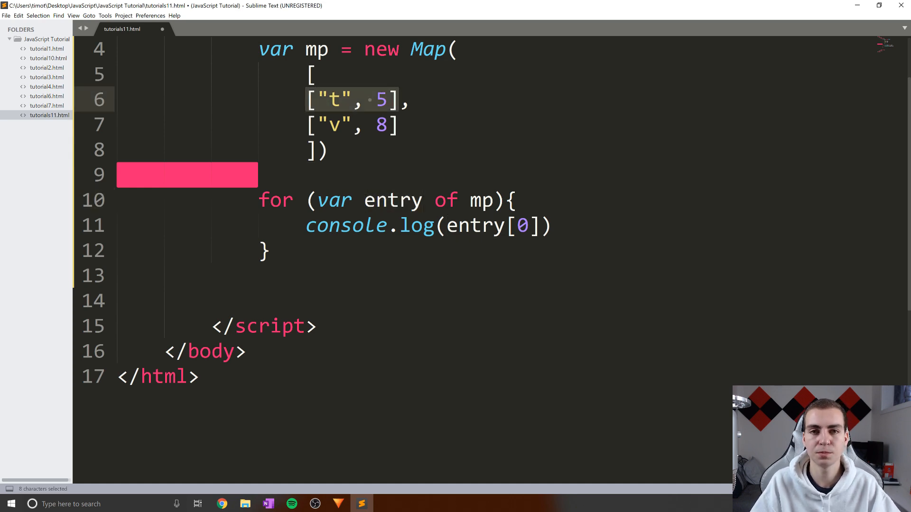
text(d)
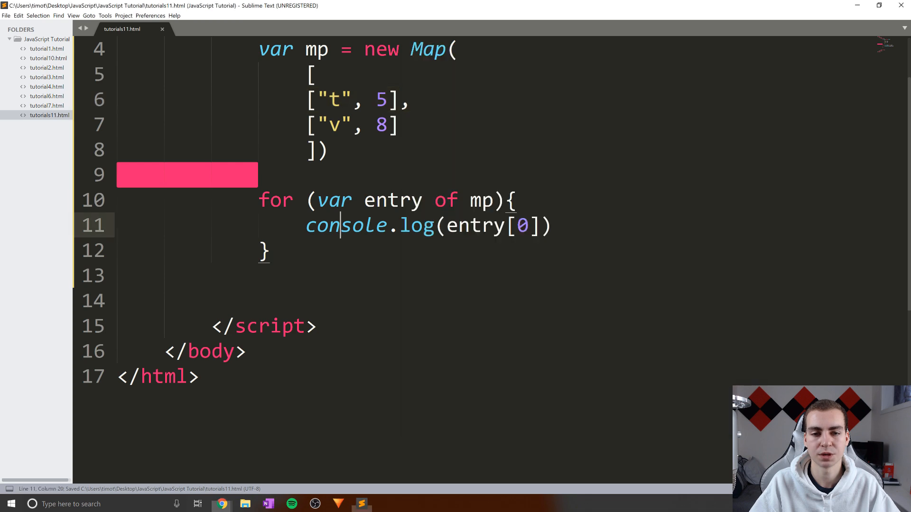
text(1)
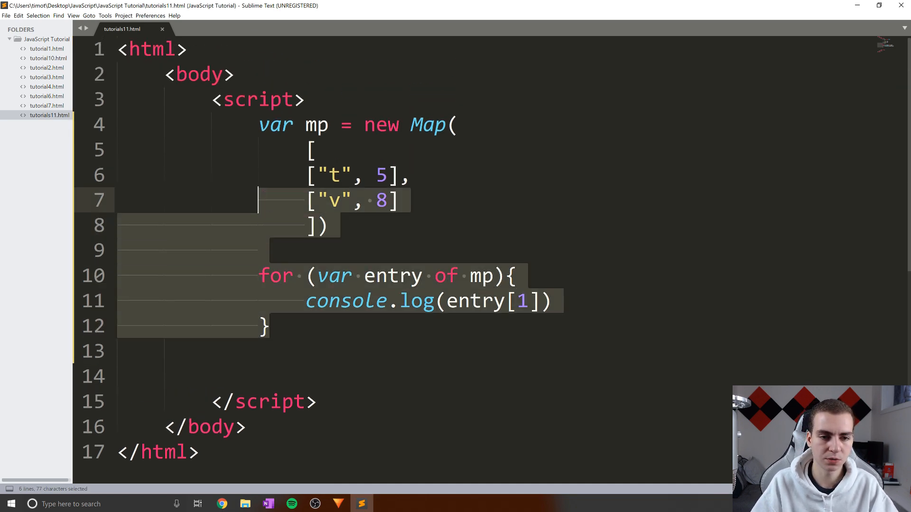
Delete the starting pairs and loop, and declare a str string "this is my string hello"
key(Delete)
text())
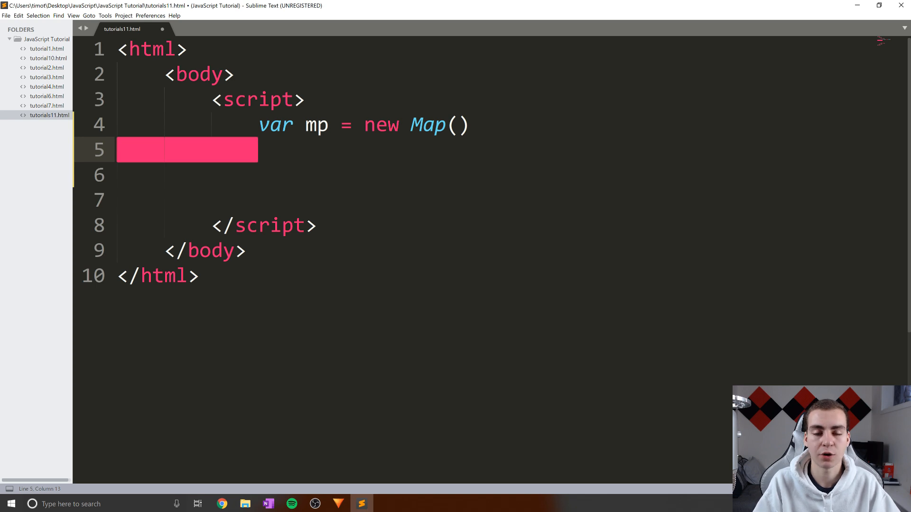
text(st)
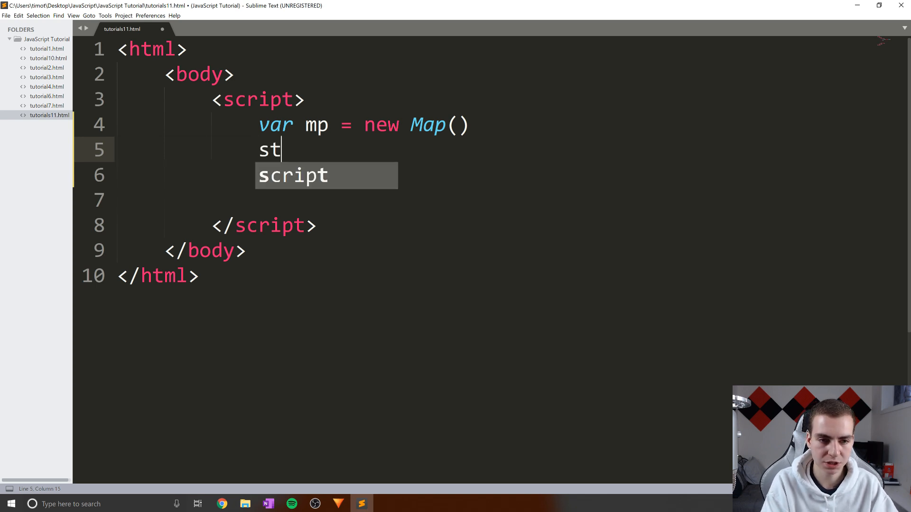
text(r = "")
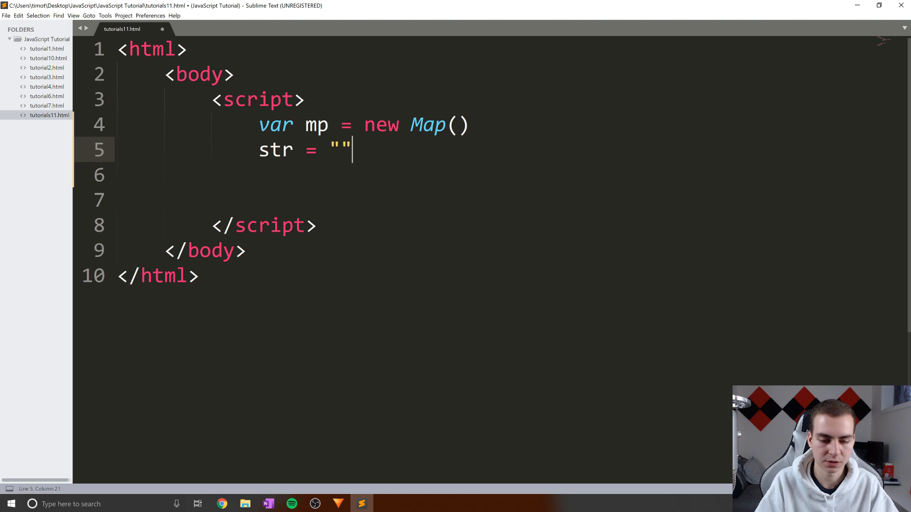
text(this is mty)
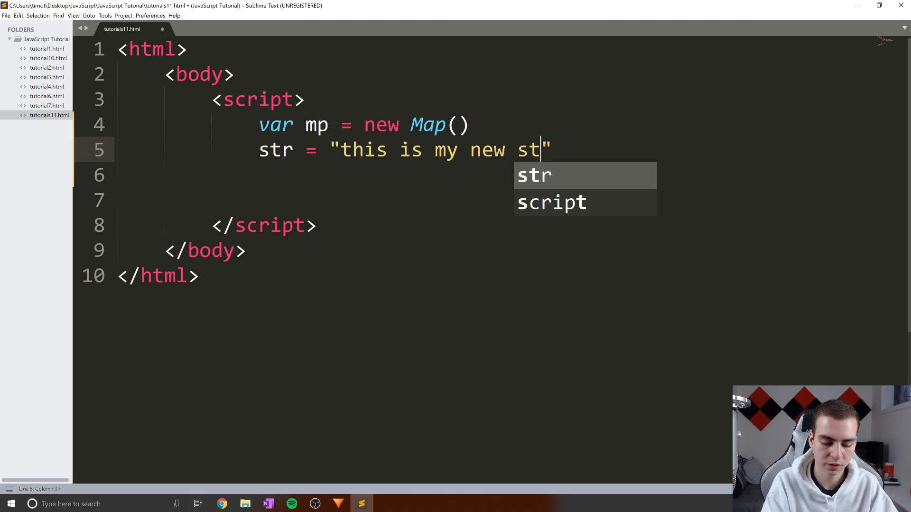
text(ring hello)
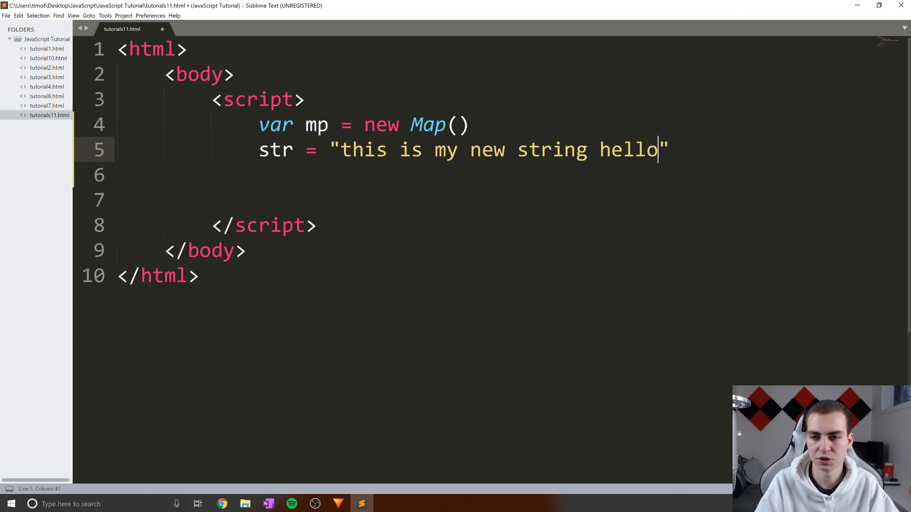
key(enter)
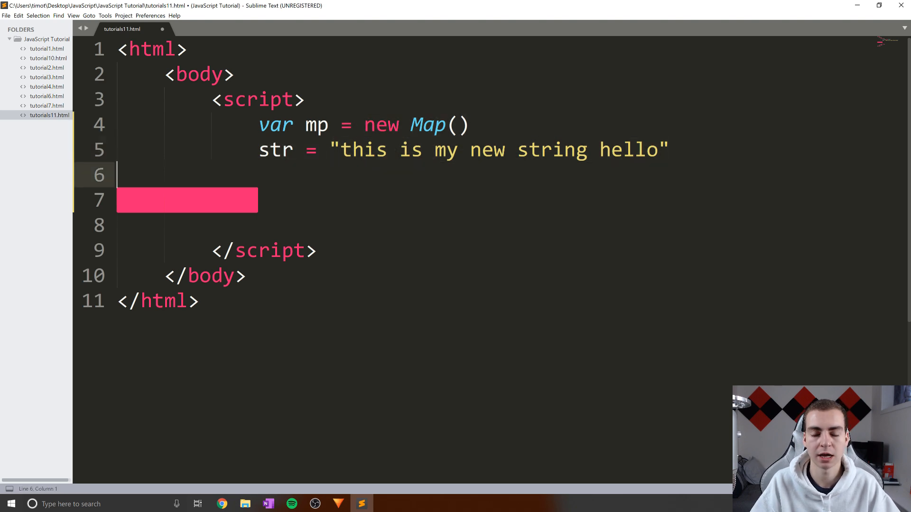
Start a for loop over letters with an if (mp.has(letter)) block
click(399, 150)
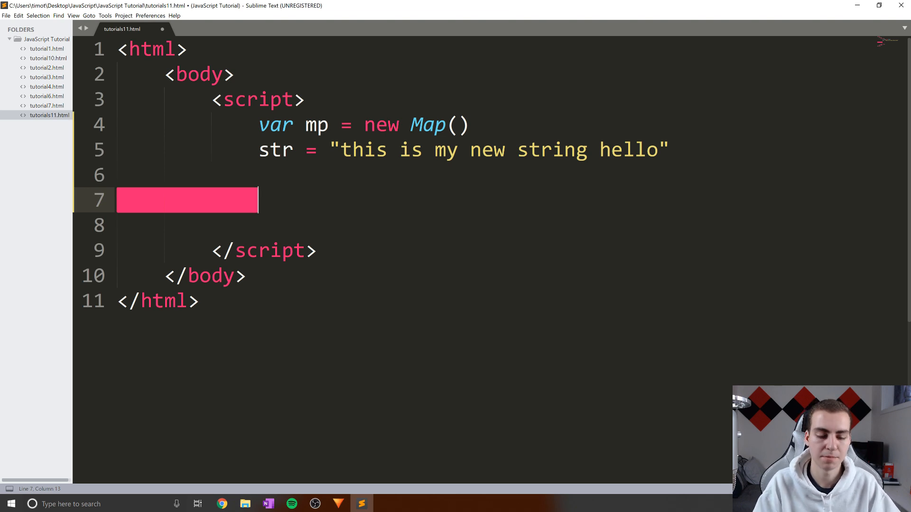
text(for(){})
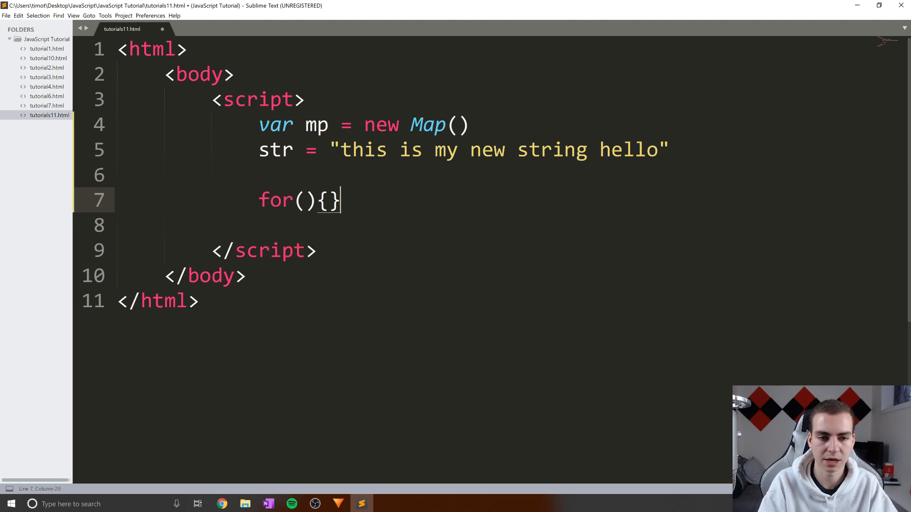
key(Enter)
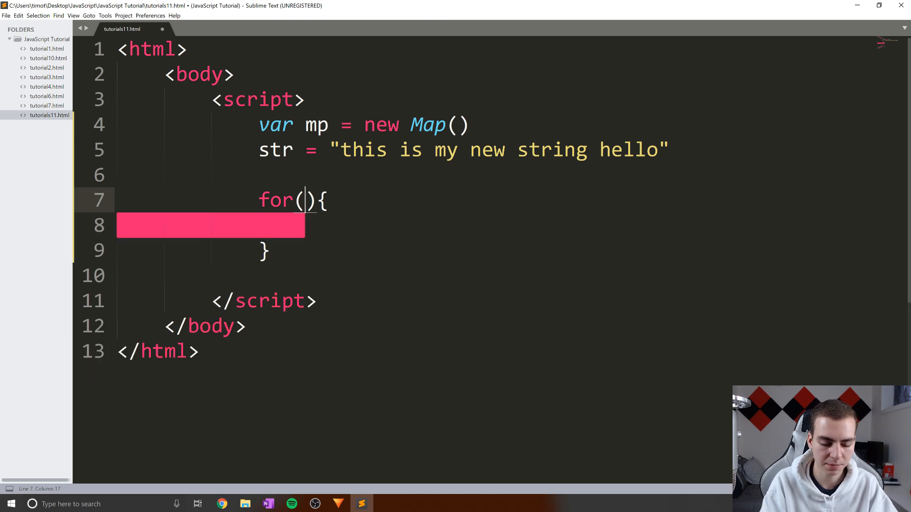
text(var letter of str)
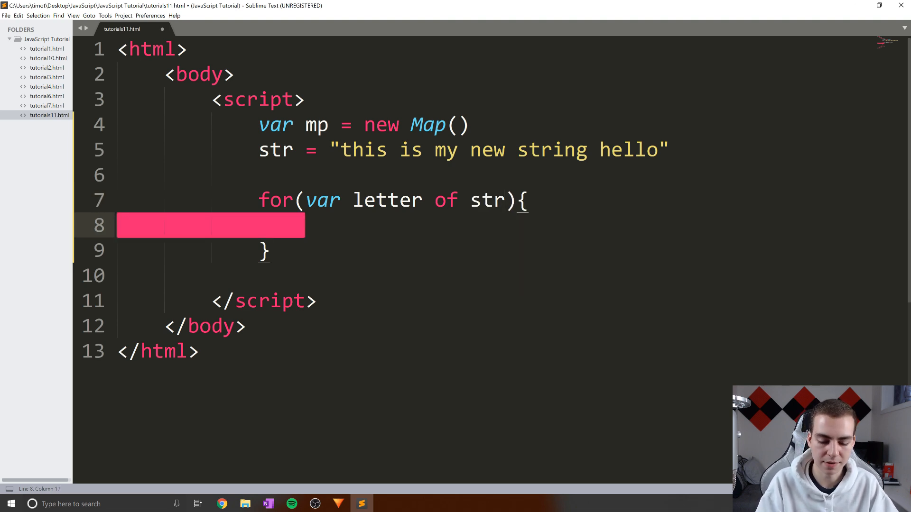
text(if)
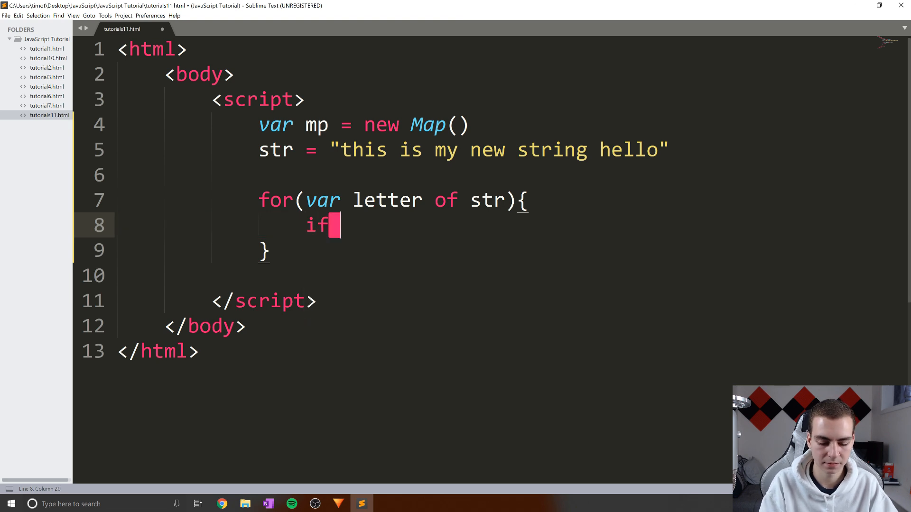
text(())
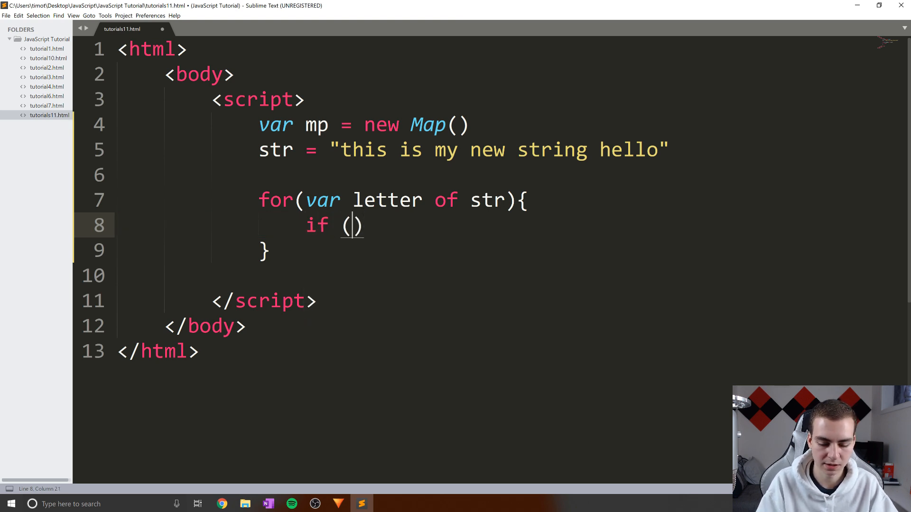
text(mp.has())
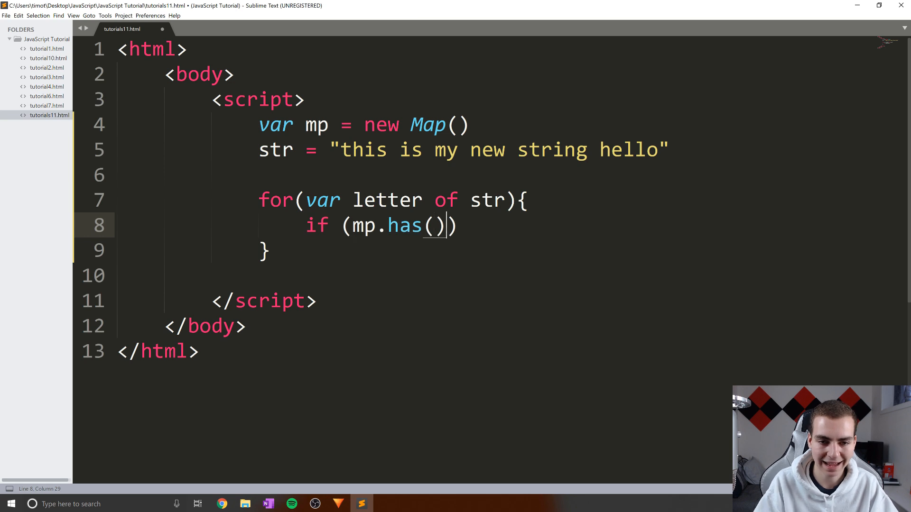
text(letter)
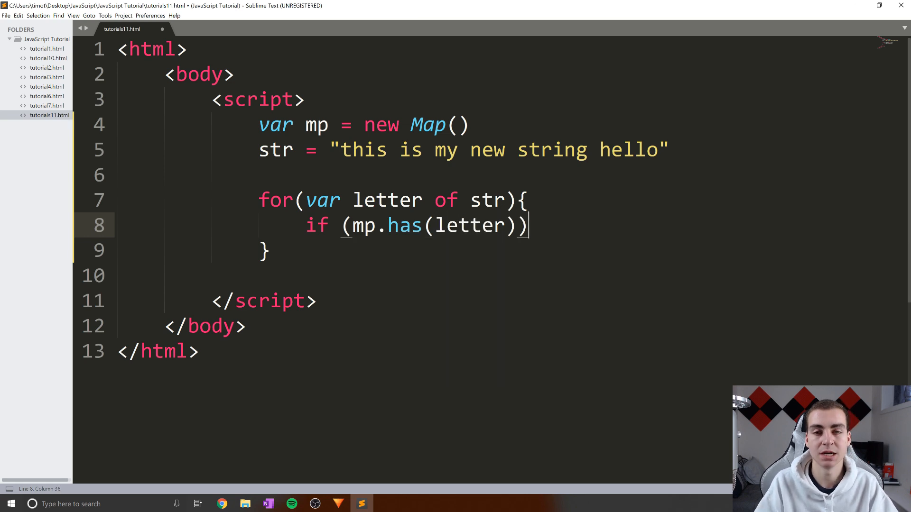
text({)
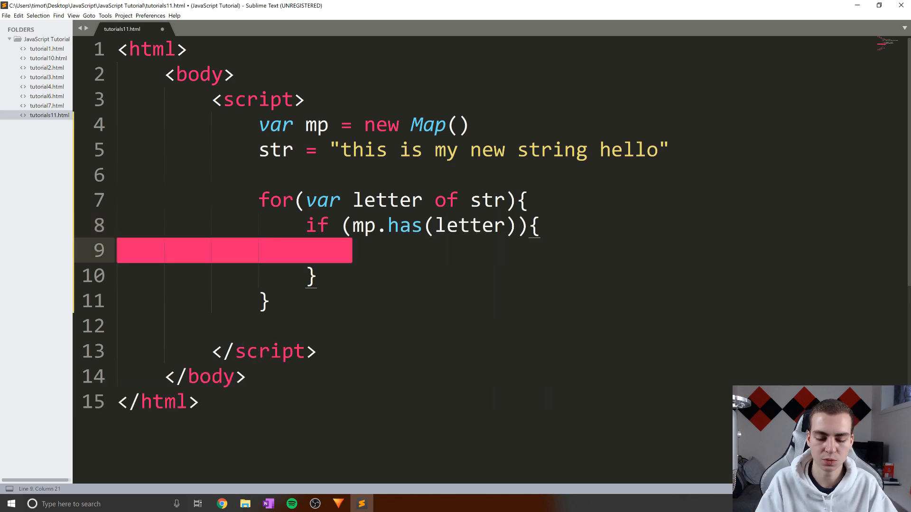
Inside the if block, write mp.set(letter, mp.get(letter)+1)
text(mp.set())
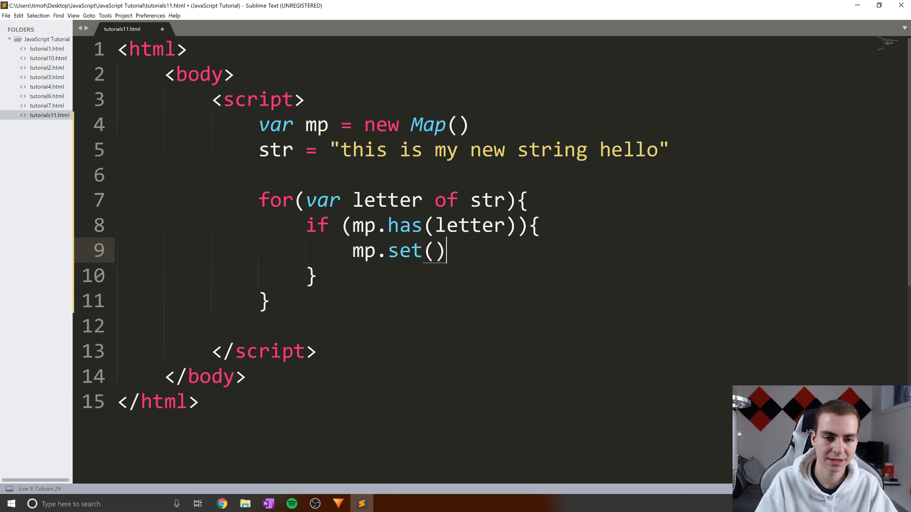
text(letter)
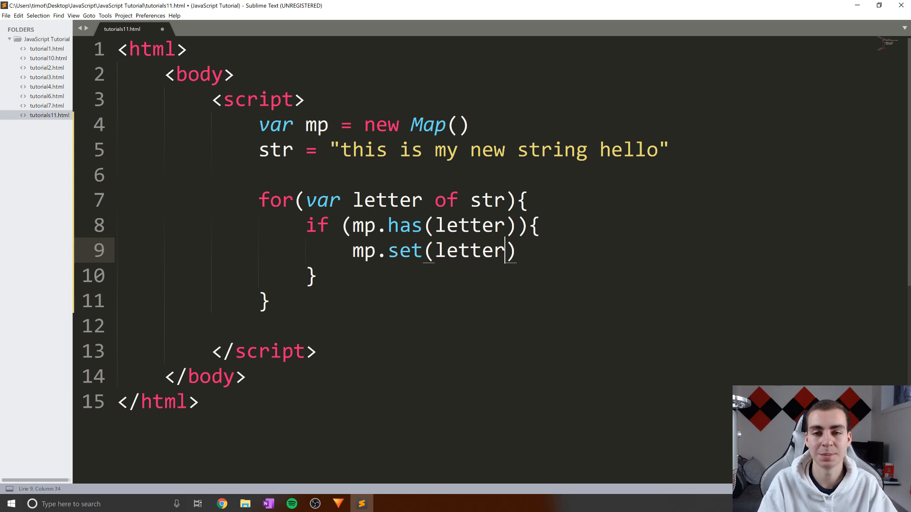
text(, mp)
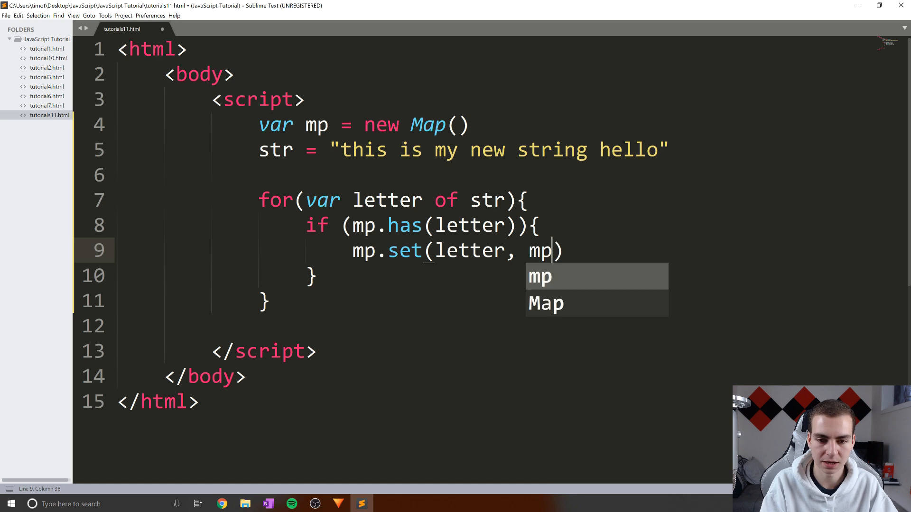
text(.get()
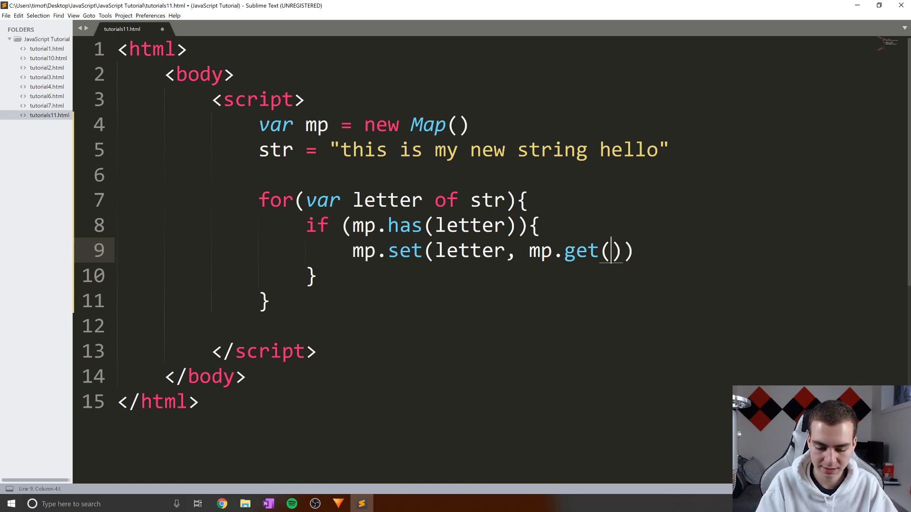
text(letter)+1)
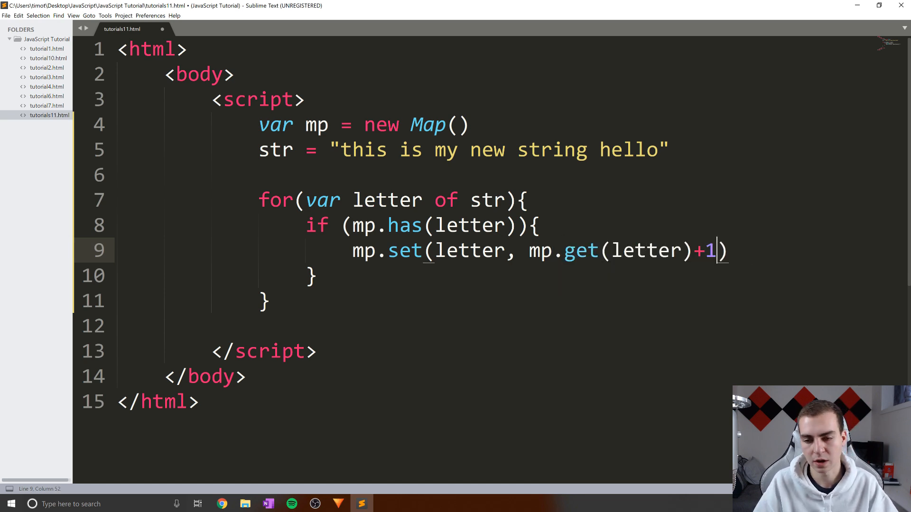
click(121, 176)
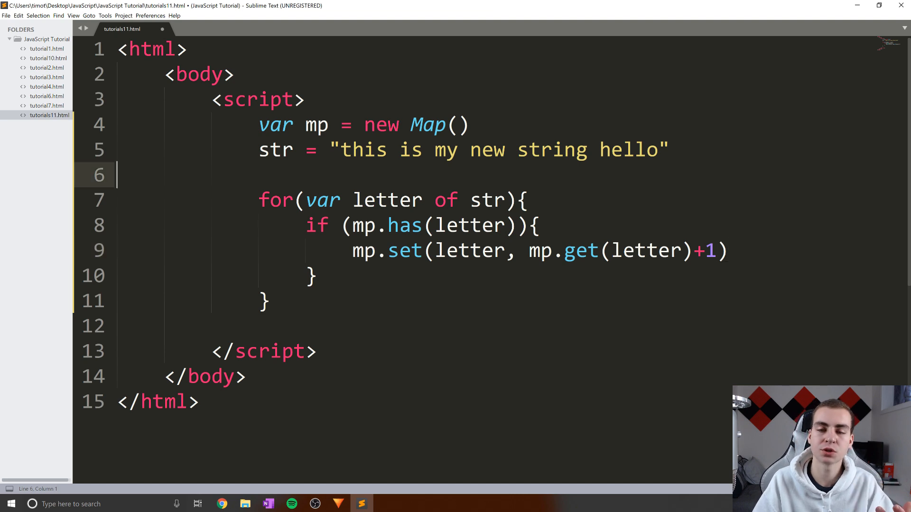
Add an example pair line ["t", 2] above the for loop
key(enter)
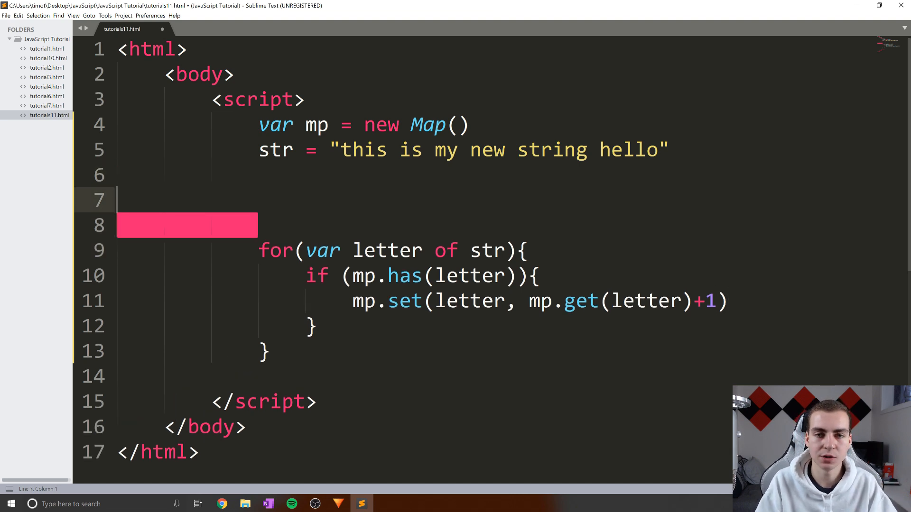
text([""])
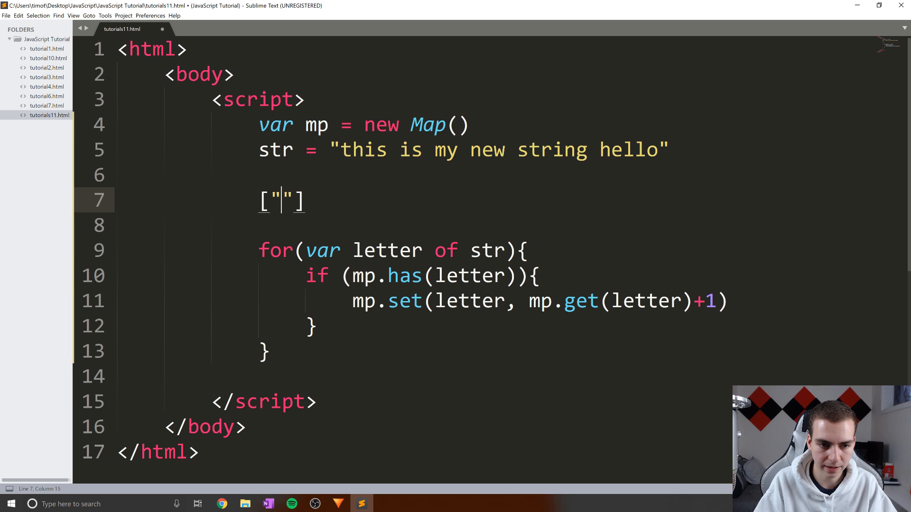
text(t",)
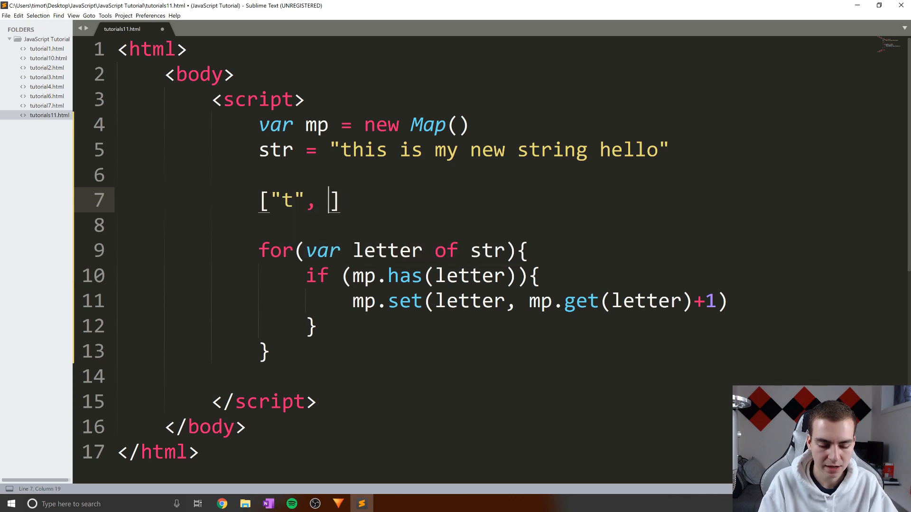
text(2)
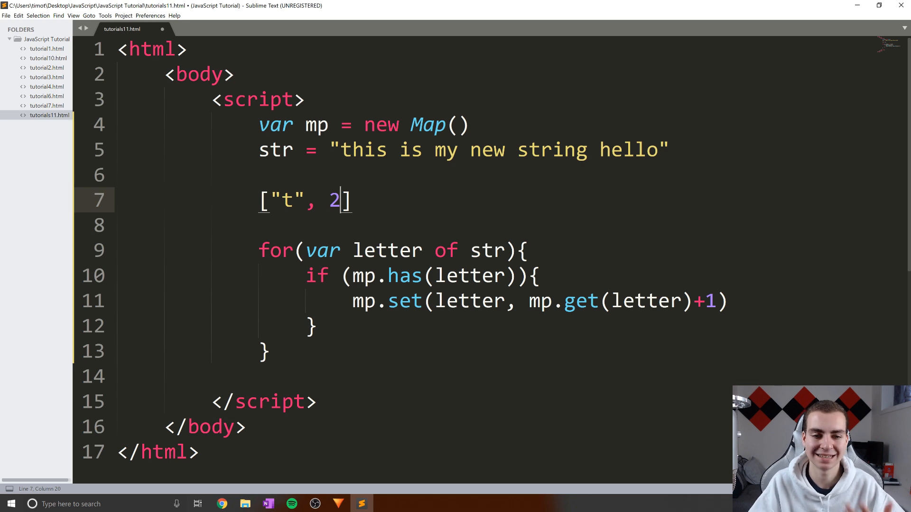
key(right)
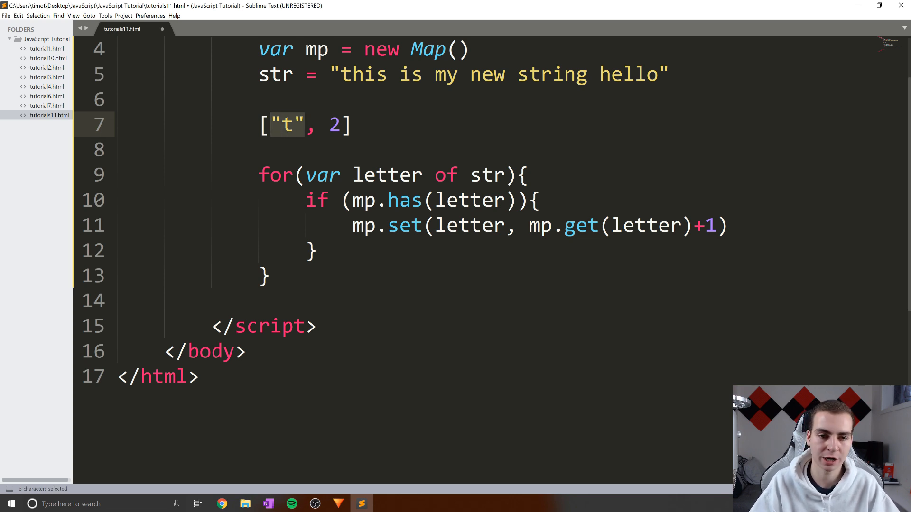
Relate the pair to the get-plus-one increment and change its count to 3
click(339, 125)
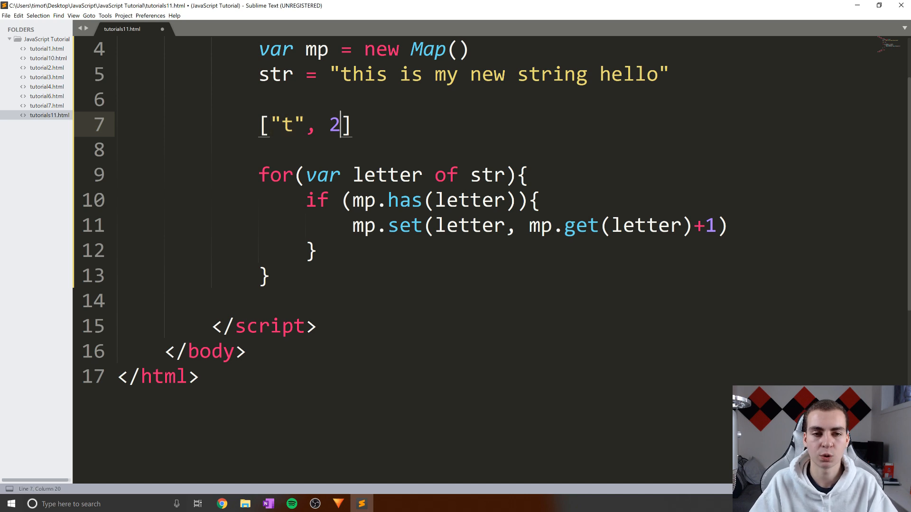
click(535, 225)
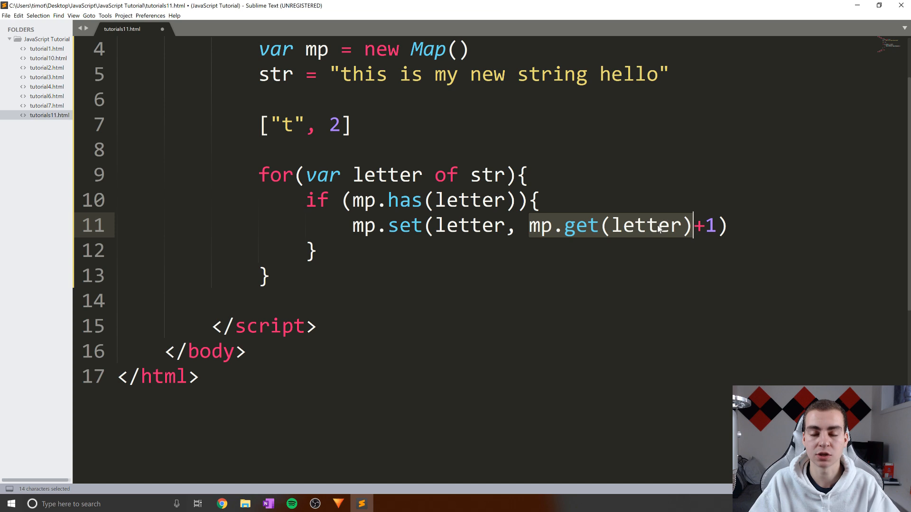
click(352, 225)
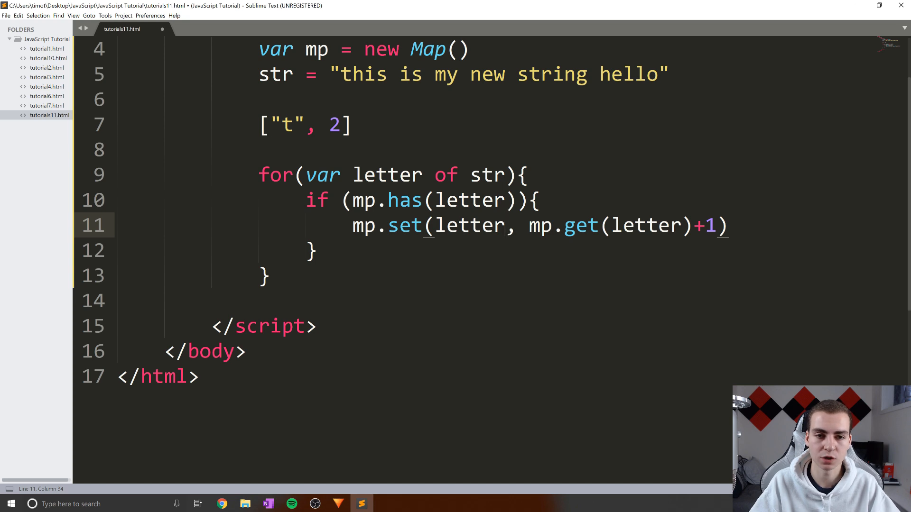
click(352, 124)
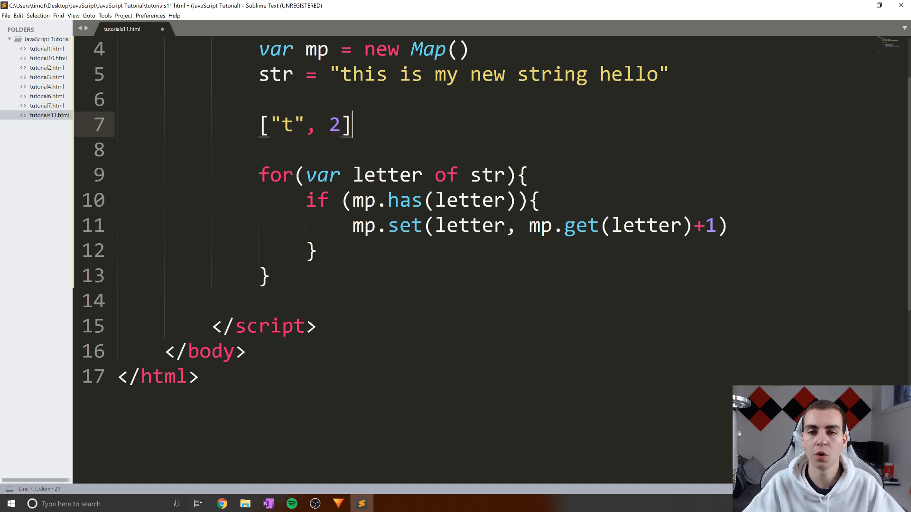
text(3)
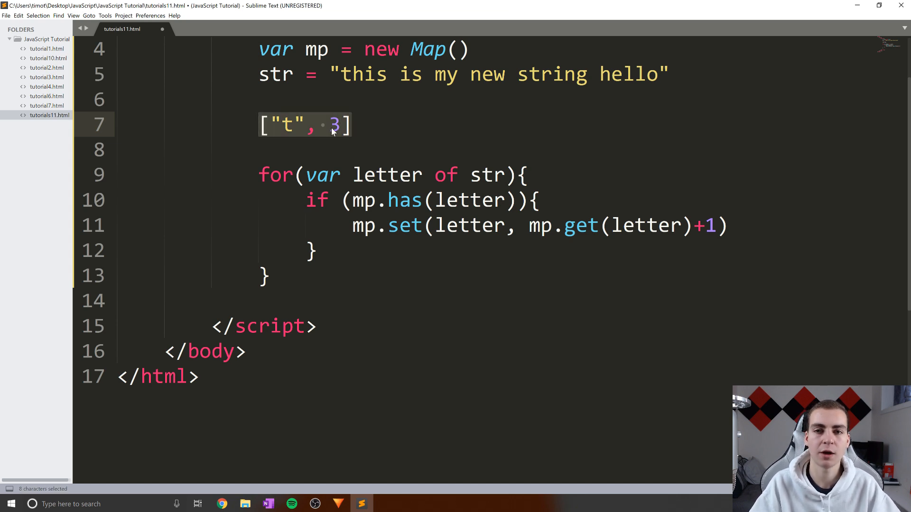
Add else { mp.set(letter, 1) } and remove the ["t", 3] example line
text(else)
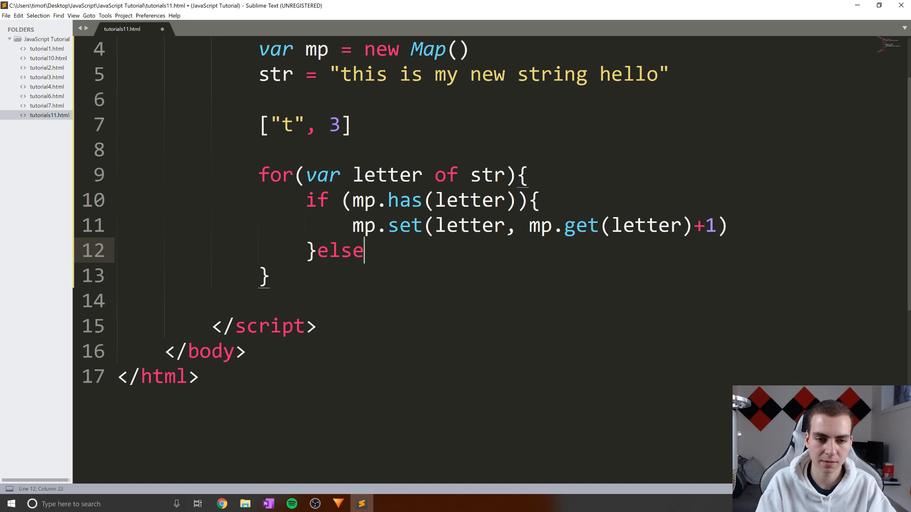
text({)
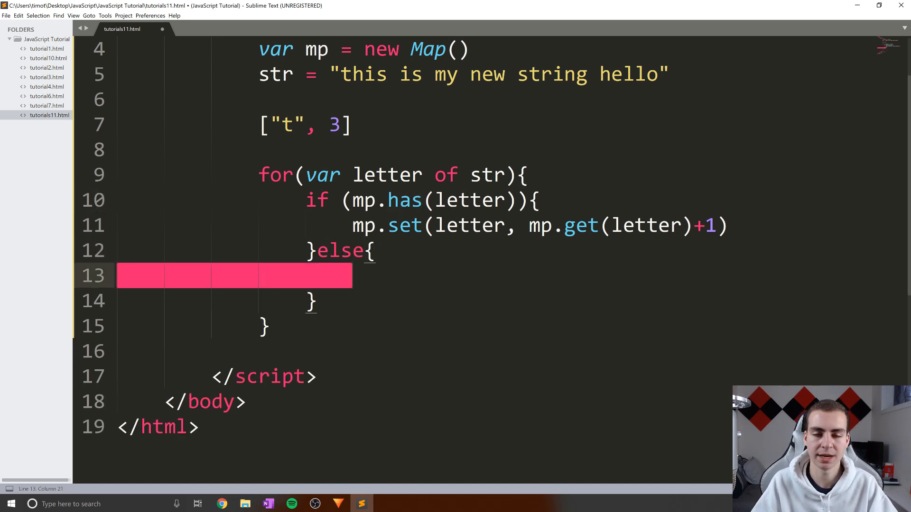
text(mp.set(letter,)
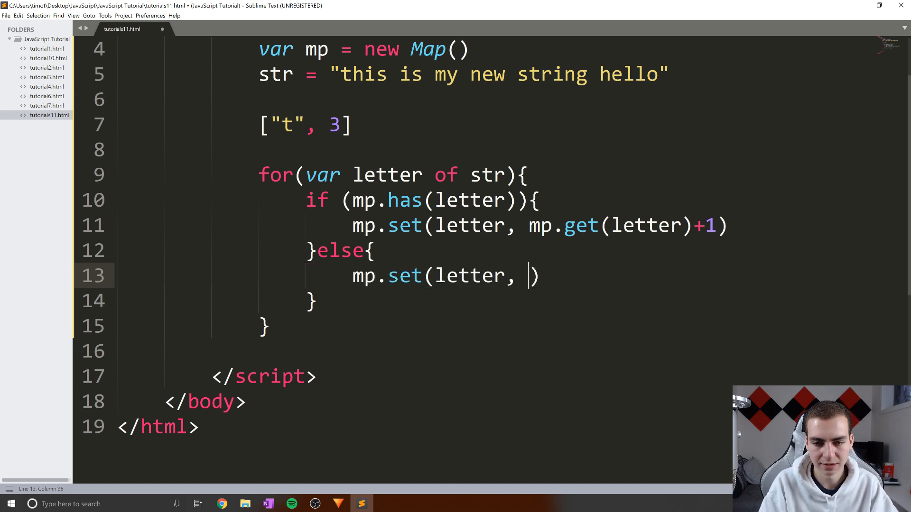
text(1)
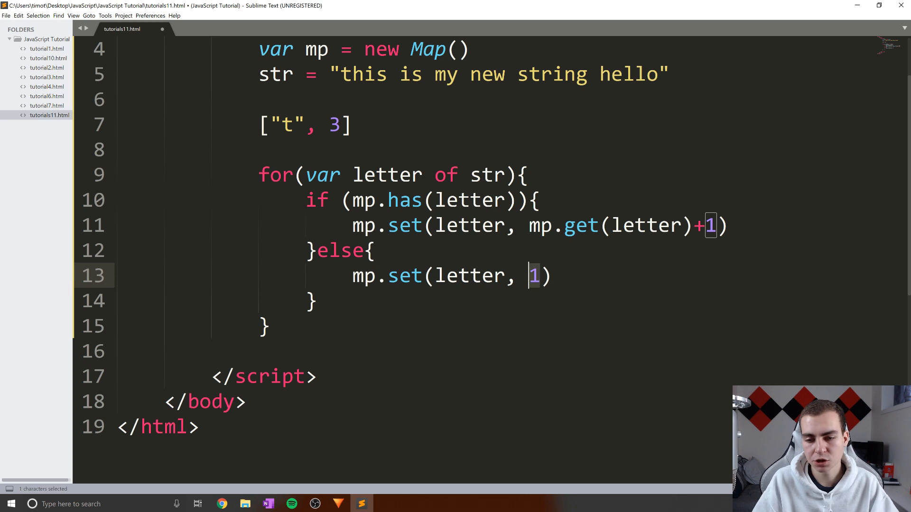
click(549, 275)
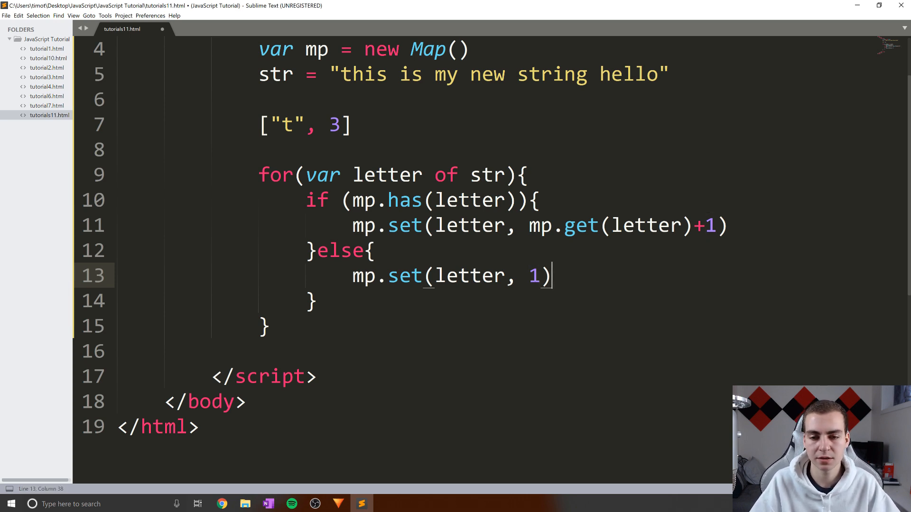
double_click(533, 274)
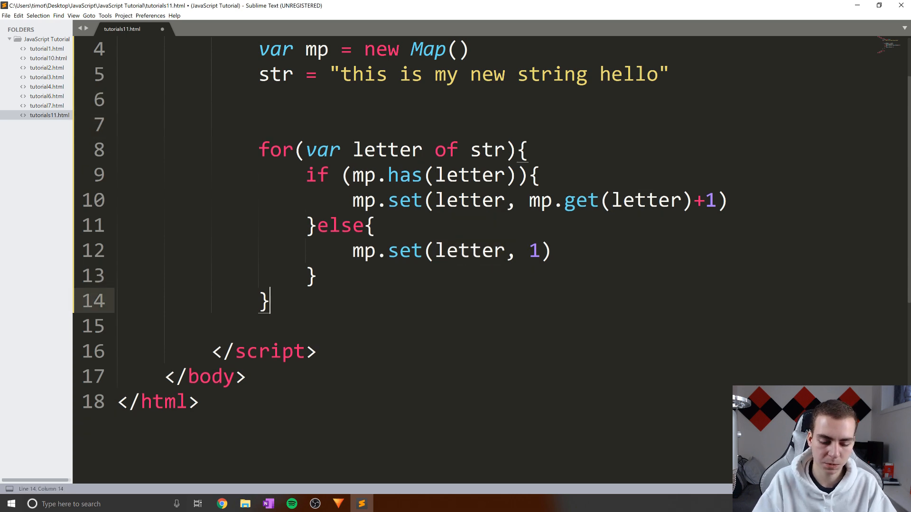
Log mp after the loop and reload Chrome to see Map(14) of letter counts
text(console.log())
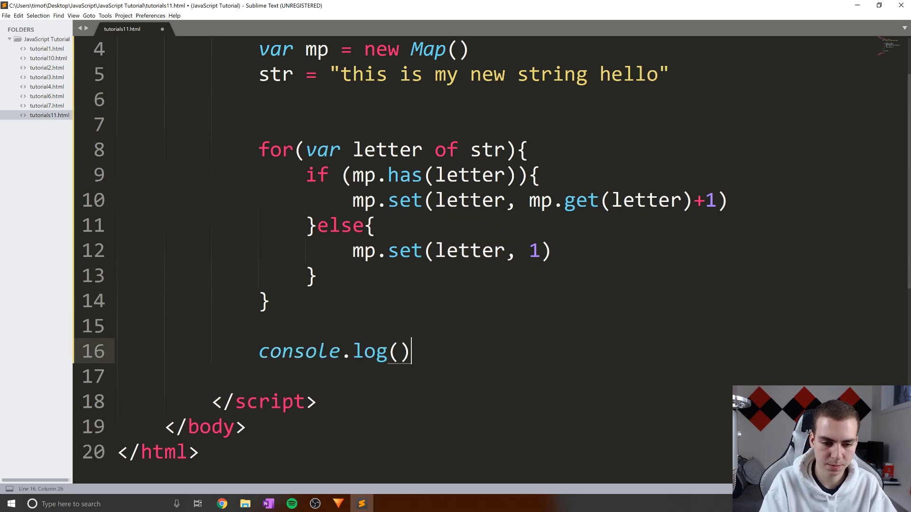
text(mp)
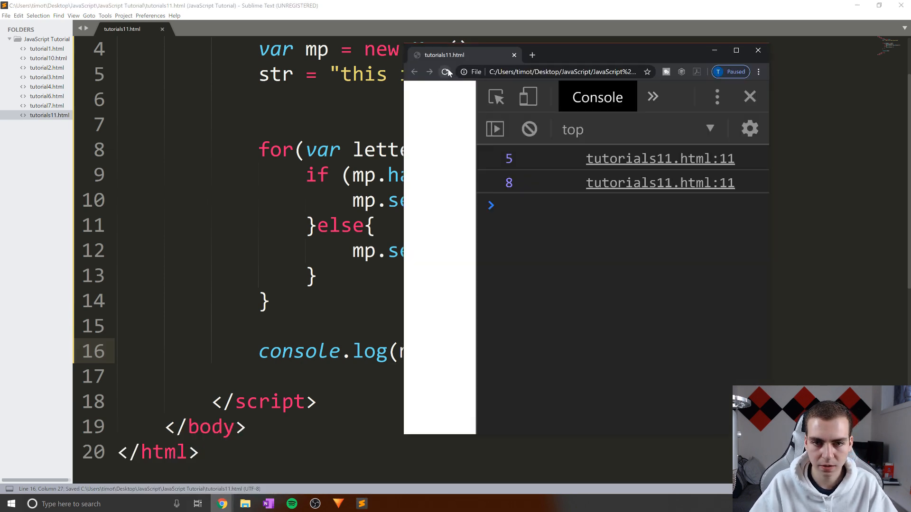
click(445, 72)
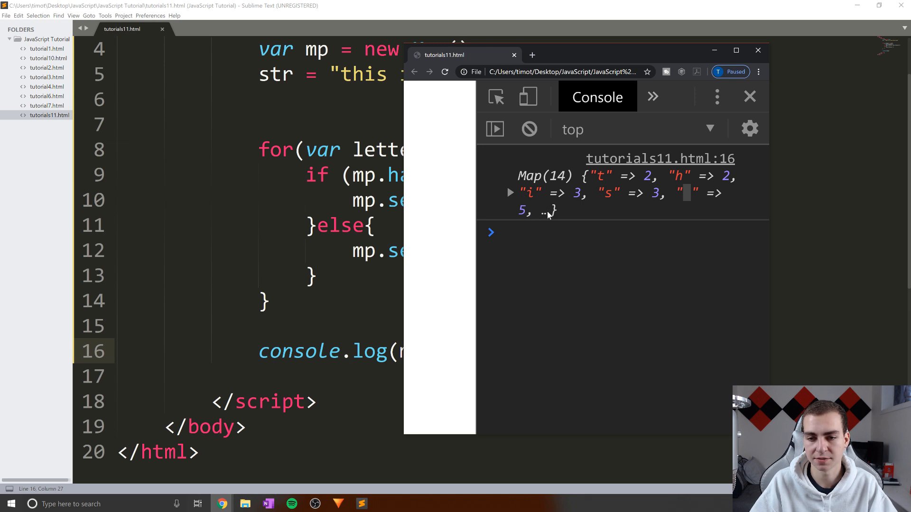
click(509, 191)
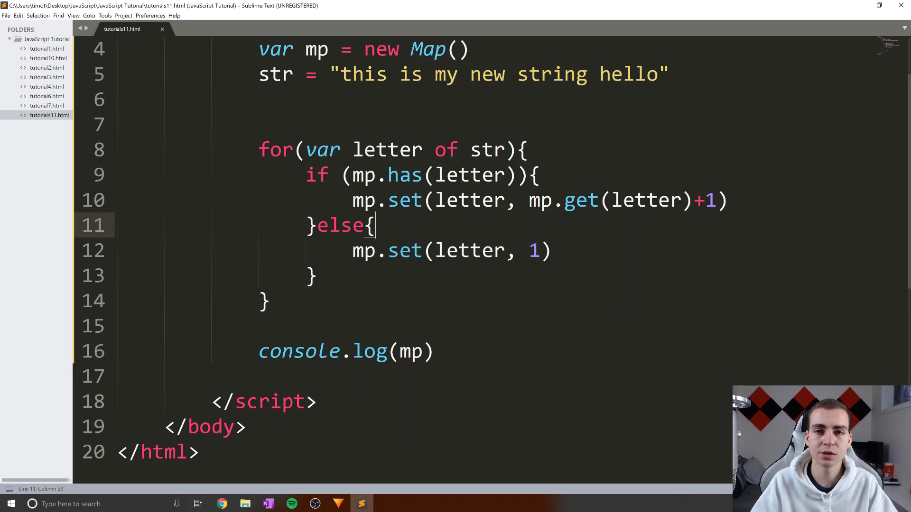
Change the log line to console.log(mp.get("e")), printing only the count for "e"
click(424, 352)
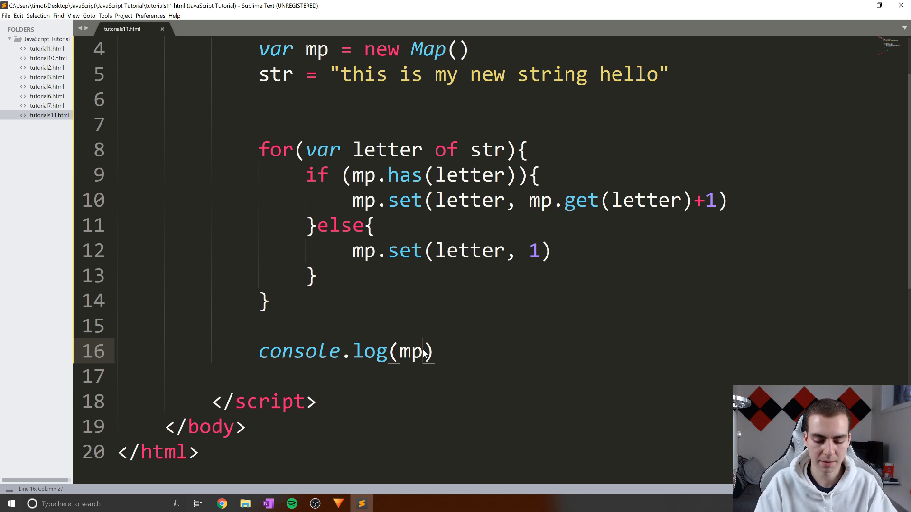
text(.get())
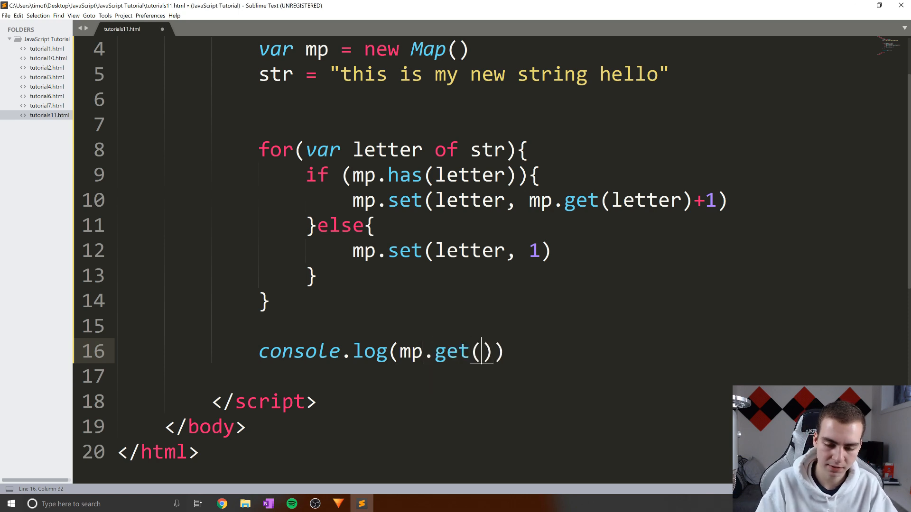
text("t")
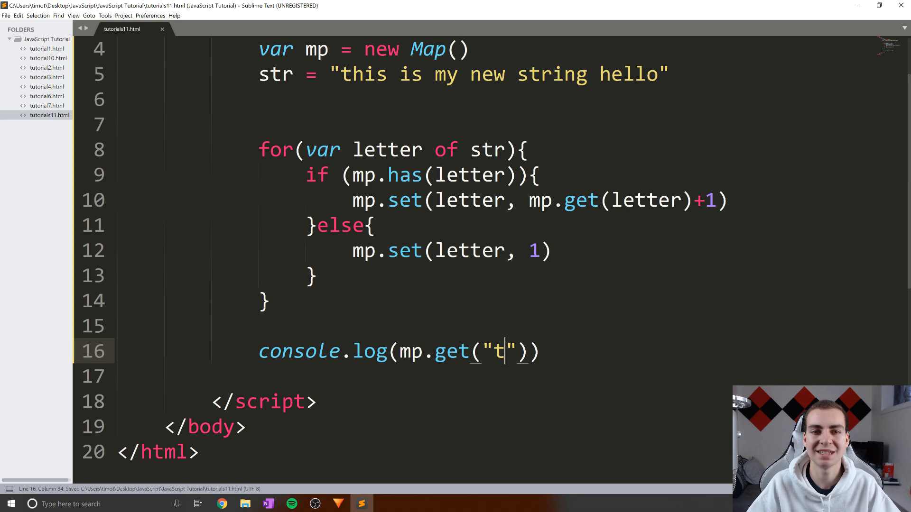
scroll(down, 3)
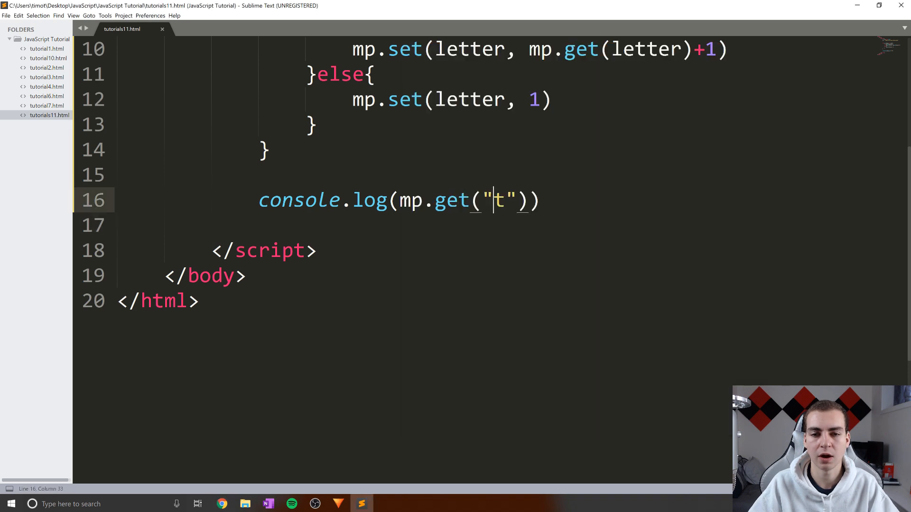
text(e)
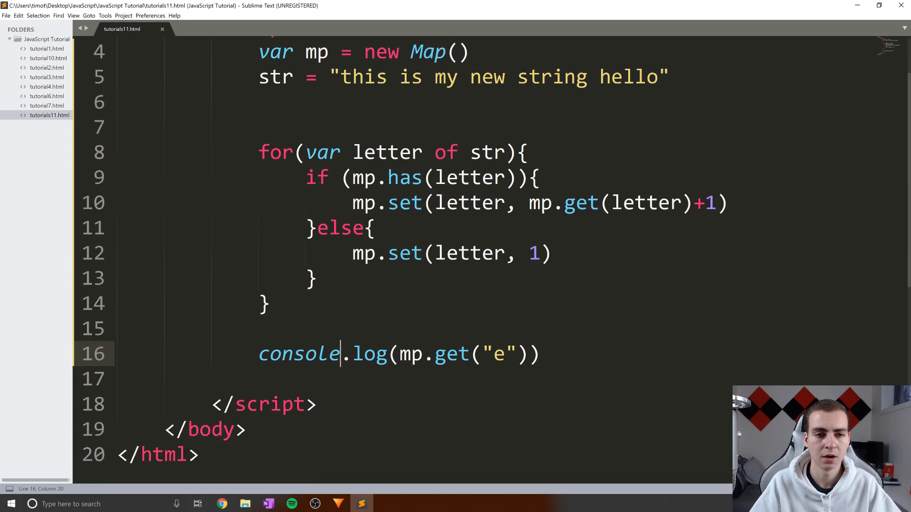
scroll(up, 3)
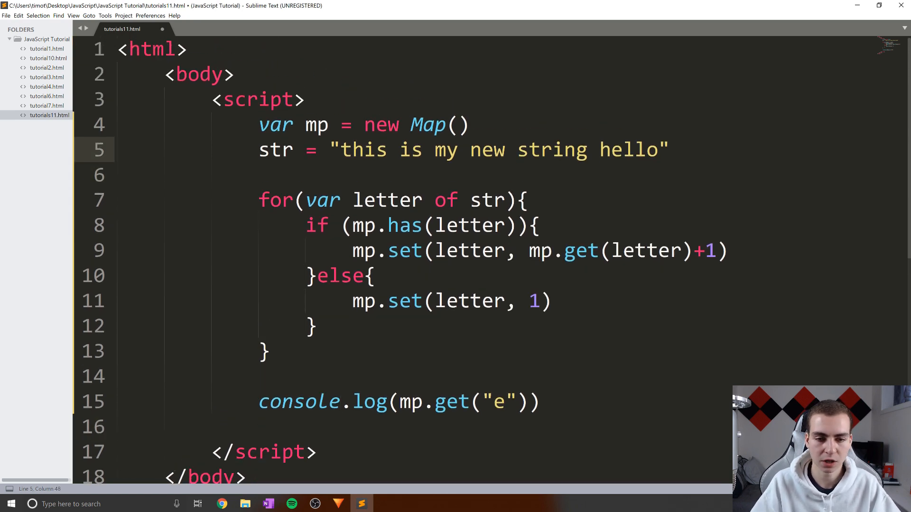